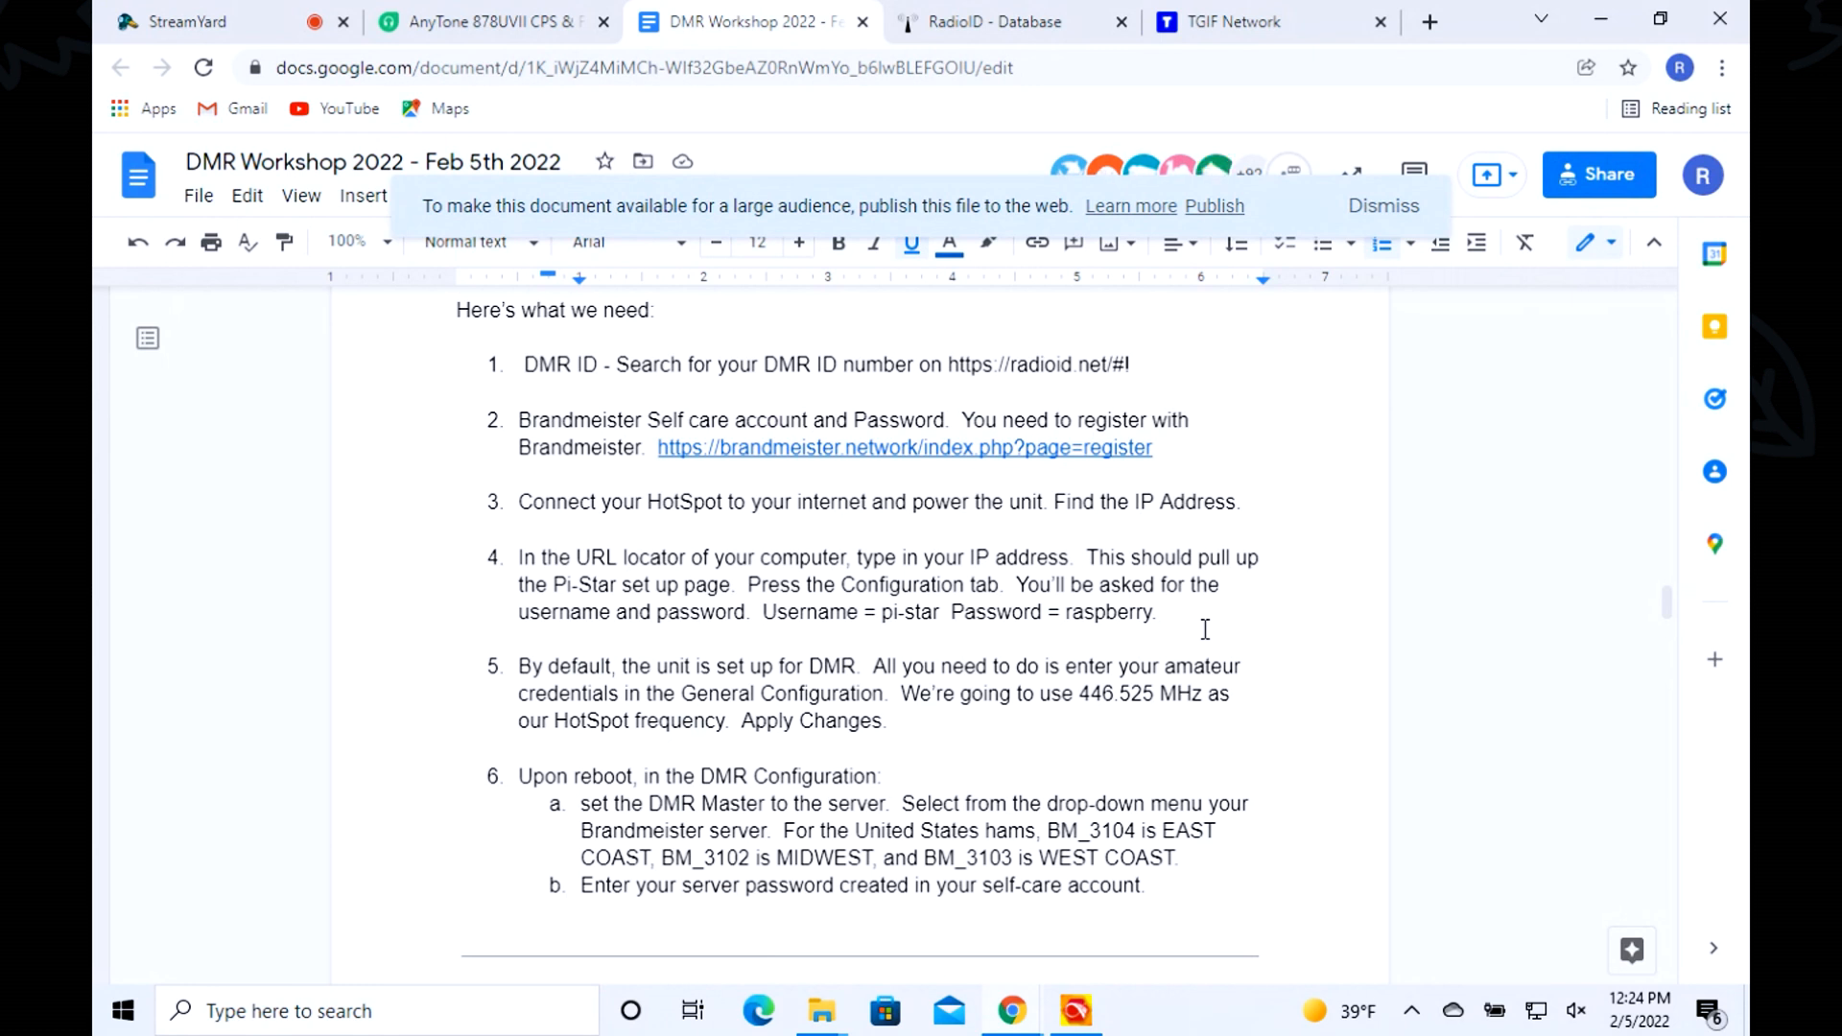
mouse_move(980, 516)
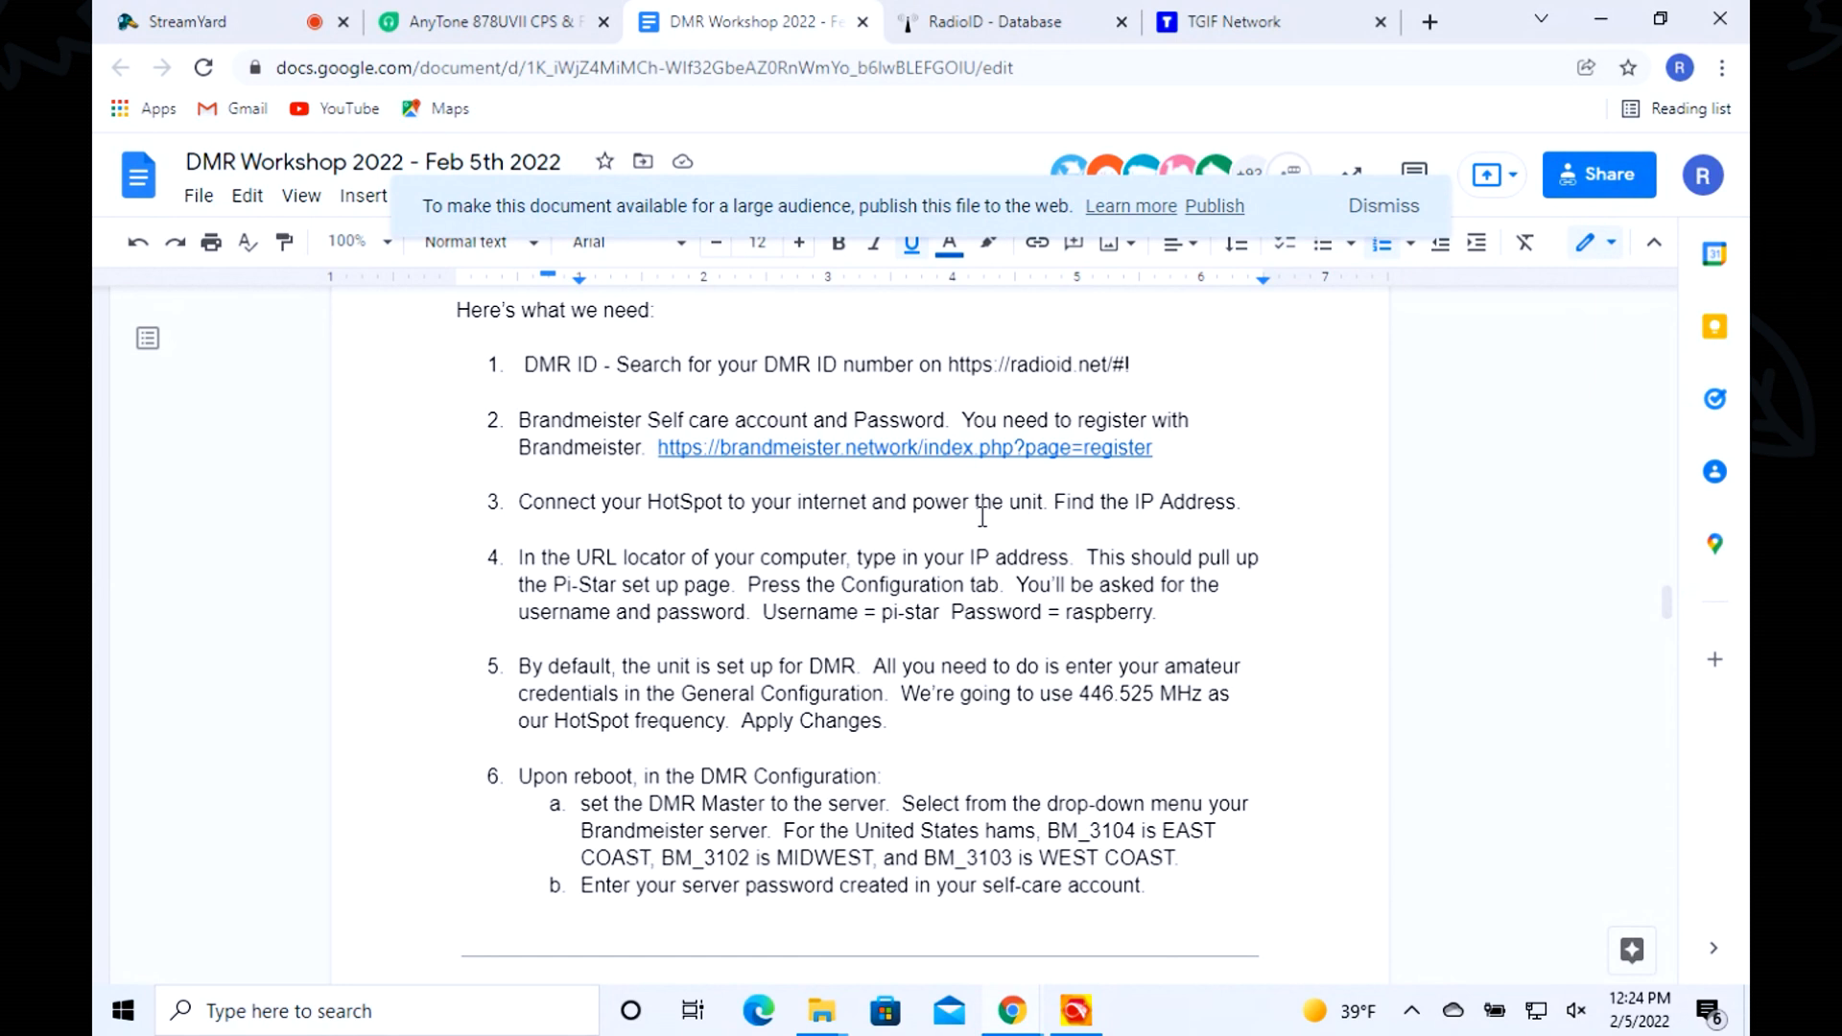
mouse_move(819, 458)
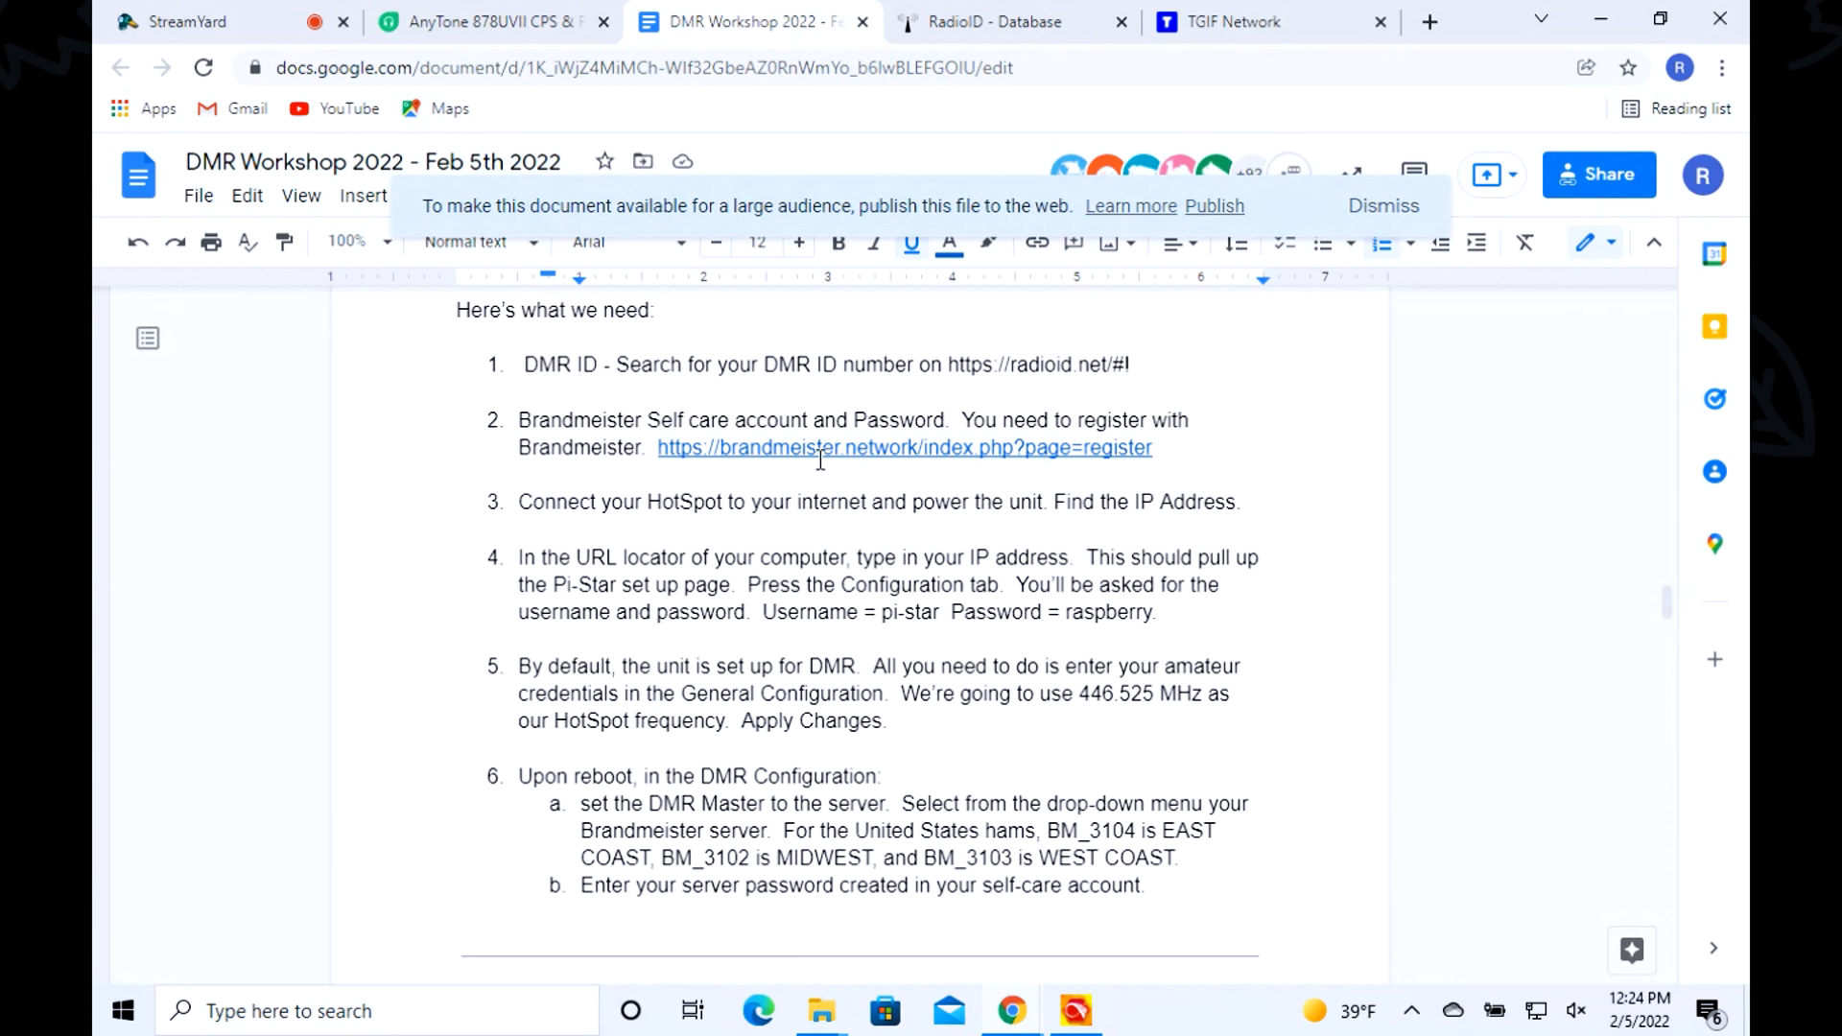
- Follow the brandmeister.network register link from item 2 of the checklist
click(904, 447)
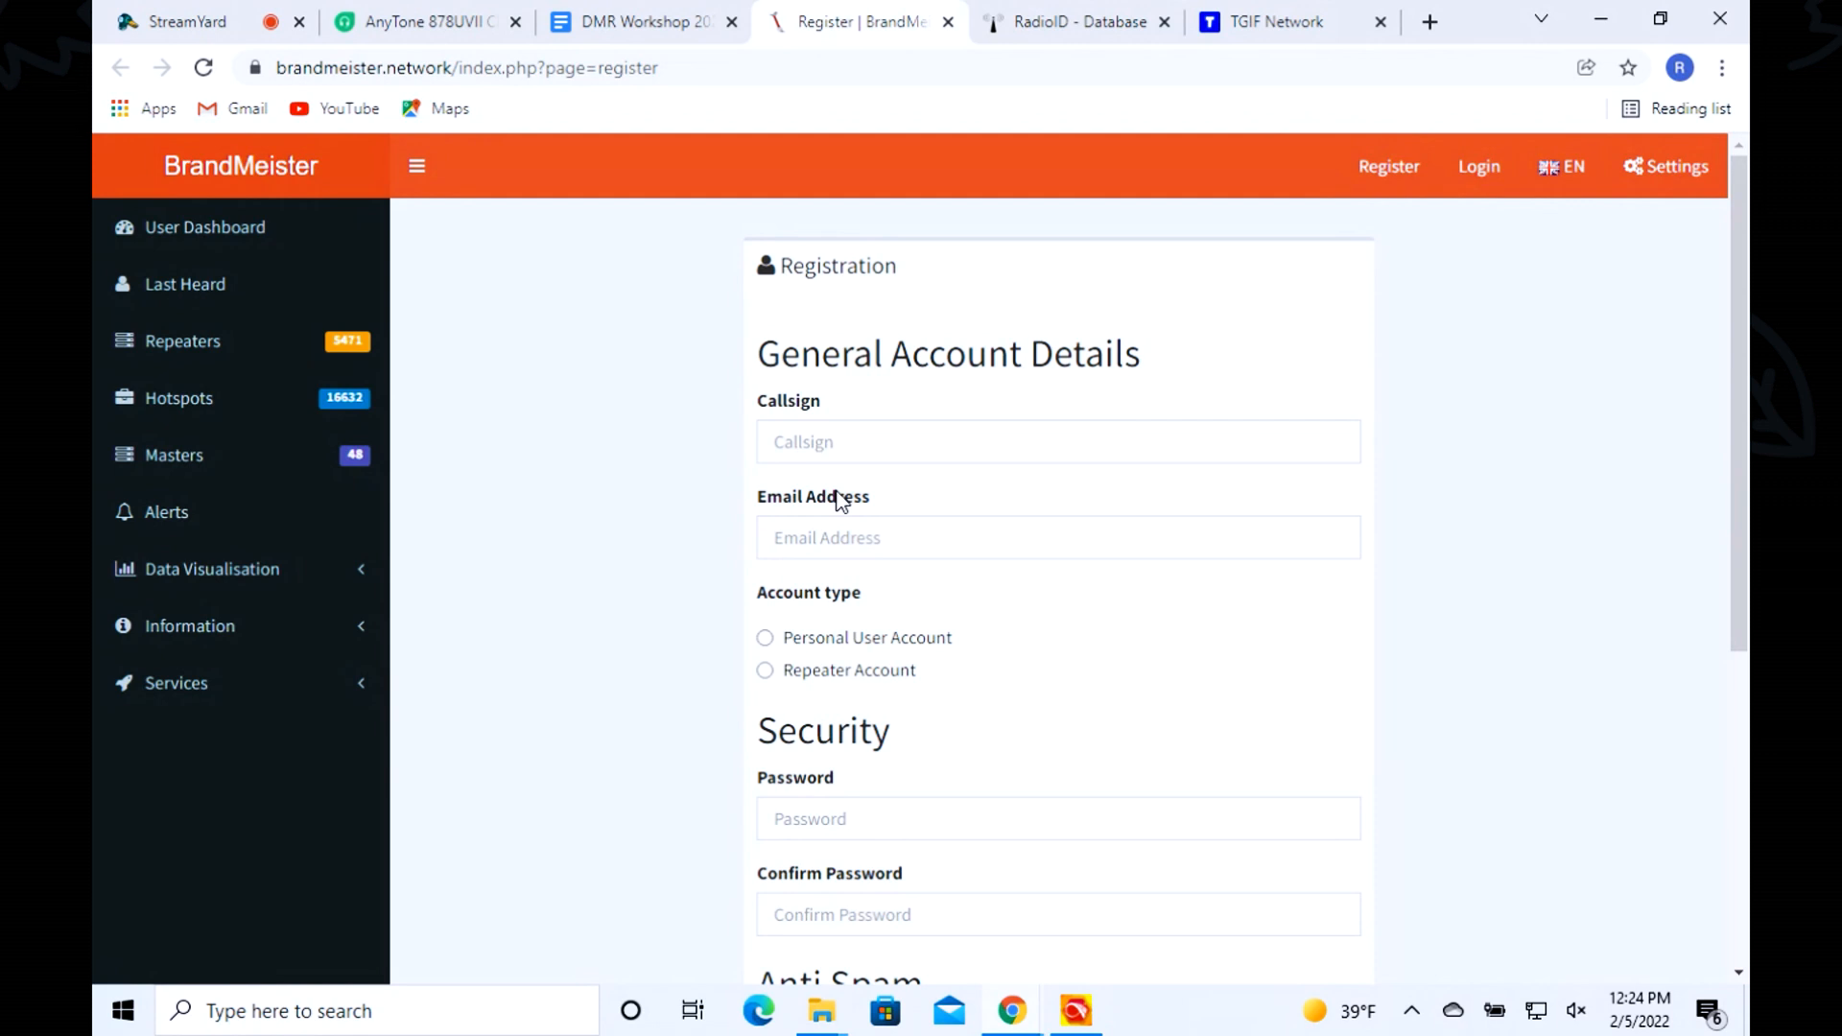
mouse_move(787, 487)
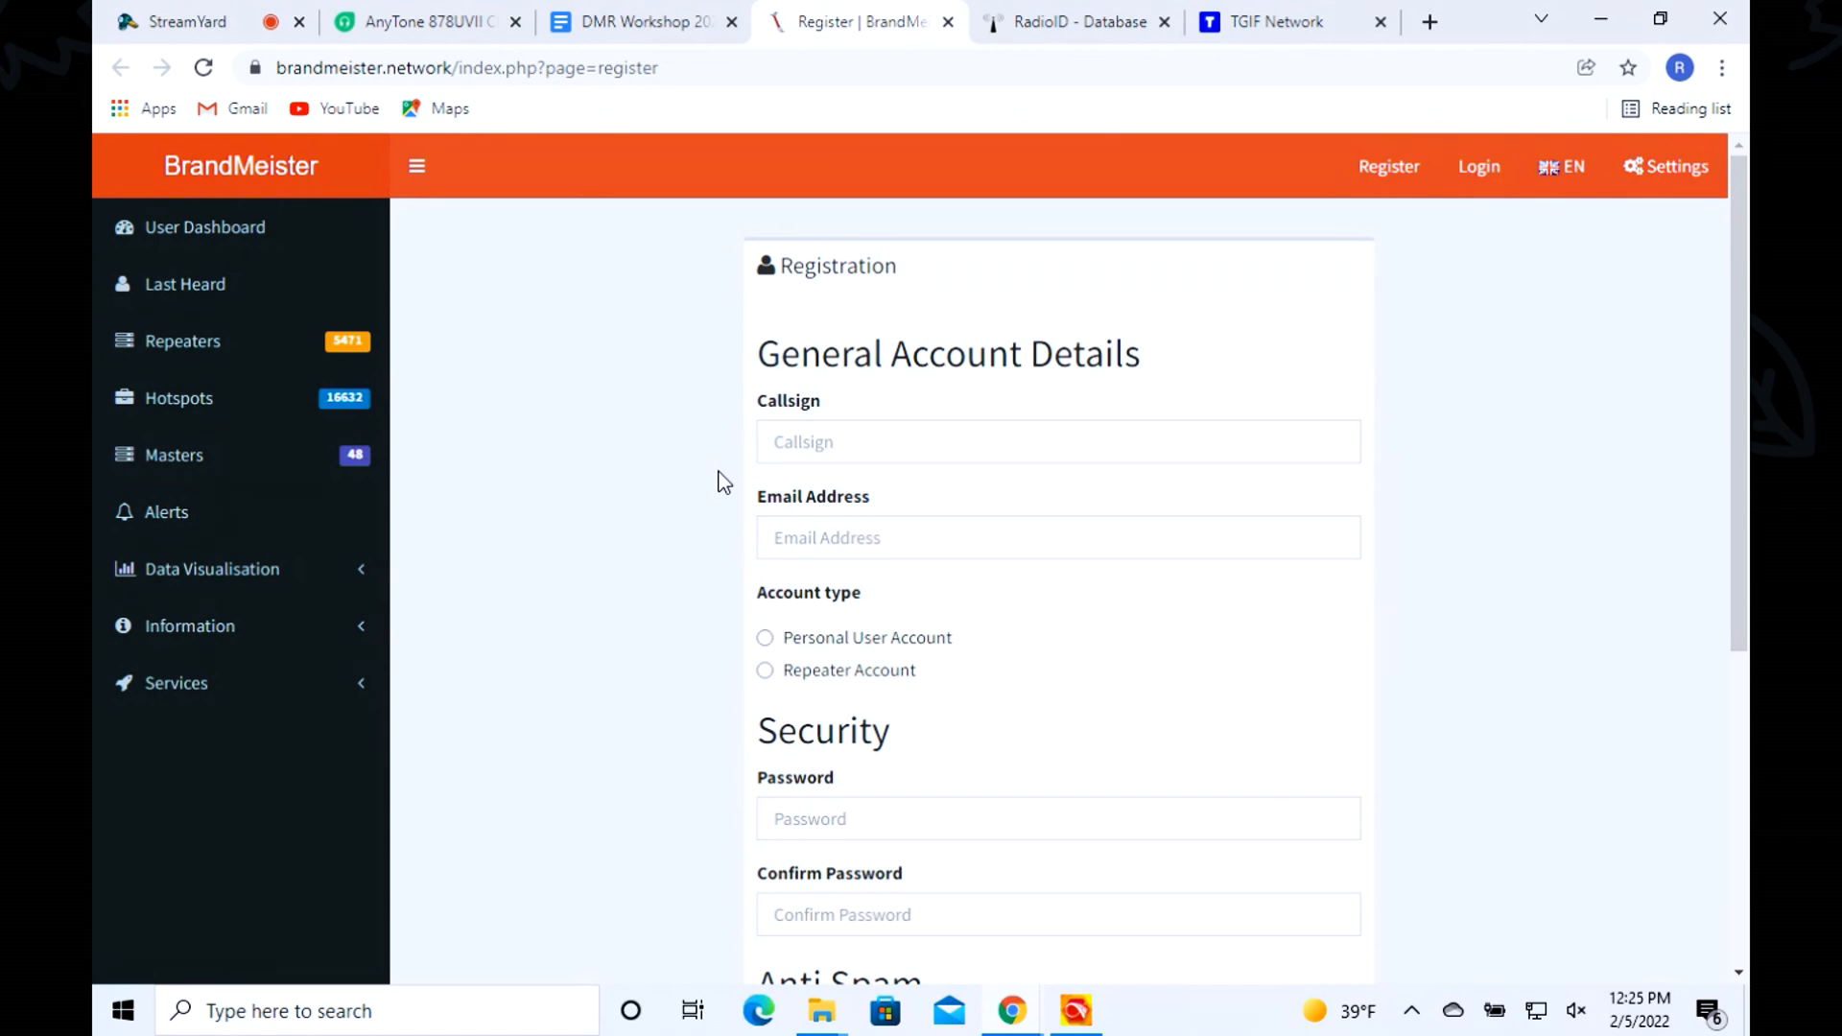
mouse_move(701, 483)
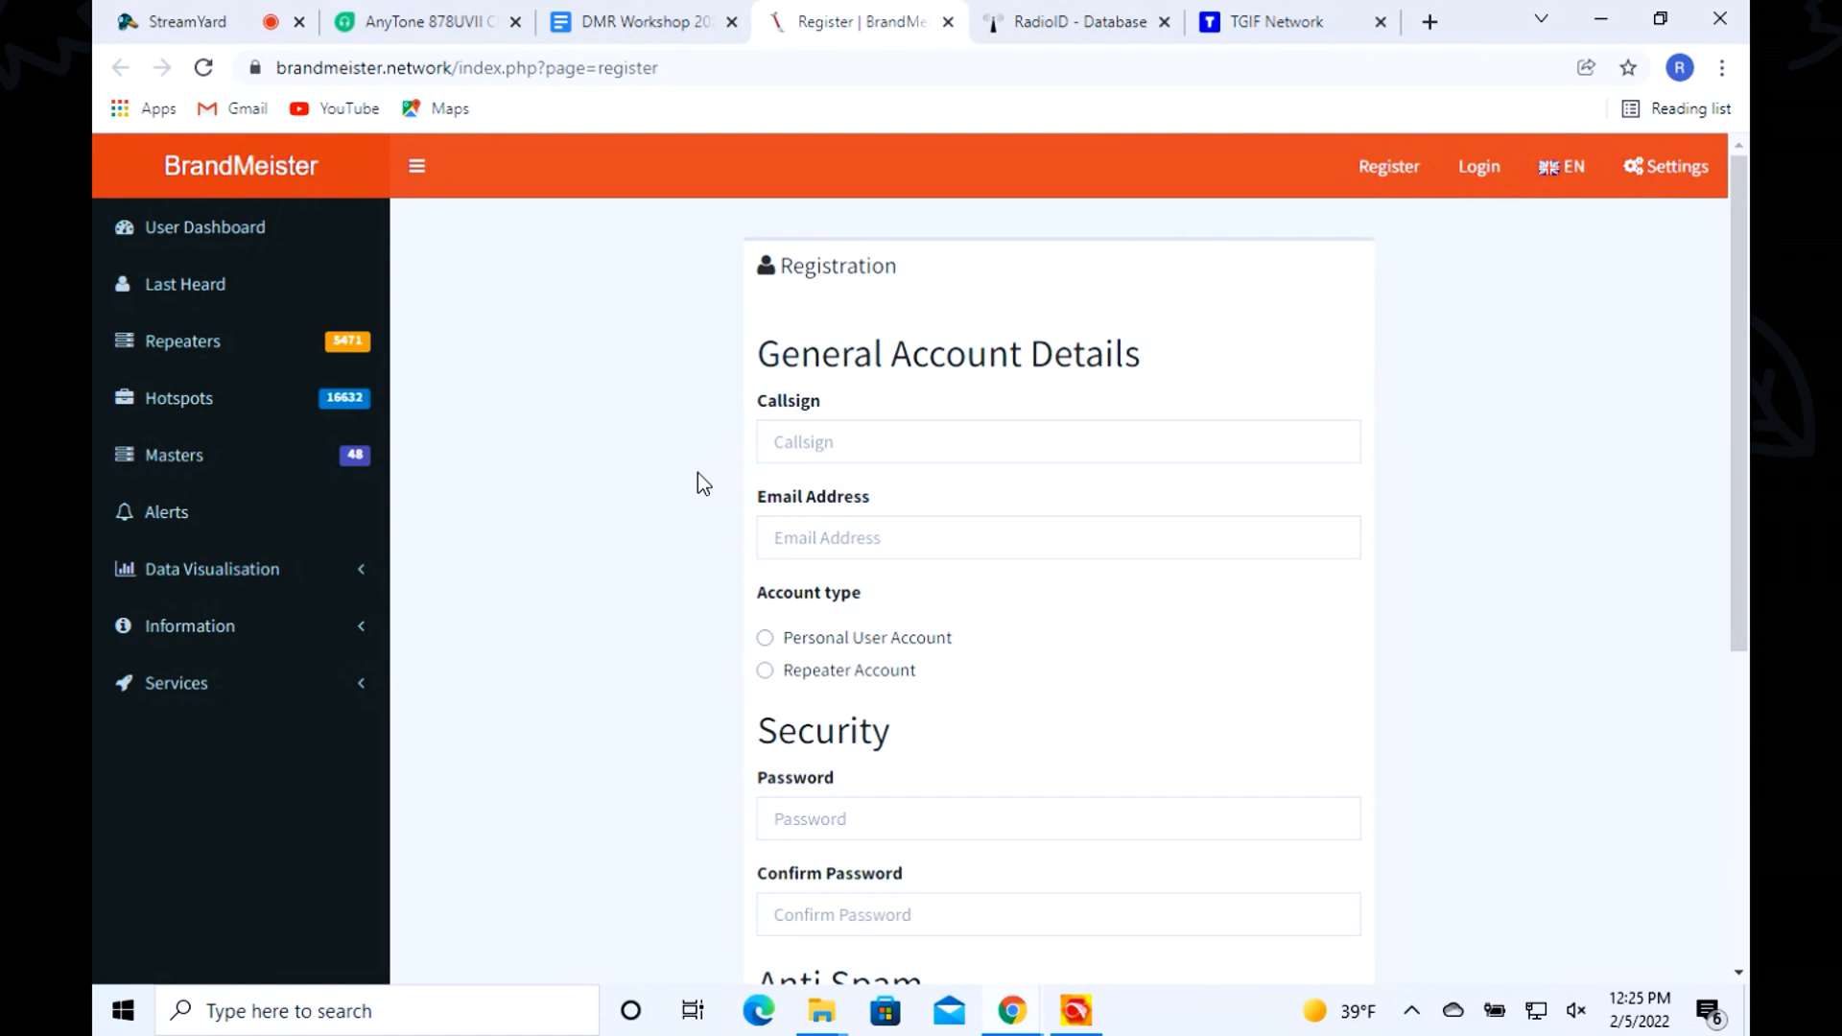
mouse_move(581, 83)
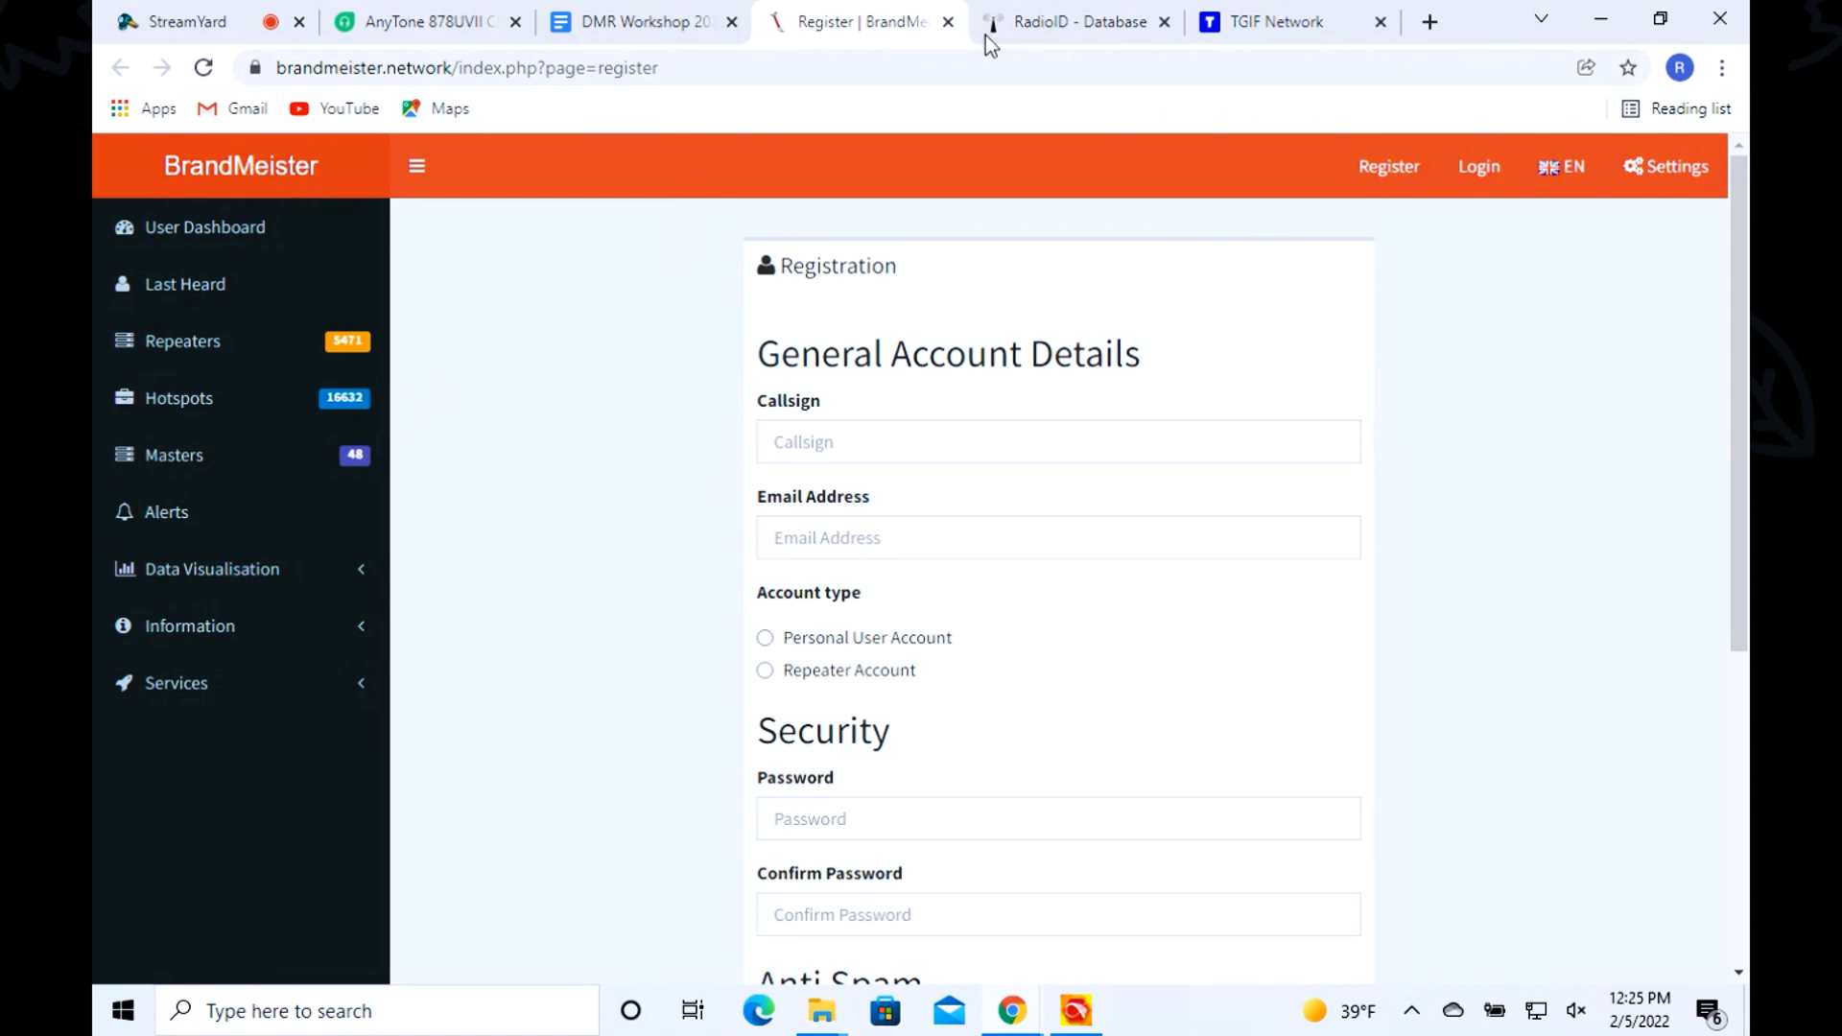
- Switch back to the DMR Workshop 2022 Google Doc tab
click(635, 21)
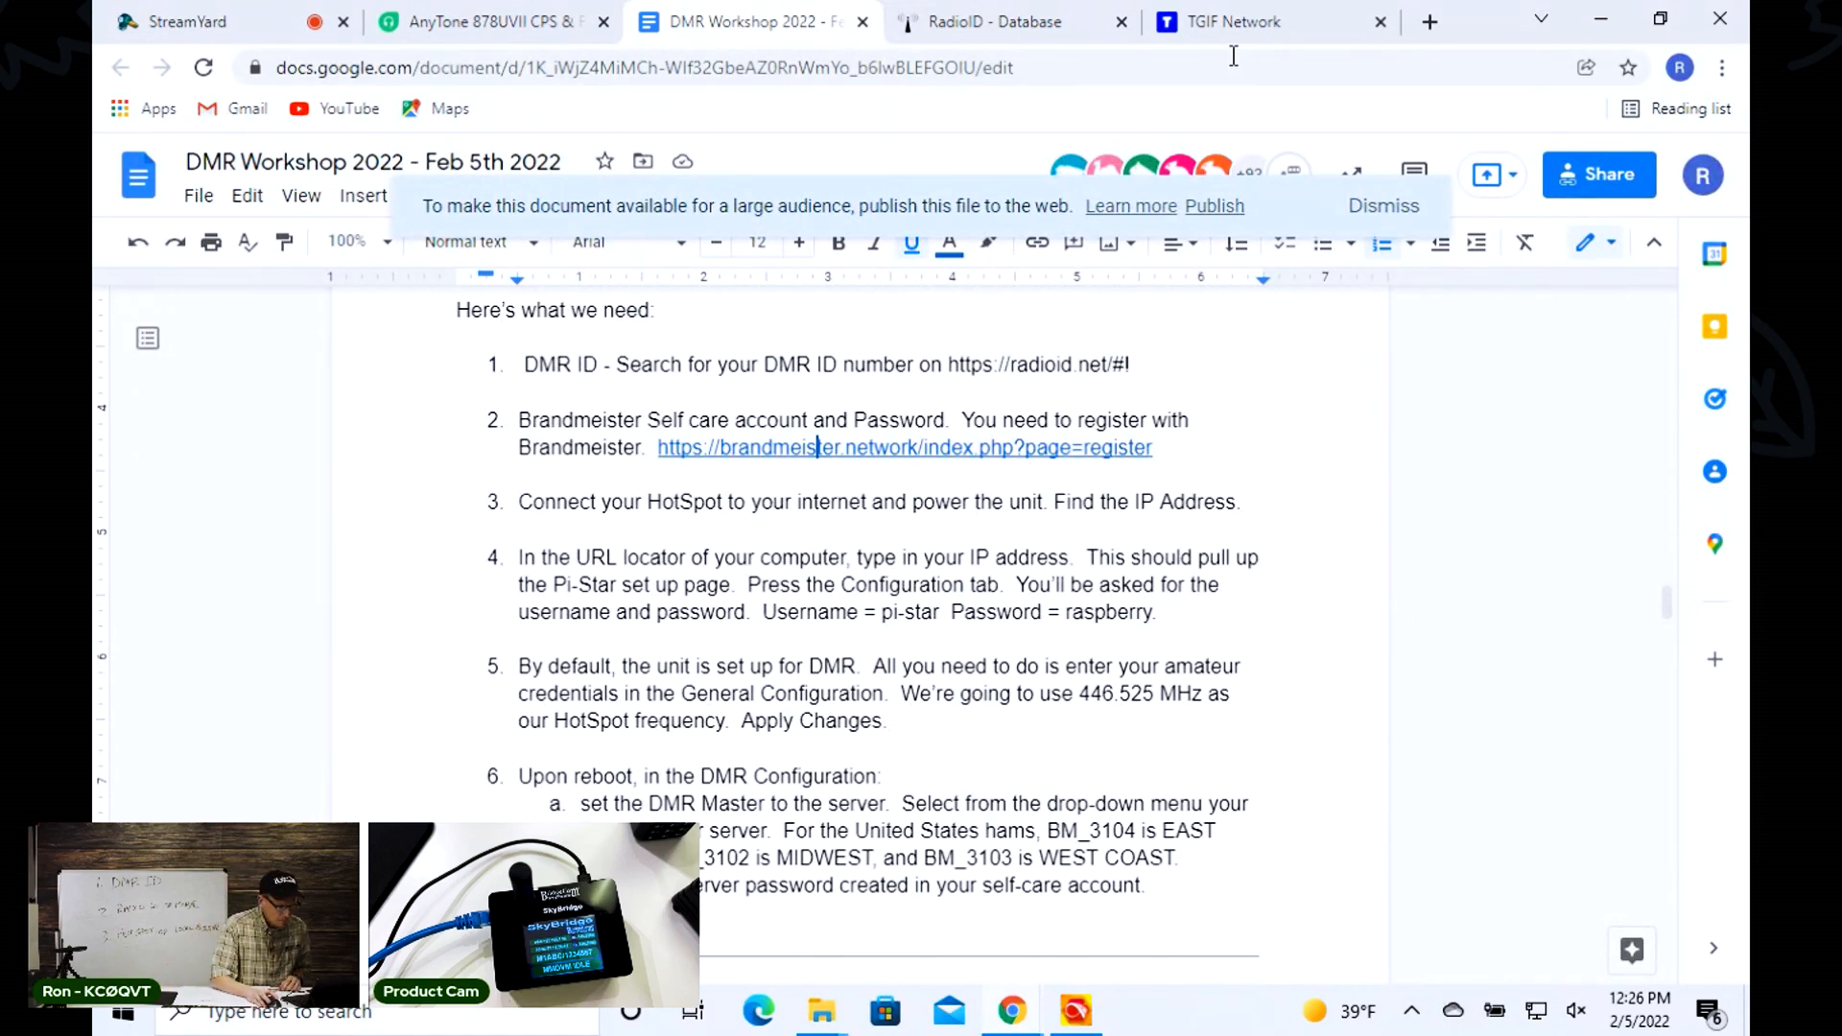
- Load the Pi-Star dashboard at 192.168.1.95 in a new browser tab
click(1428, 21)
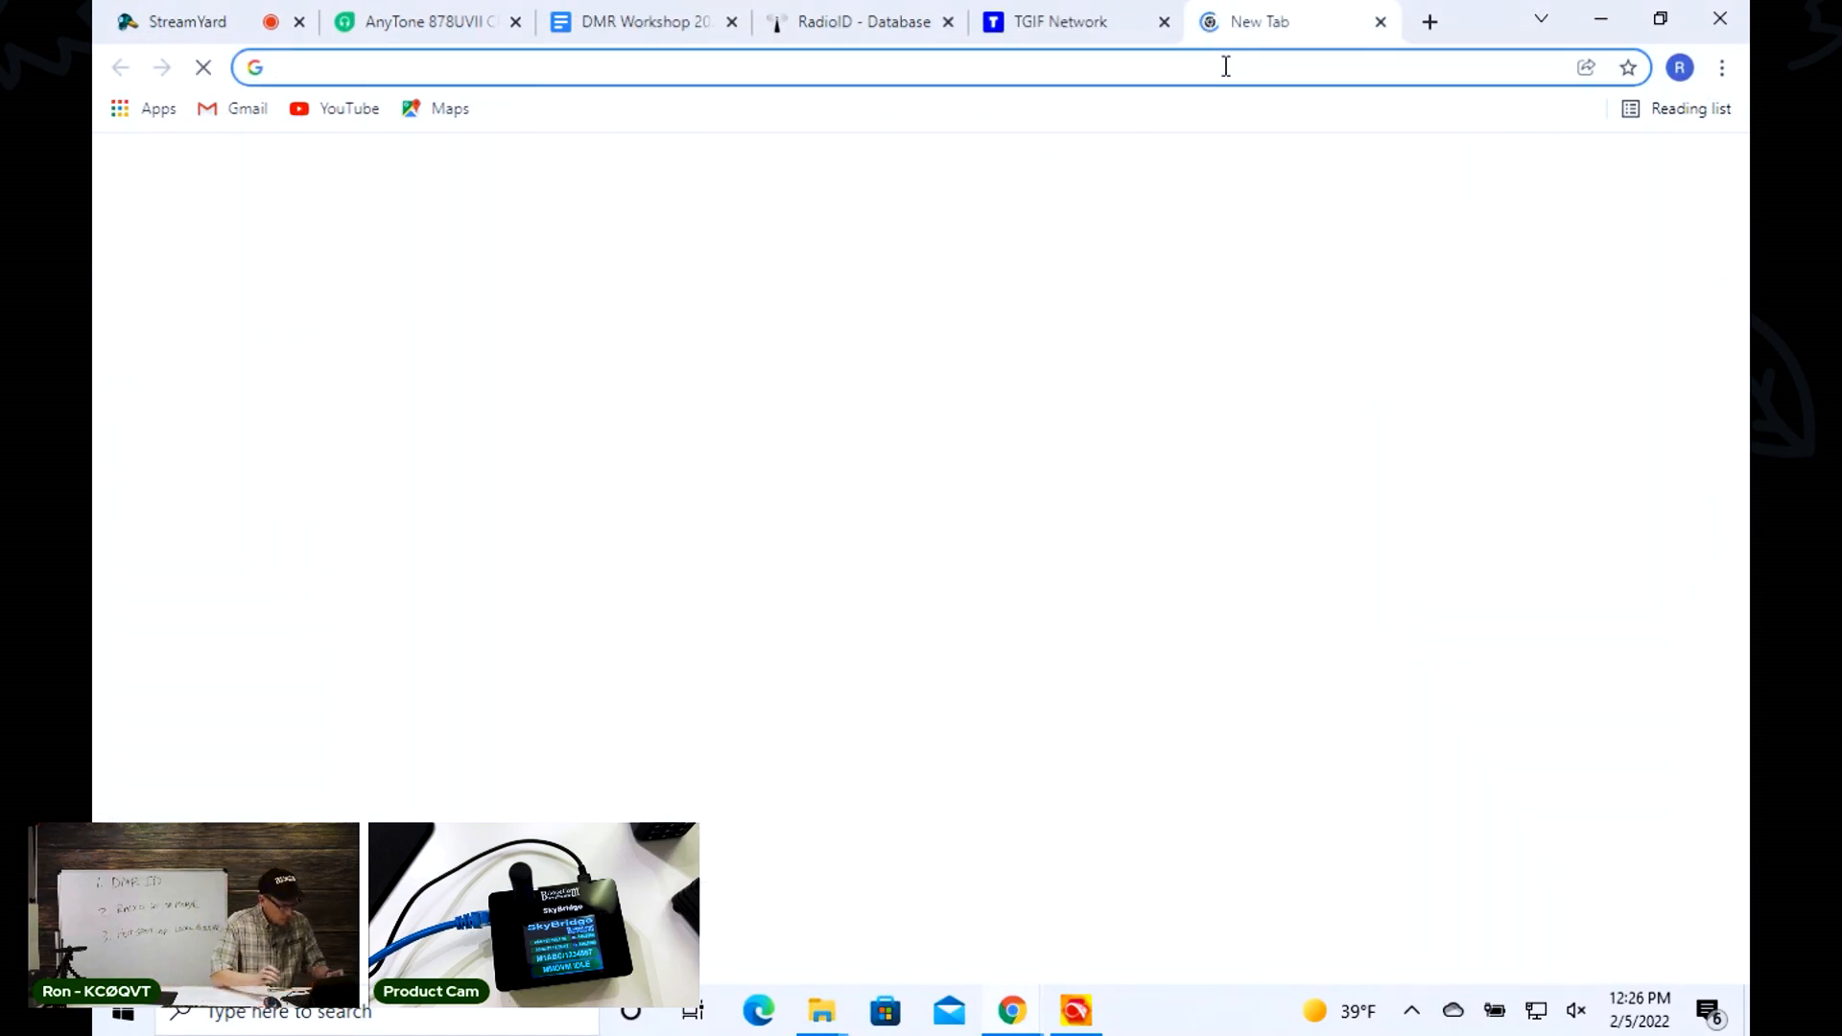
text(192.168.1.95)
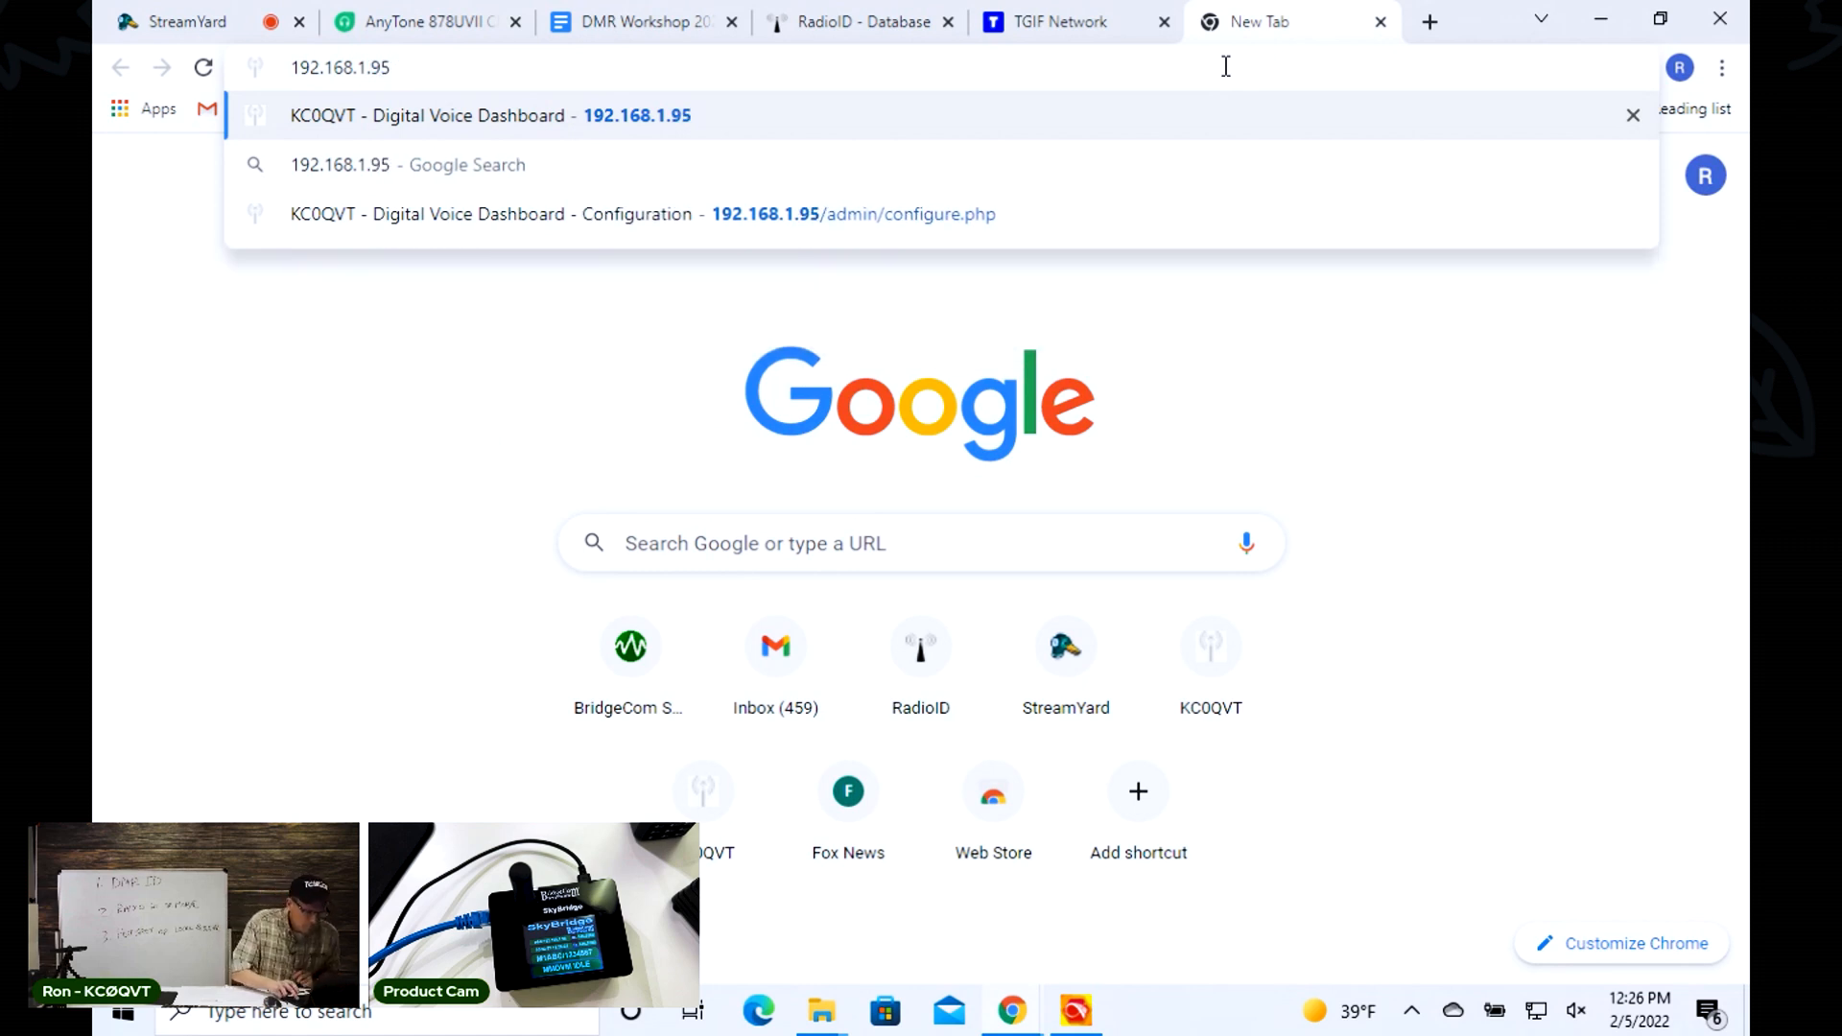
click(490, 115)
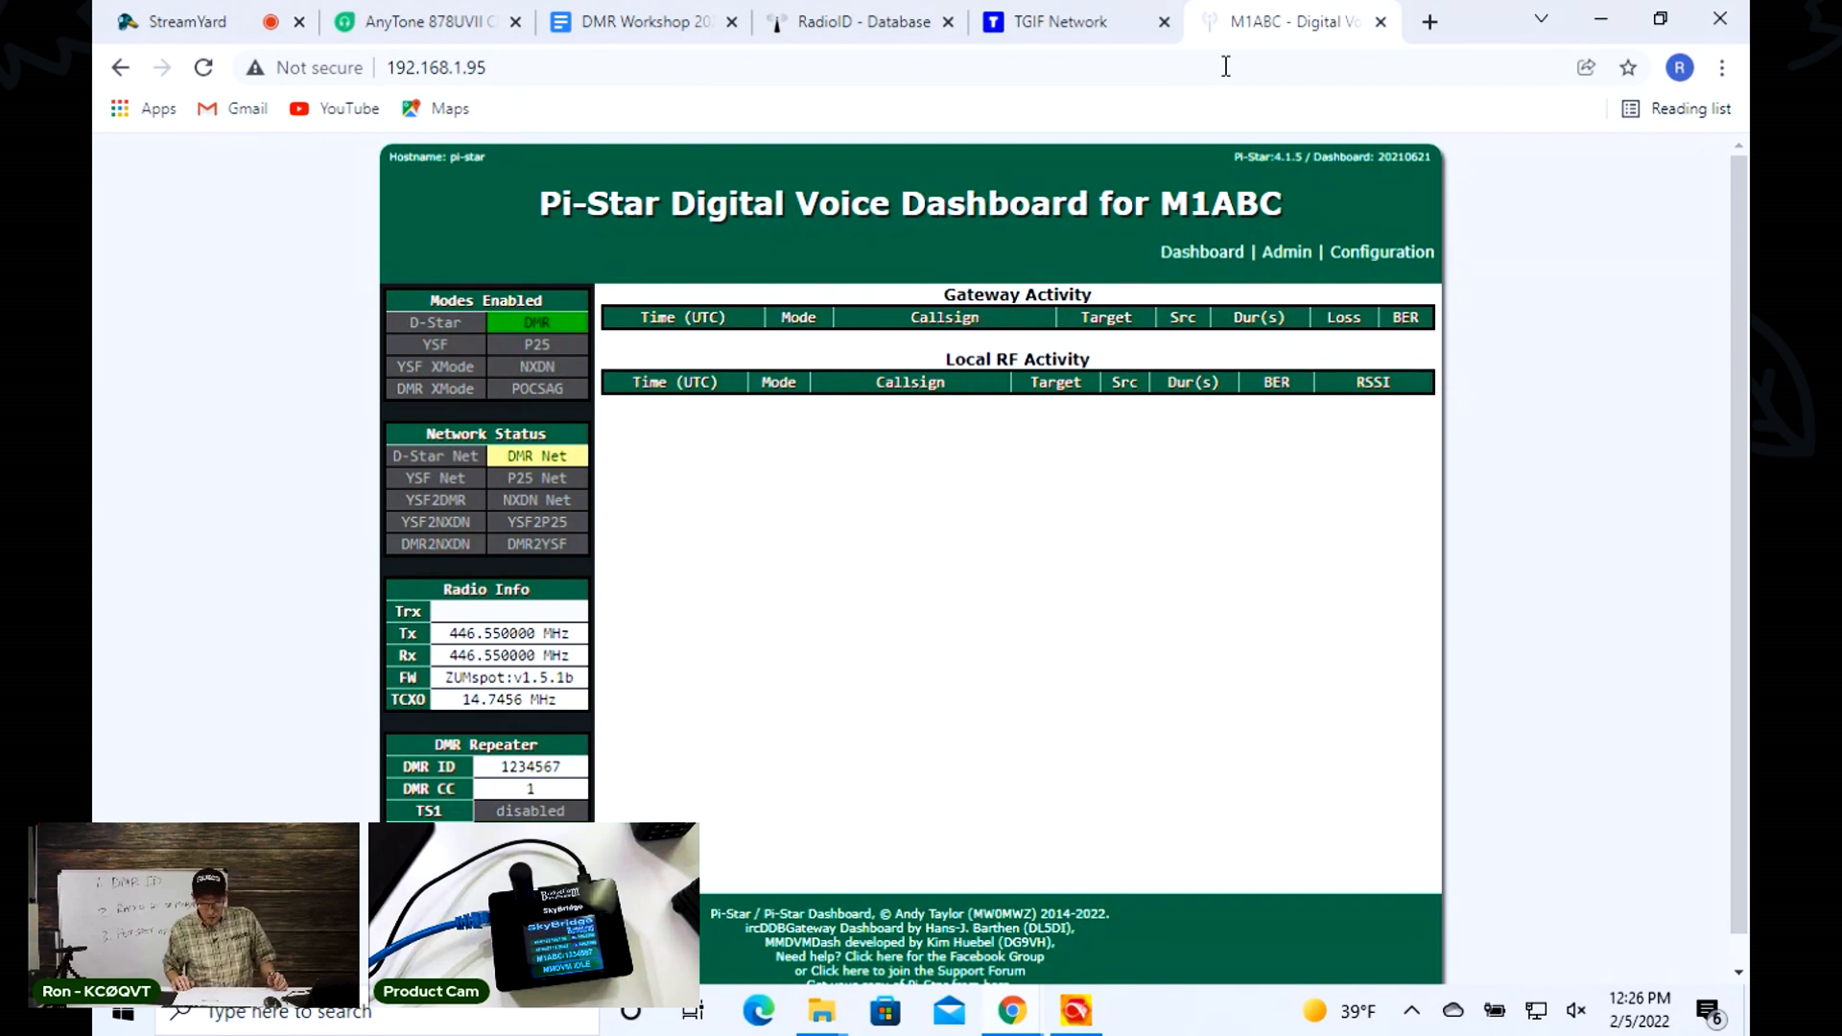
mouse_move(1574, 207)
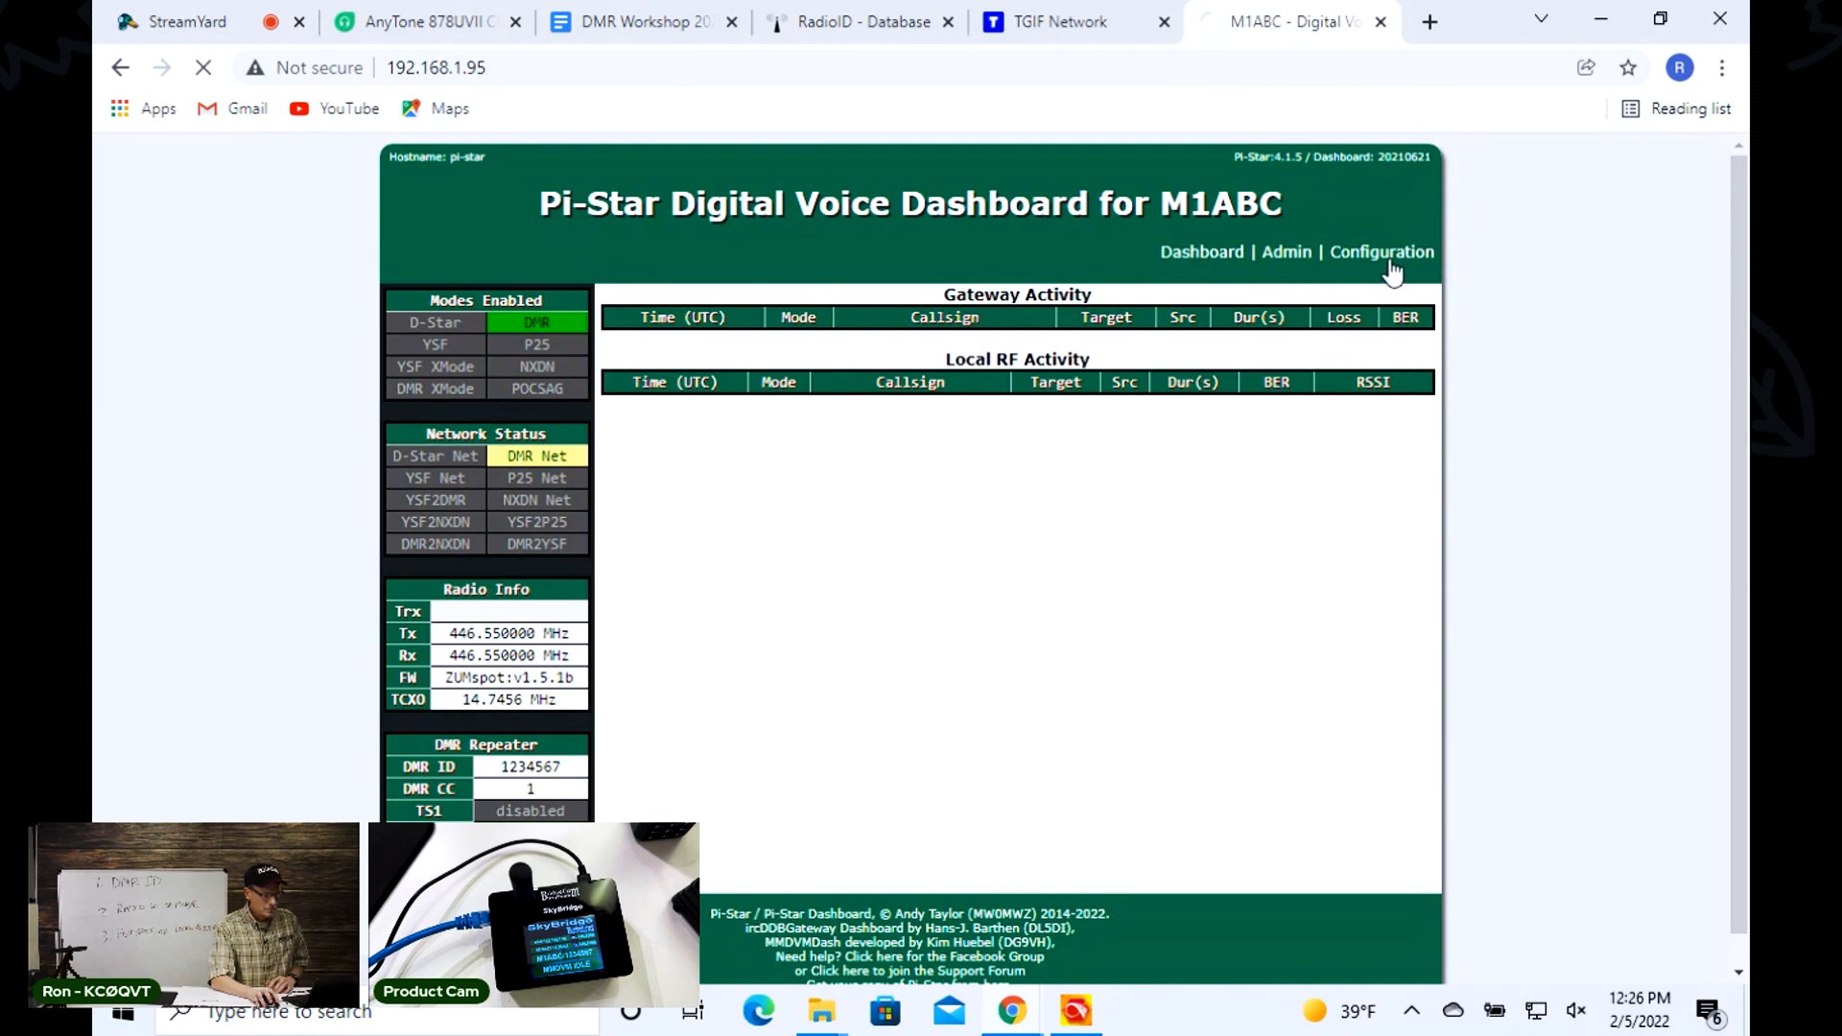
- Go to the Configuration page and bring the General Configuration table into view
click(1379, 251)
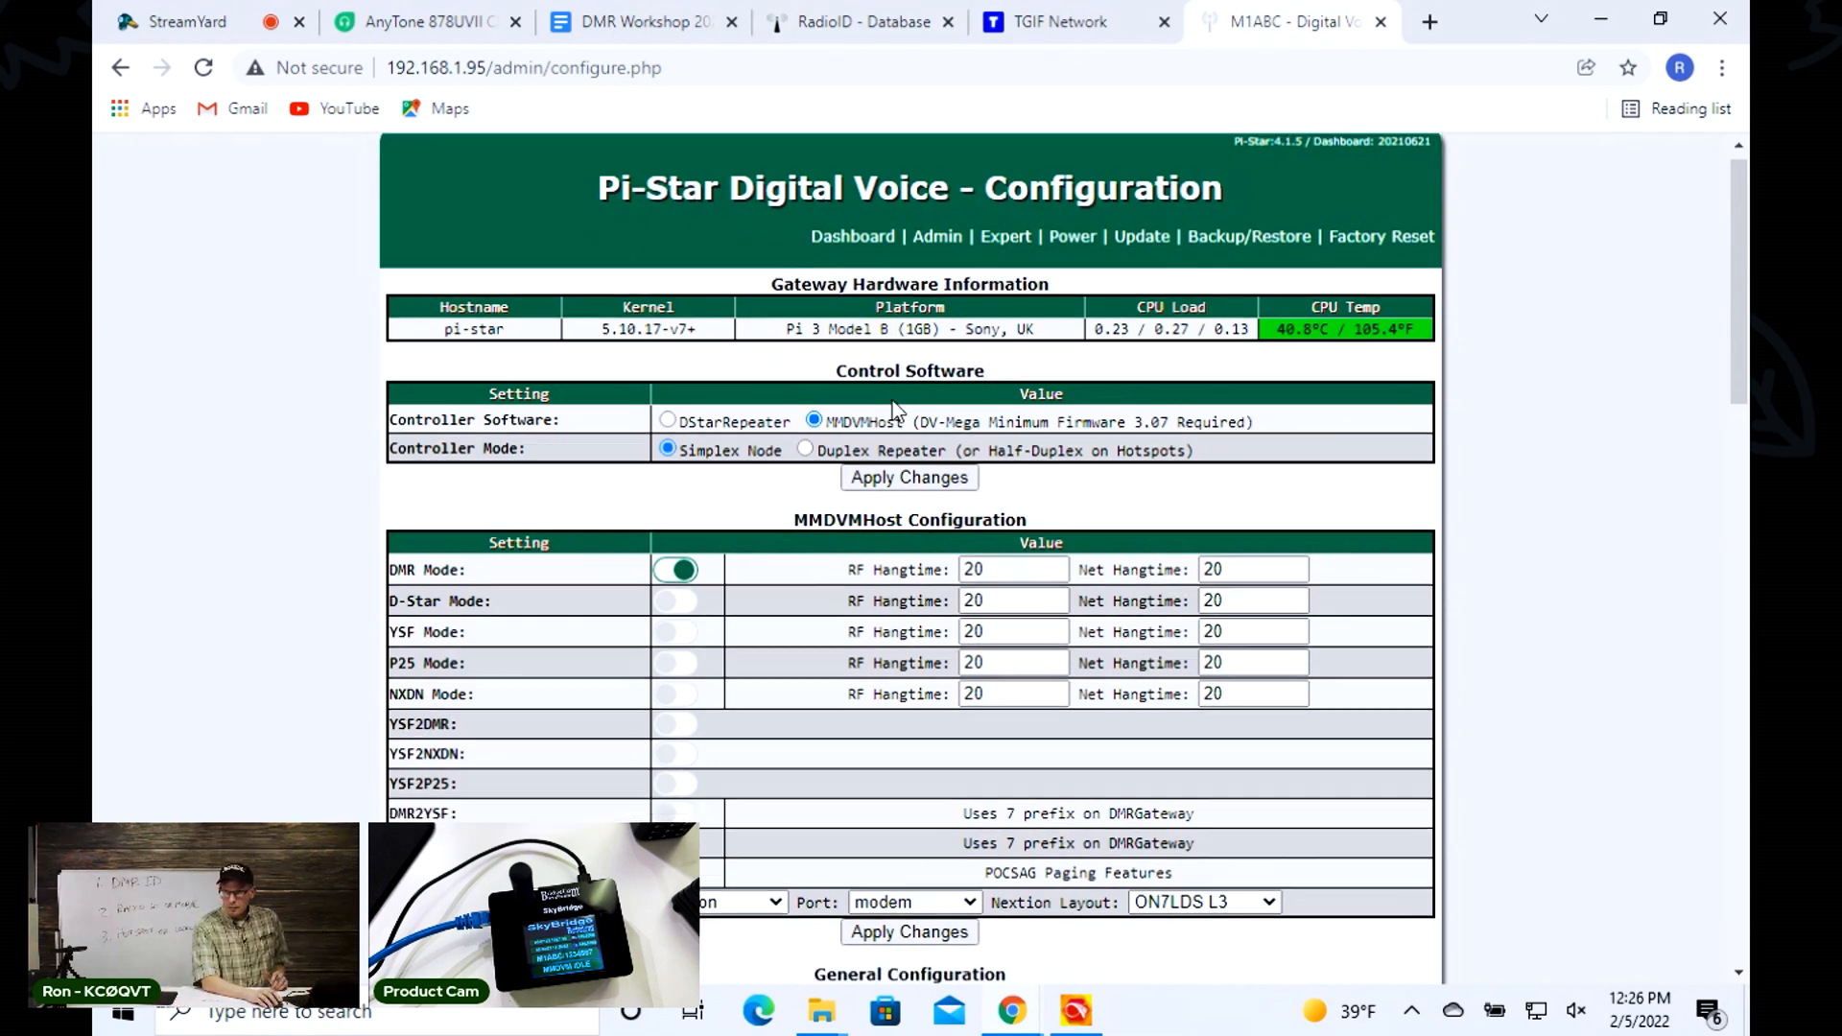
scroll(down, 3)
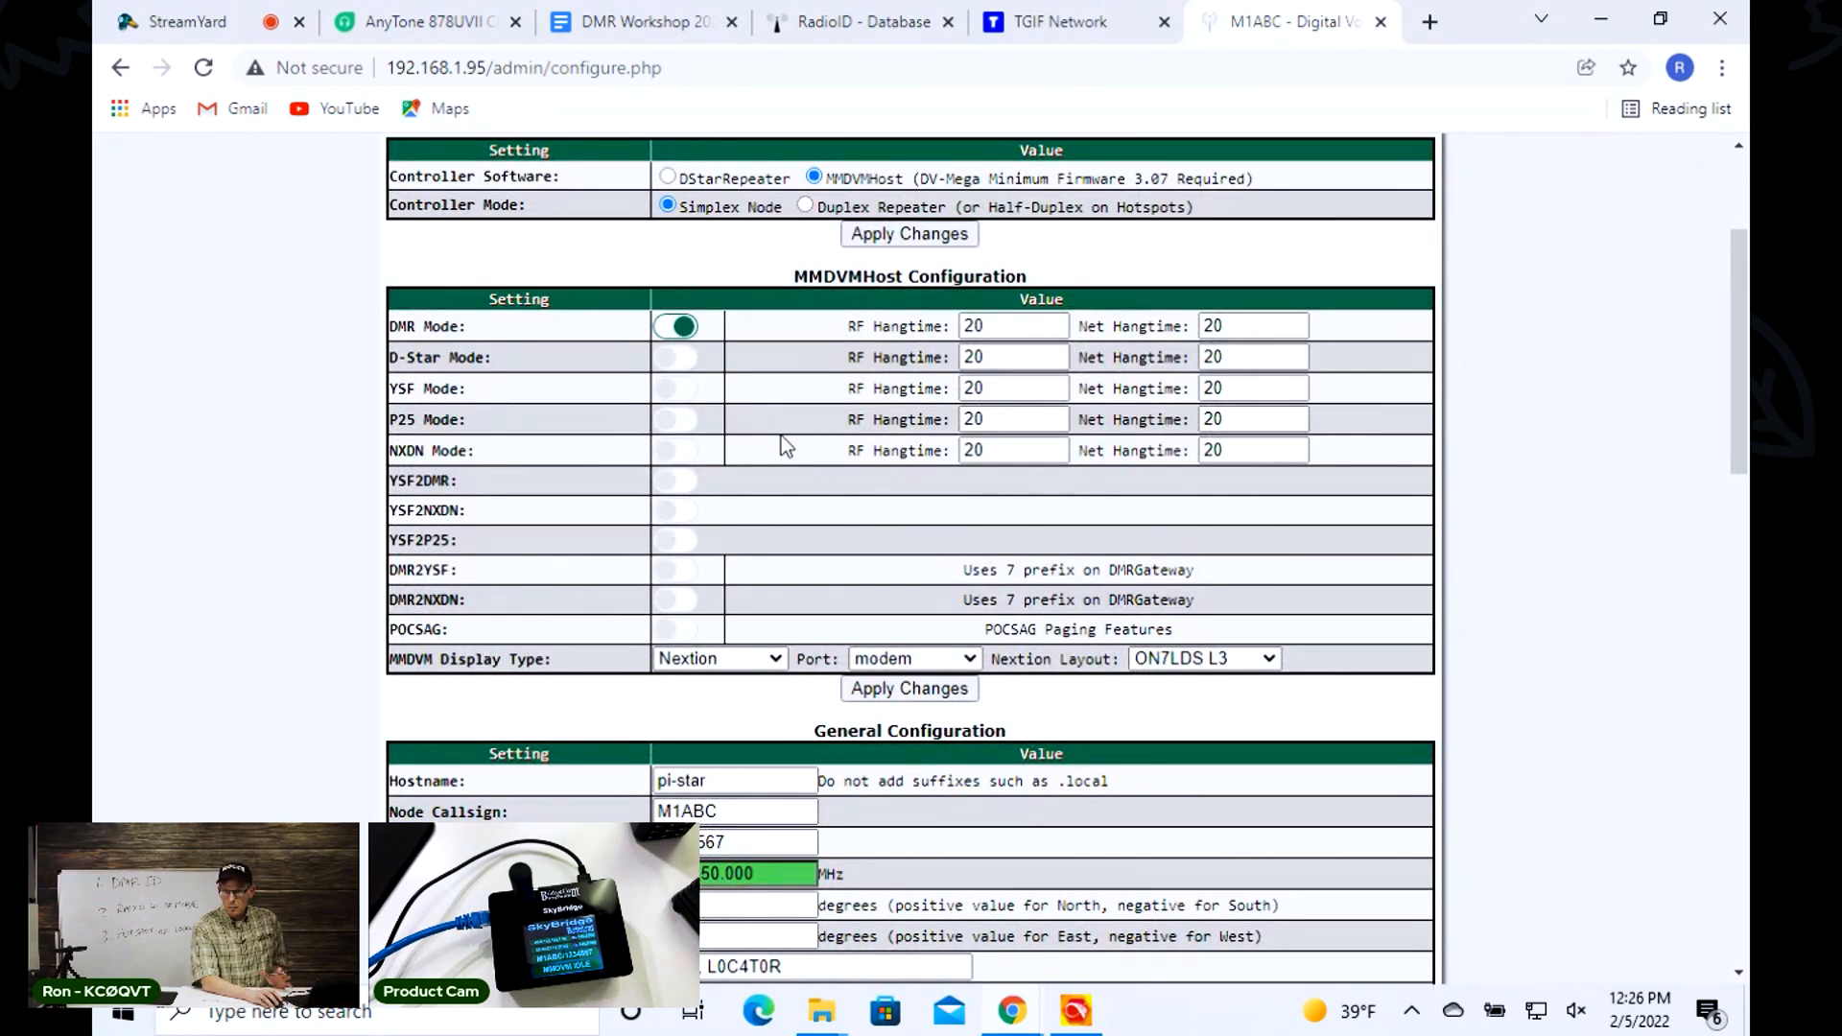
scroll(down, 3)
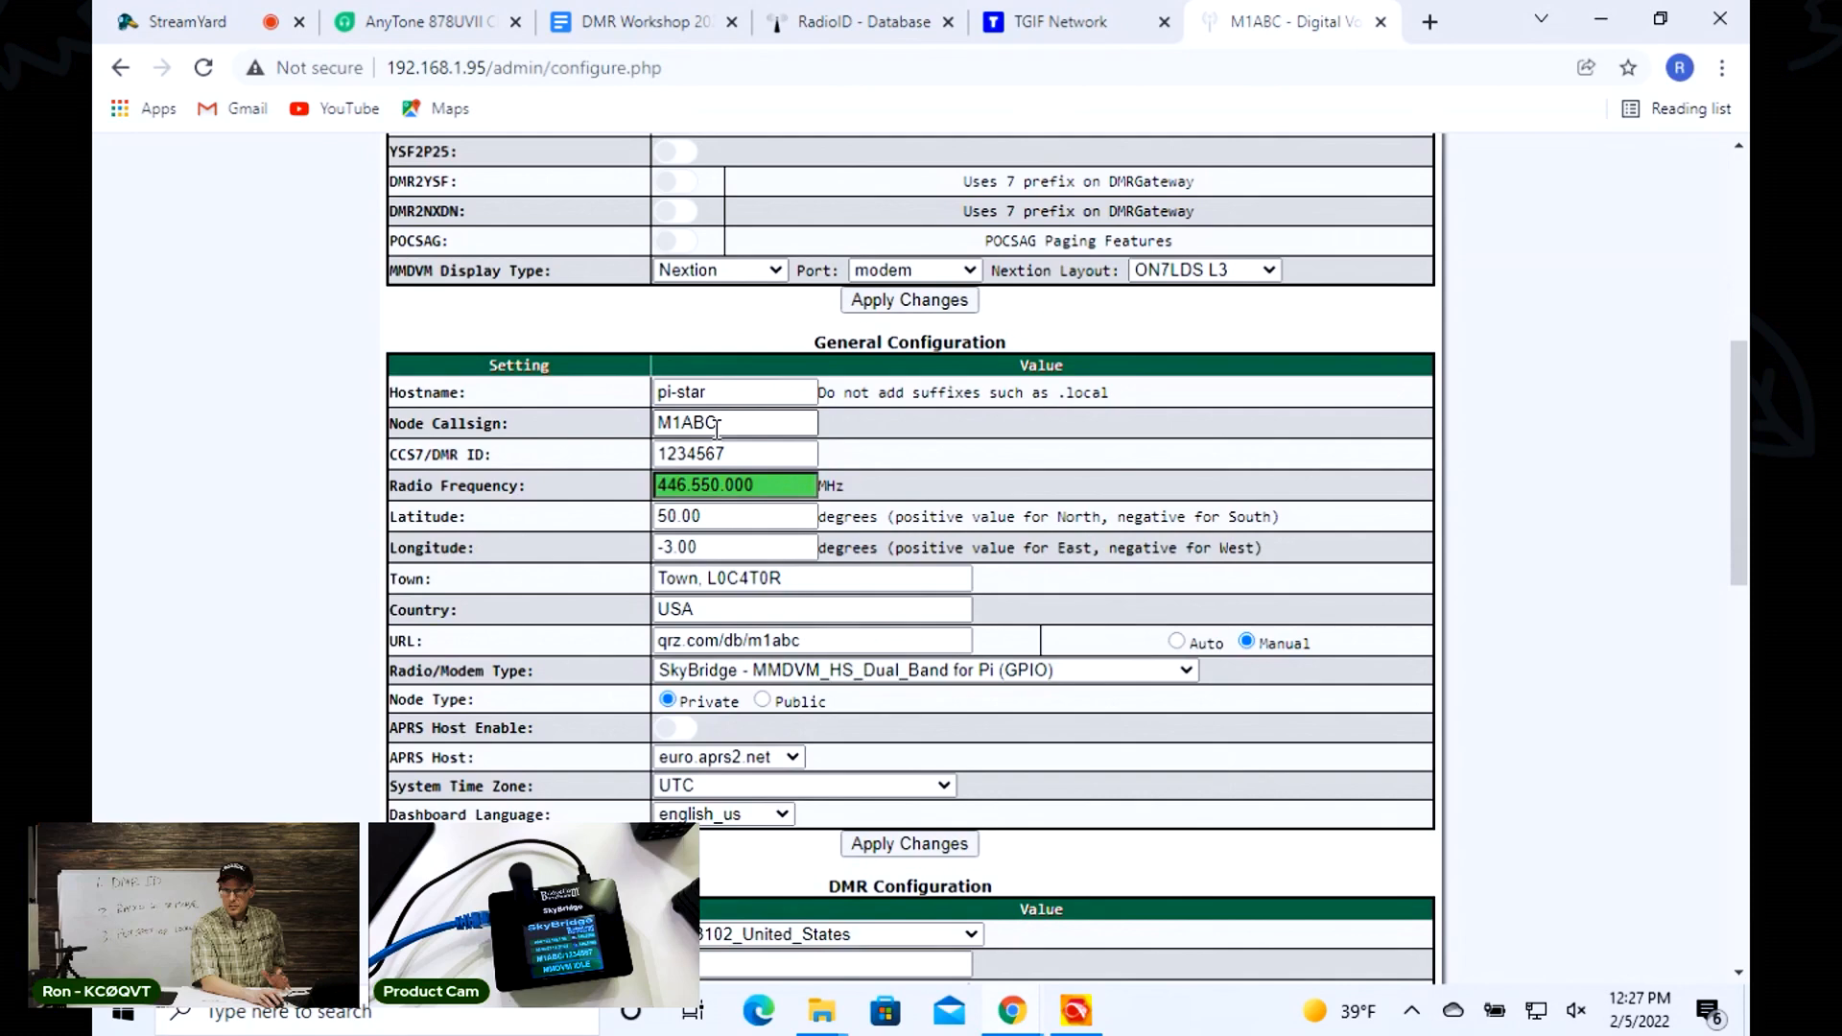
scroll(down, 3)
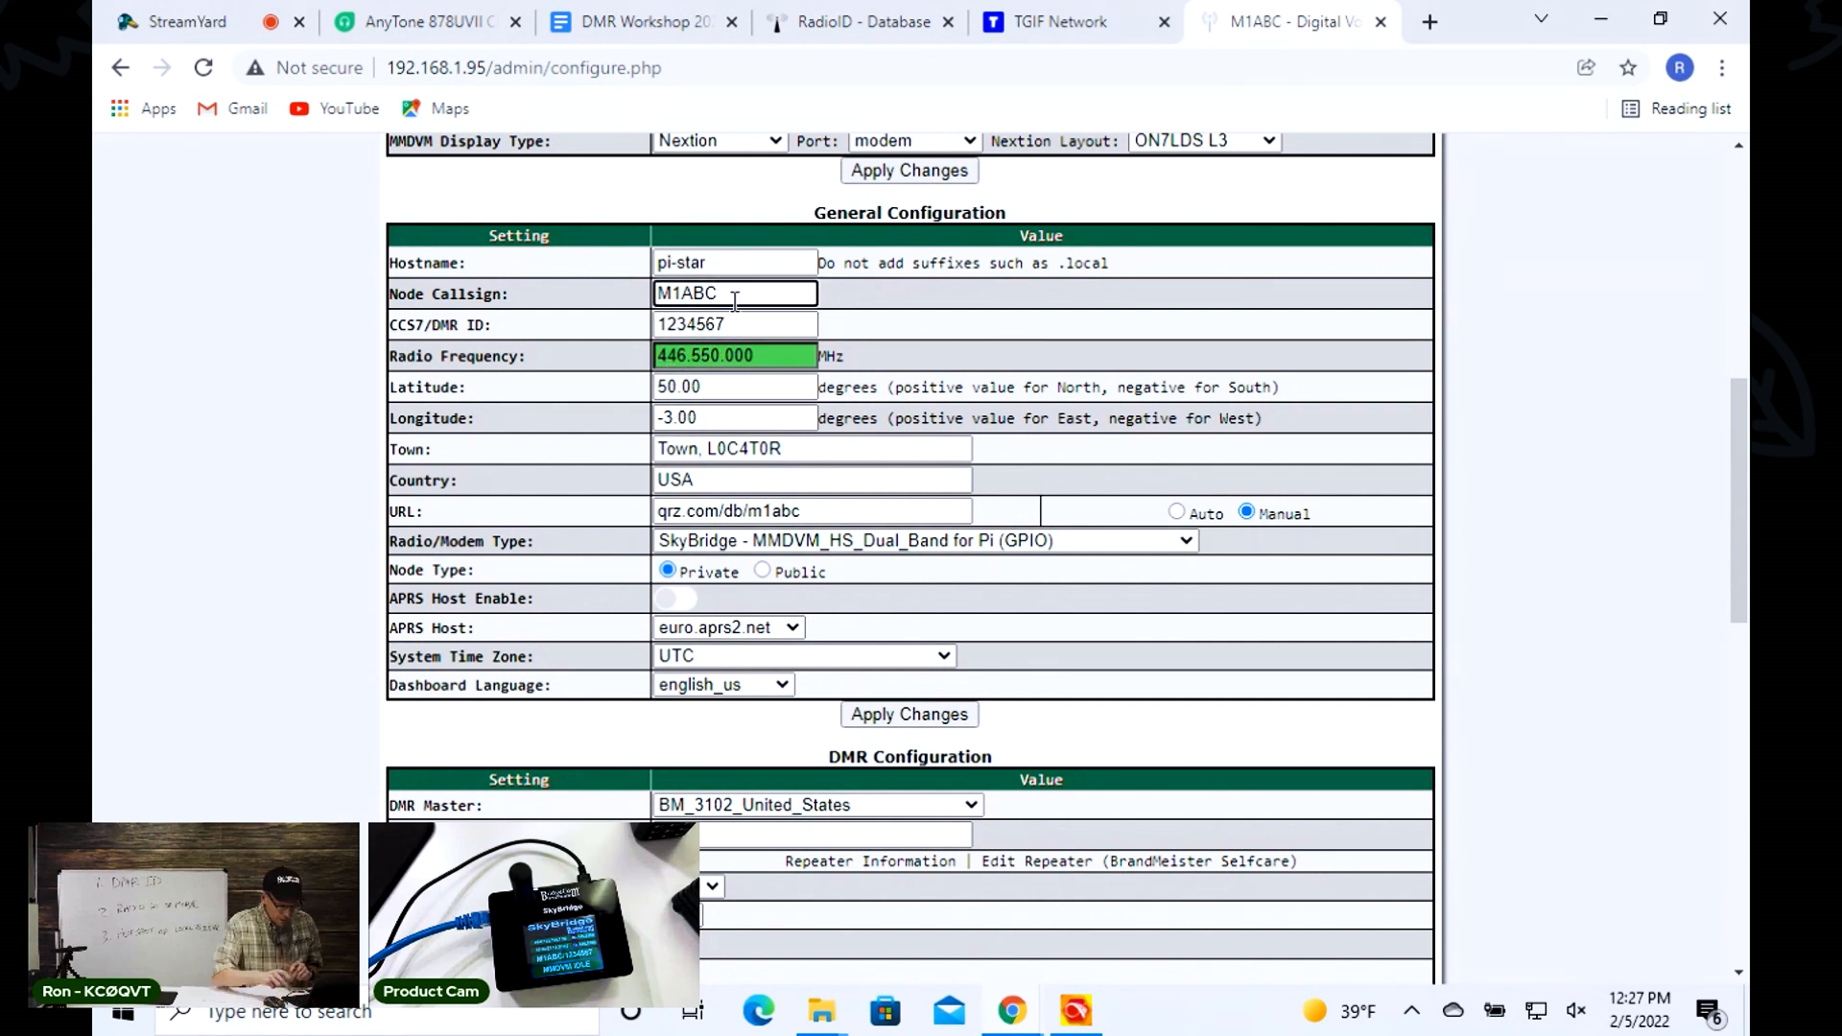
click(735, 294)
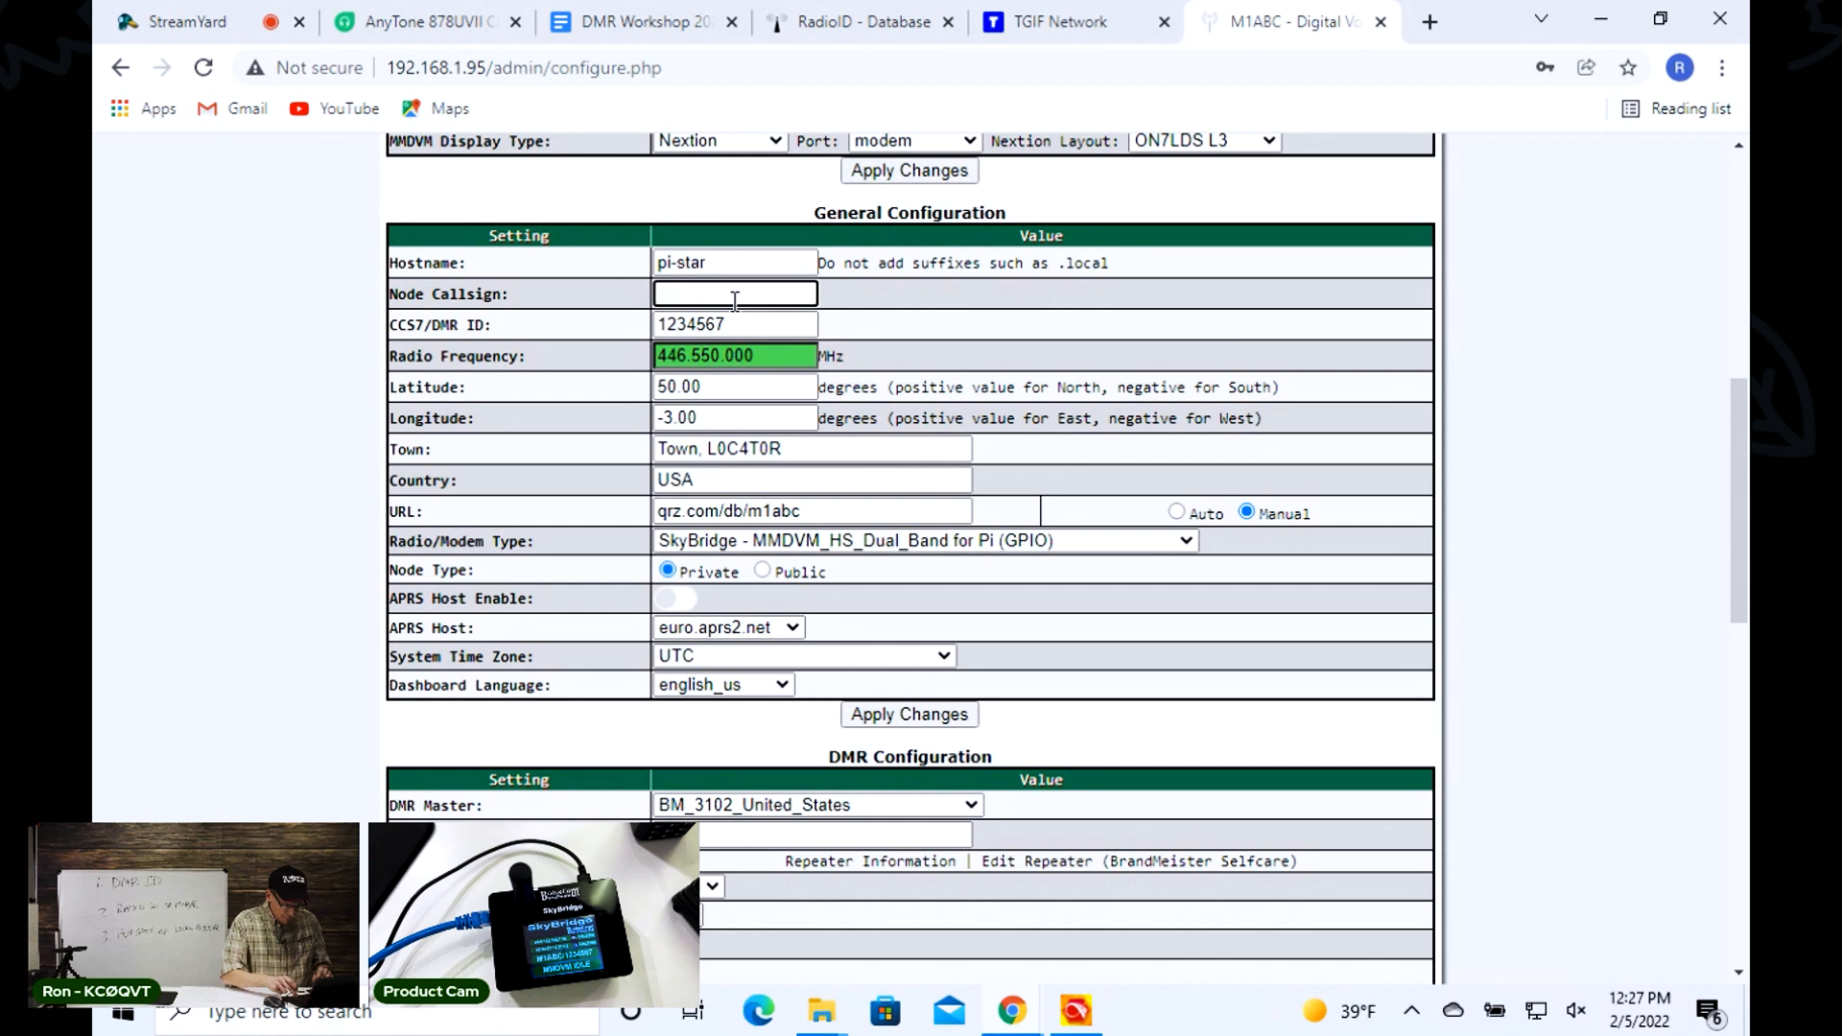
text(KC00)
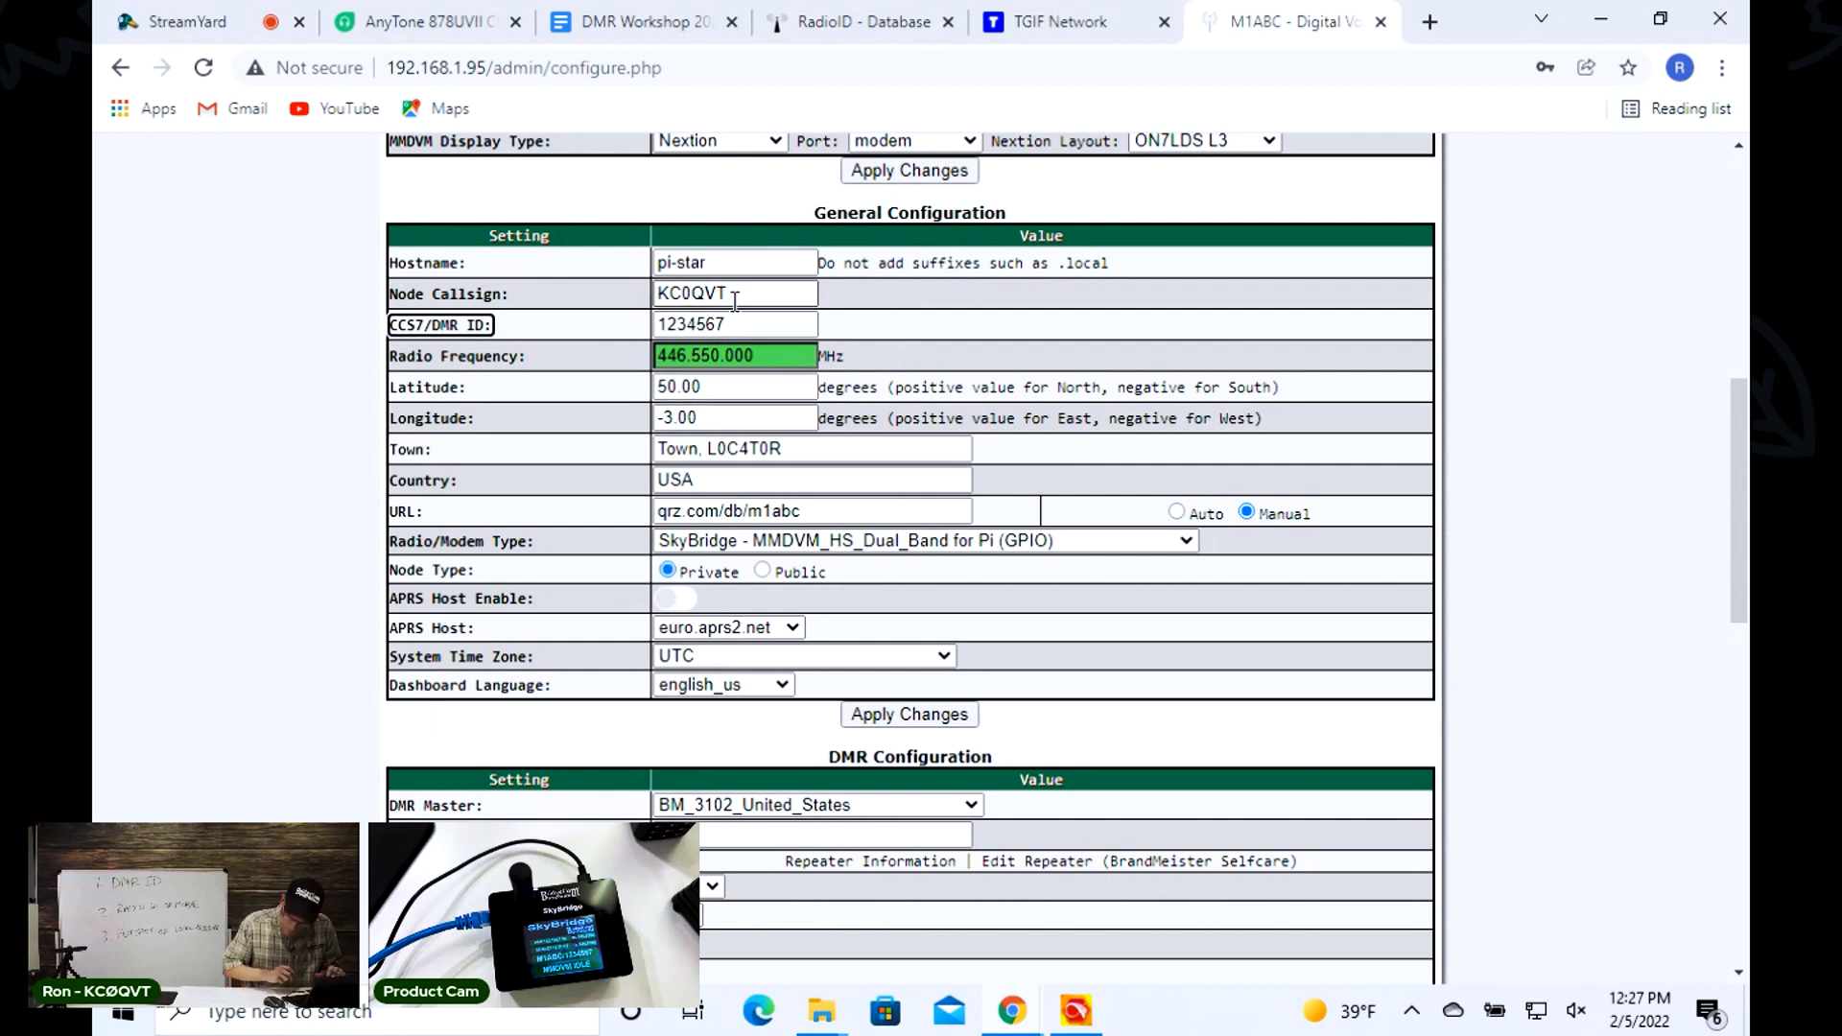
triple_click(734, 324)
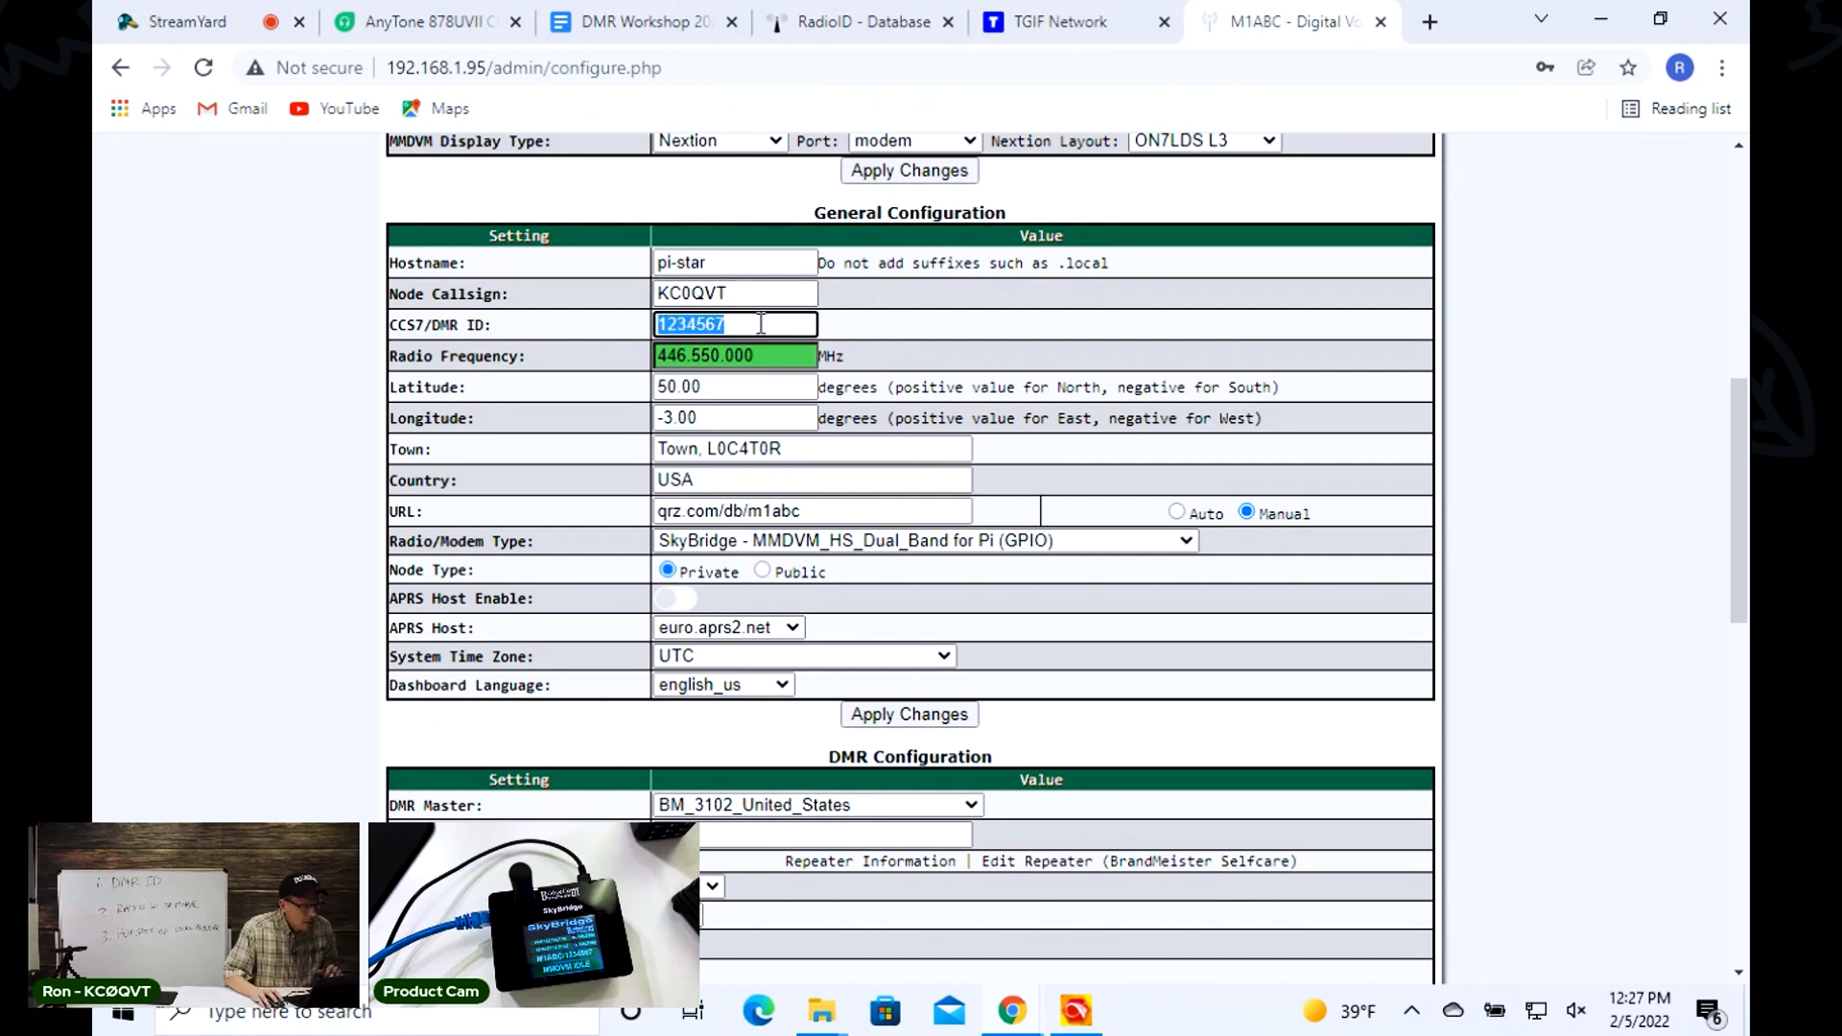
key(Delete)
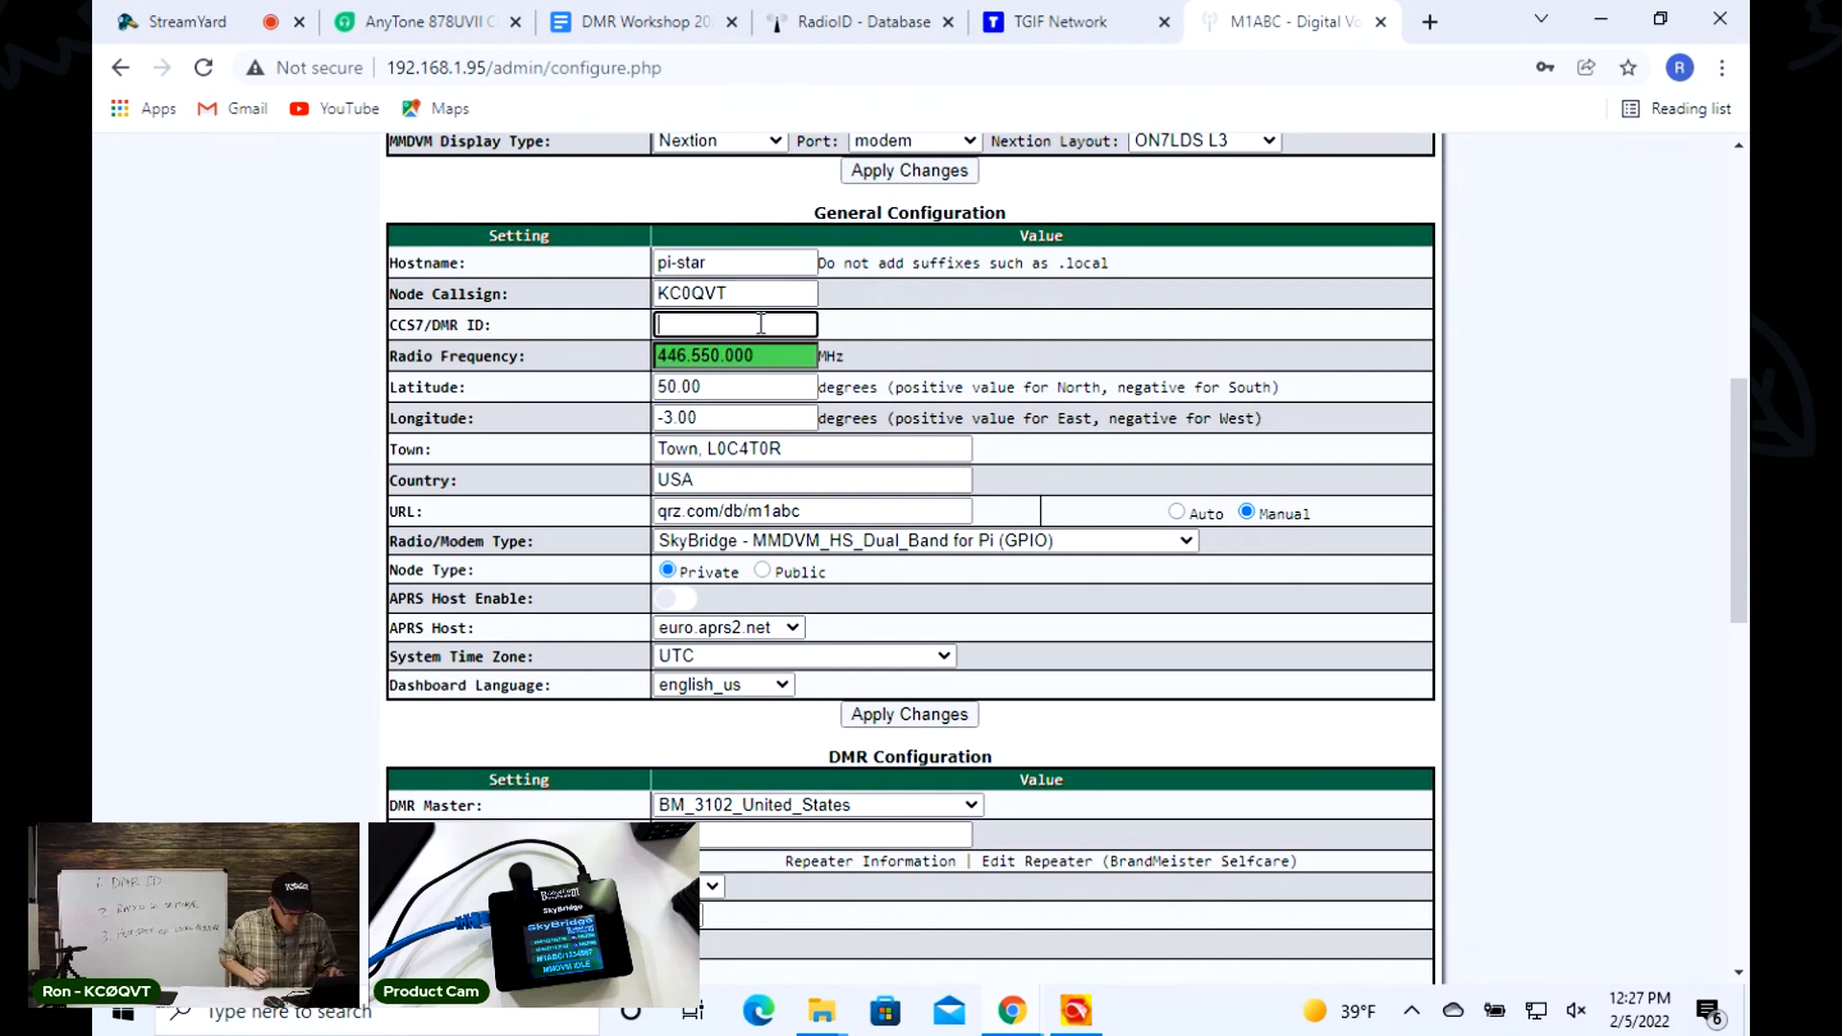
text(312)
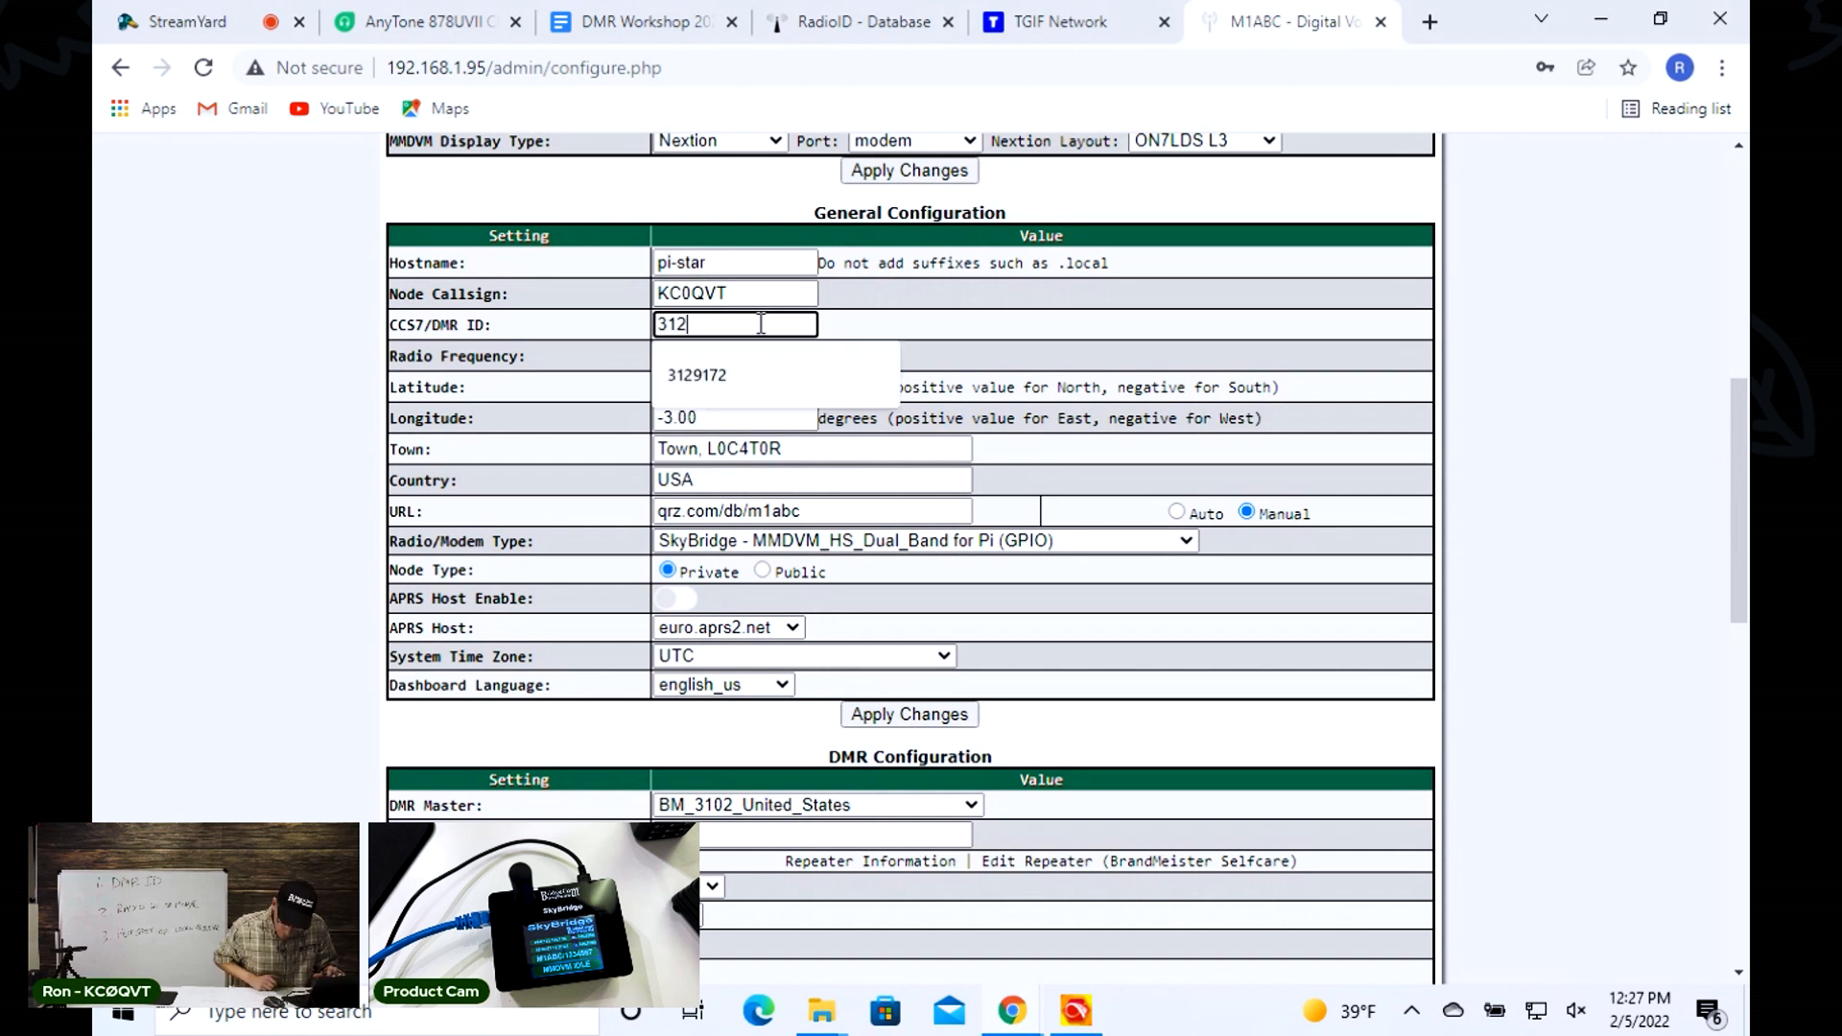
click(695, 375)
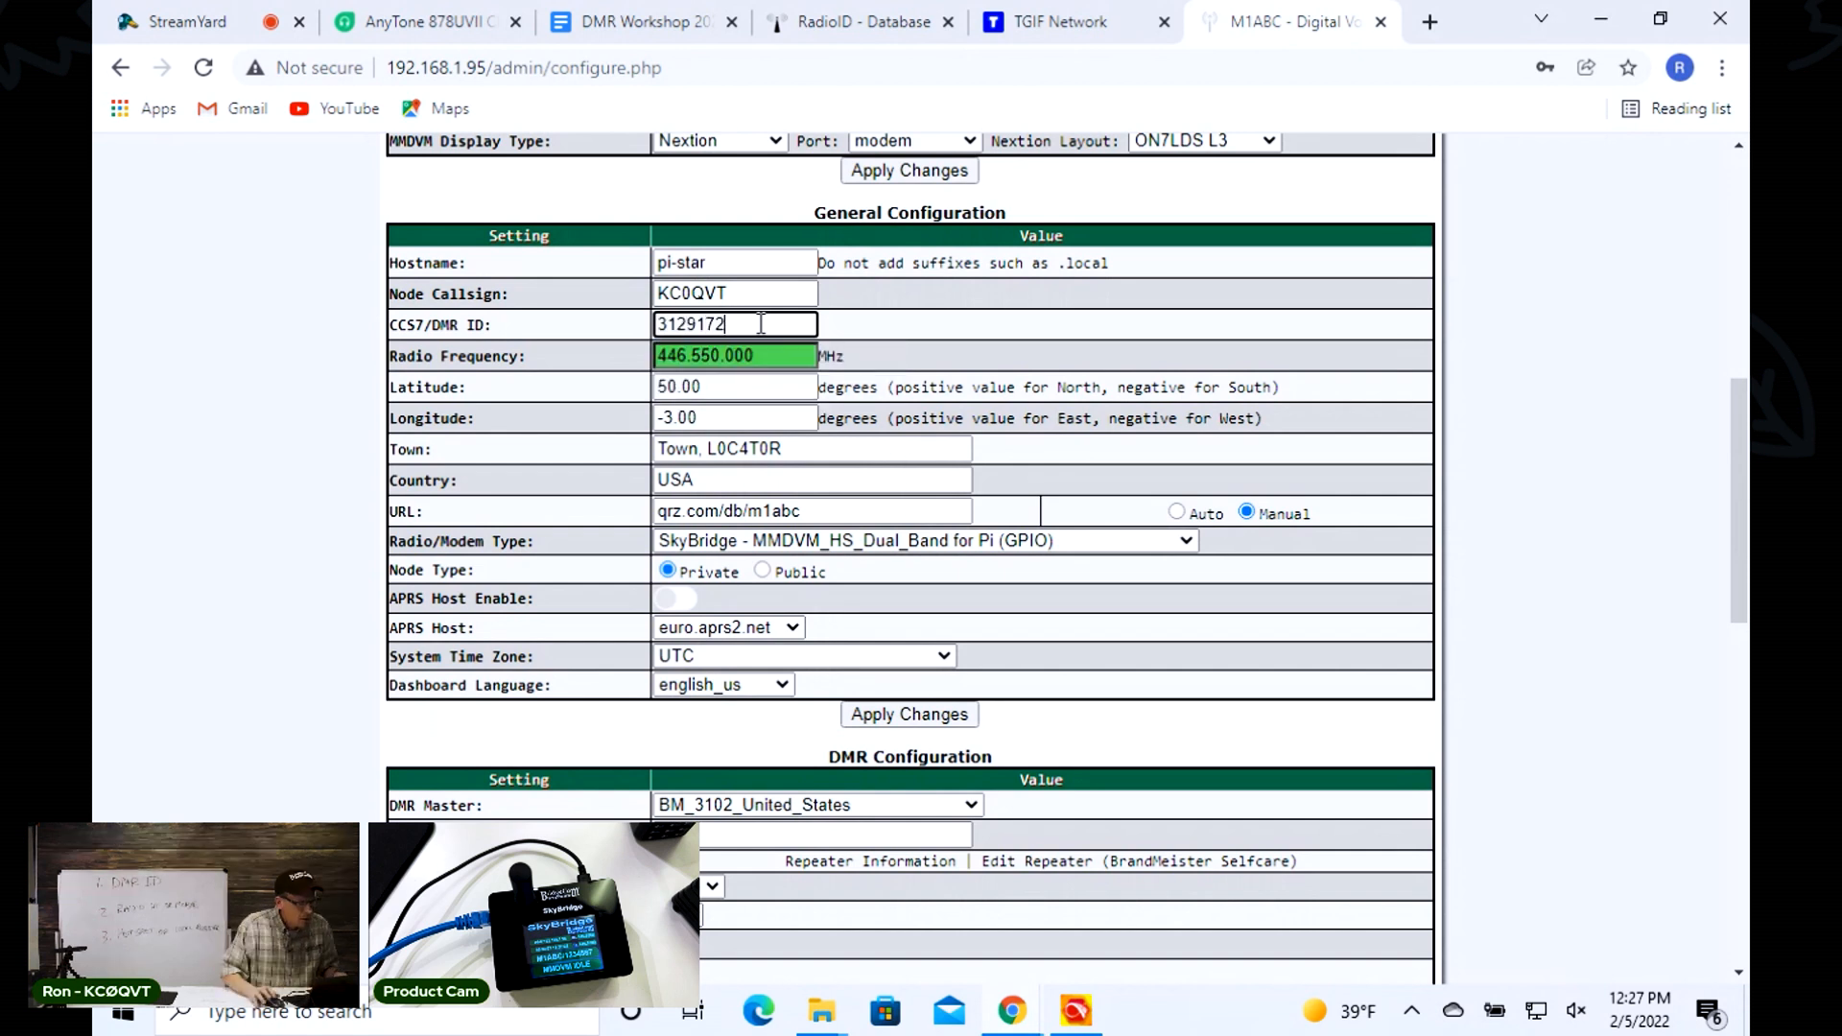
- Set the radio frequency to 446.525.000 MHz from the suggestions
click(735, 355)
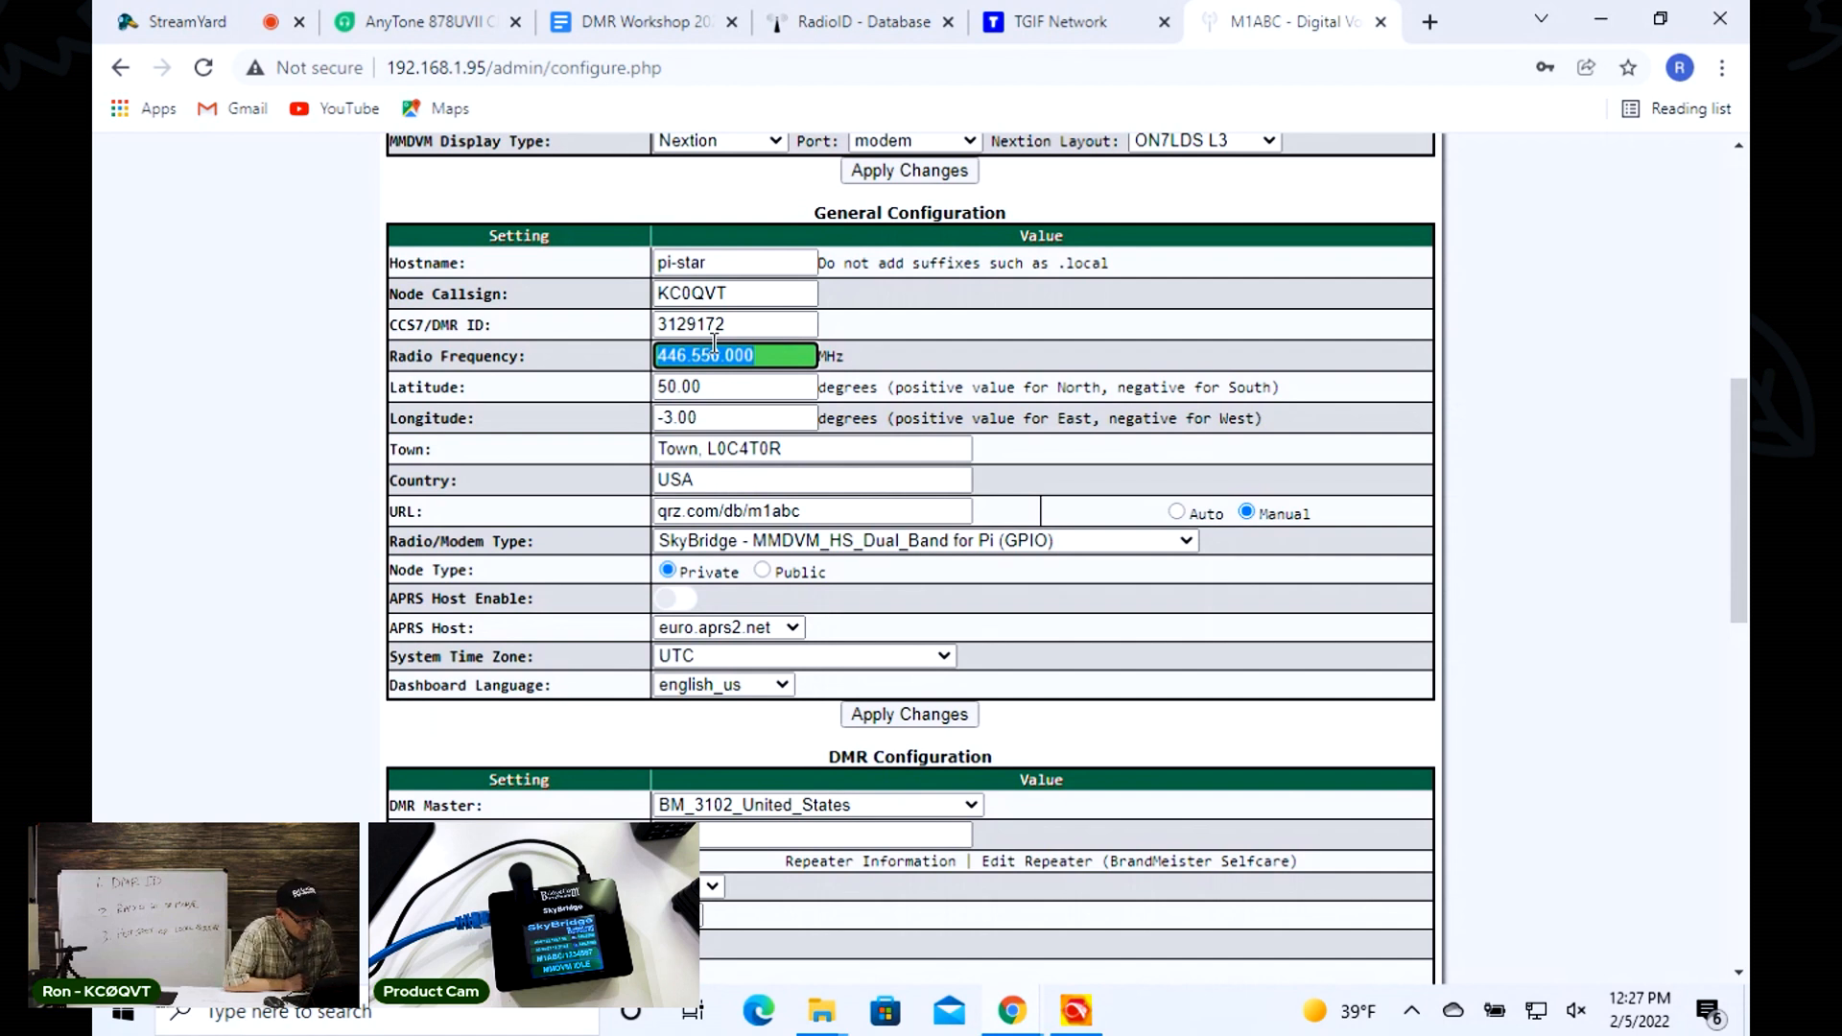
text(446.5)
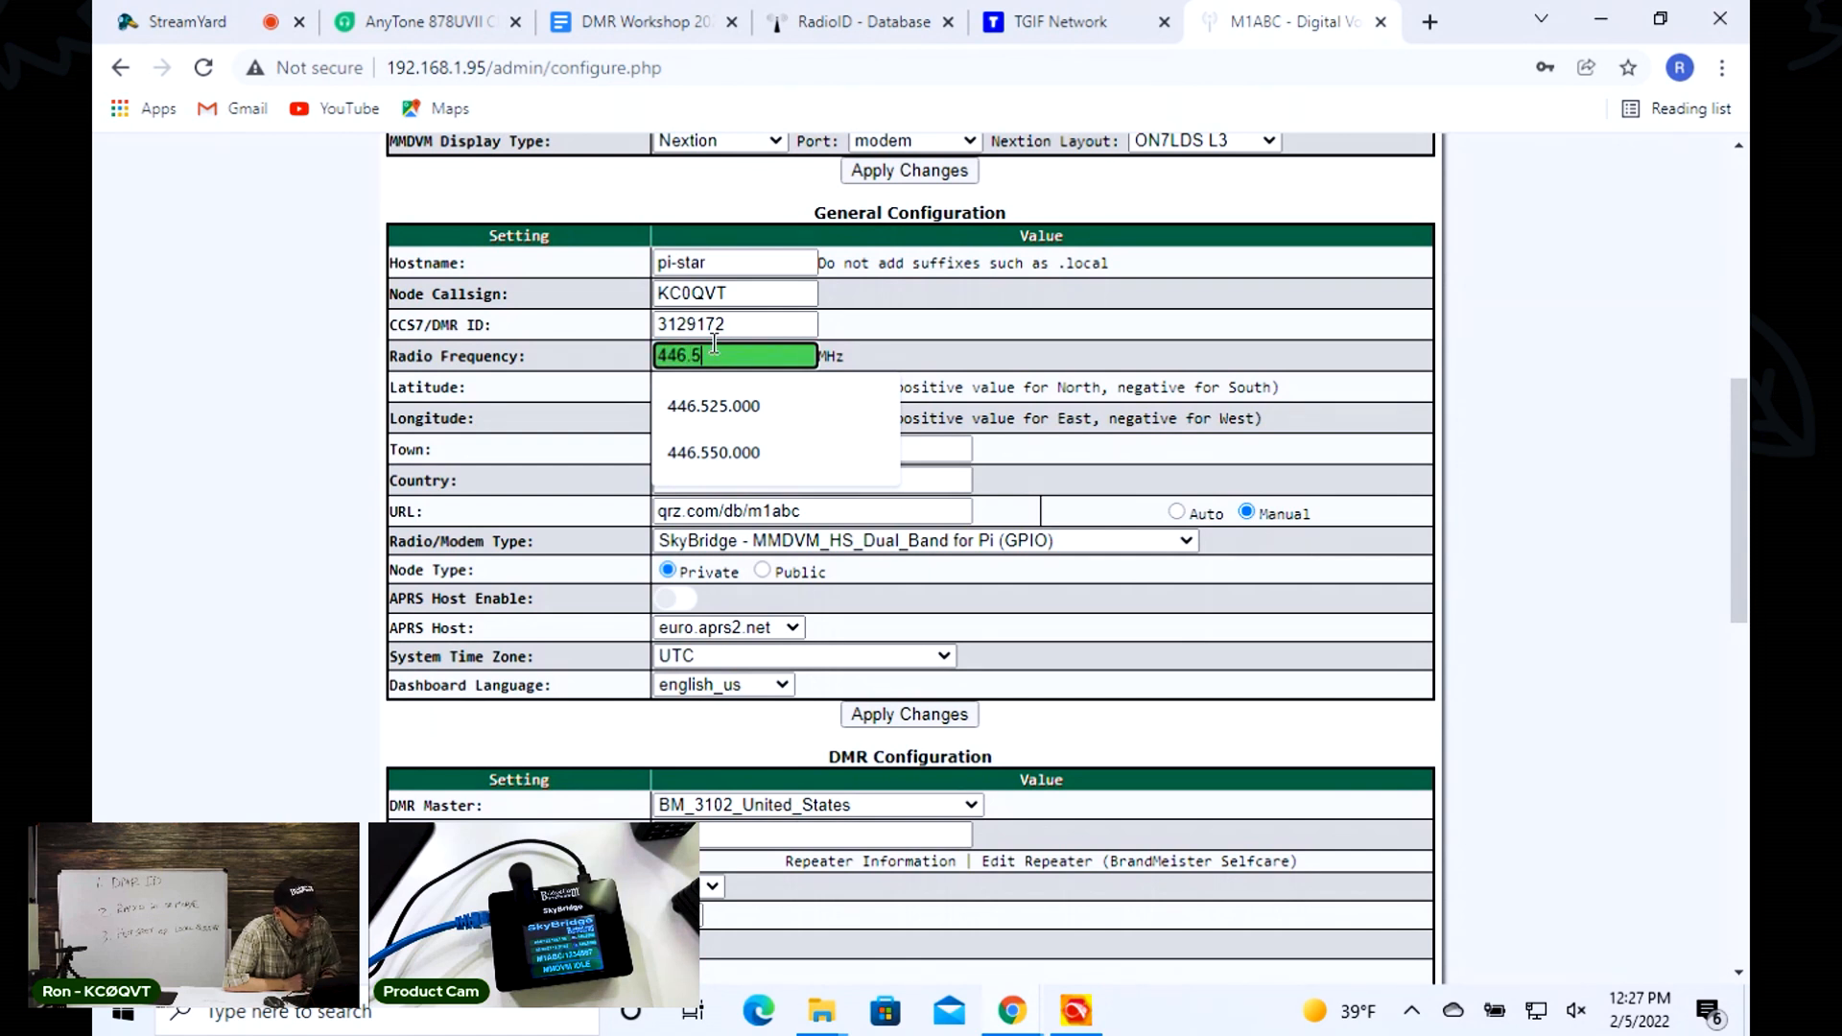
click(714, 405)
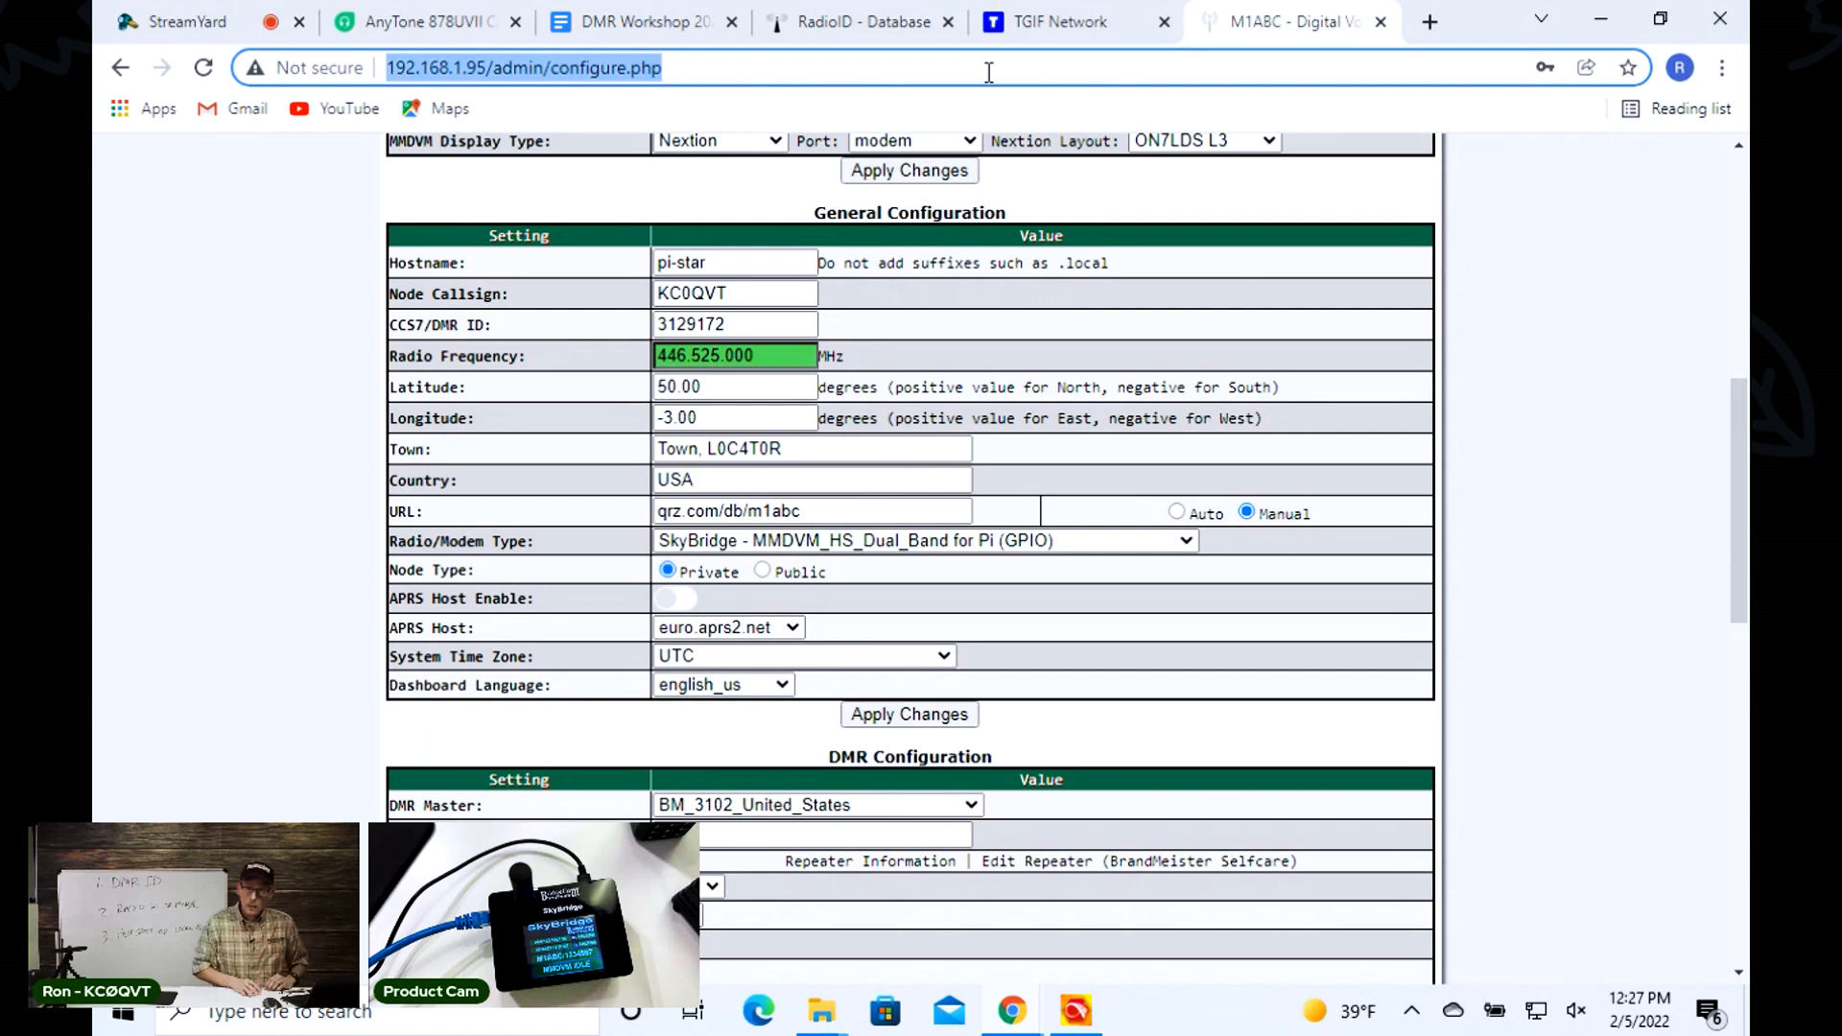
- Search Google for 'smithville mo long lat' and grab the latitude 39.3869
click(1427, 21)
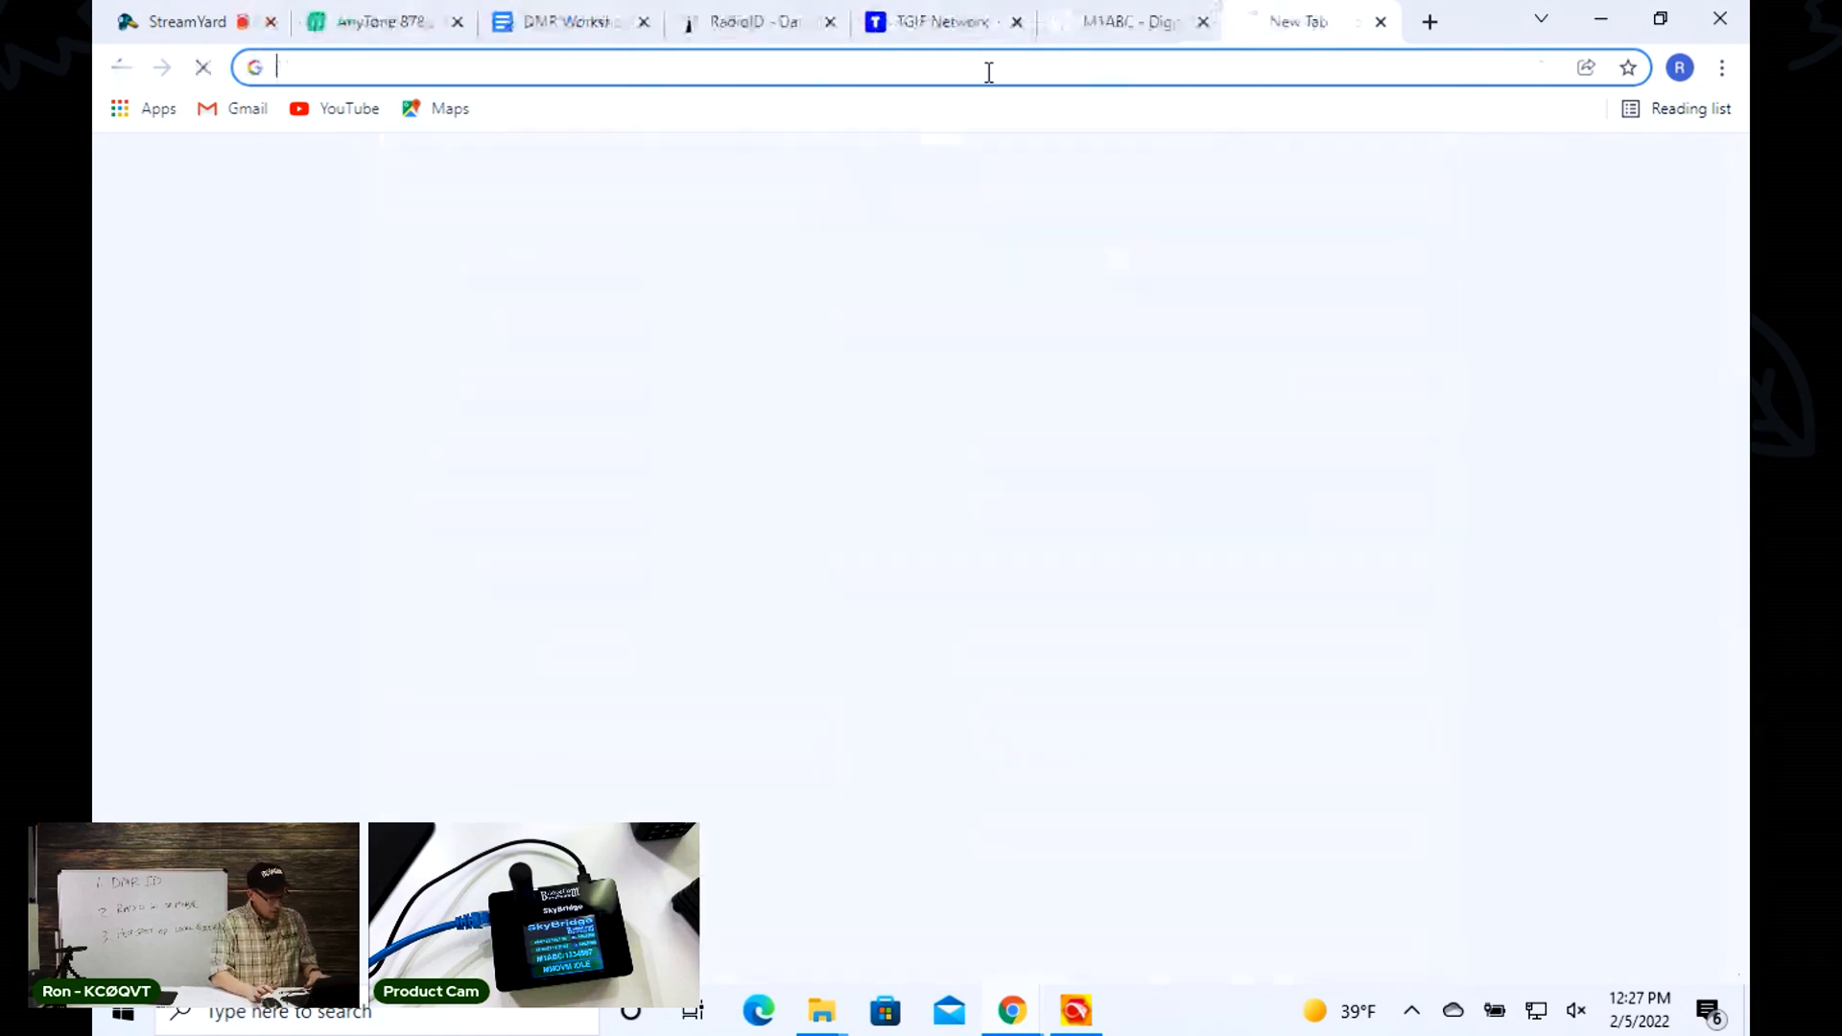
text(smithville)
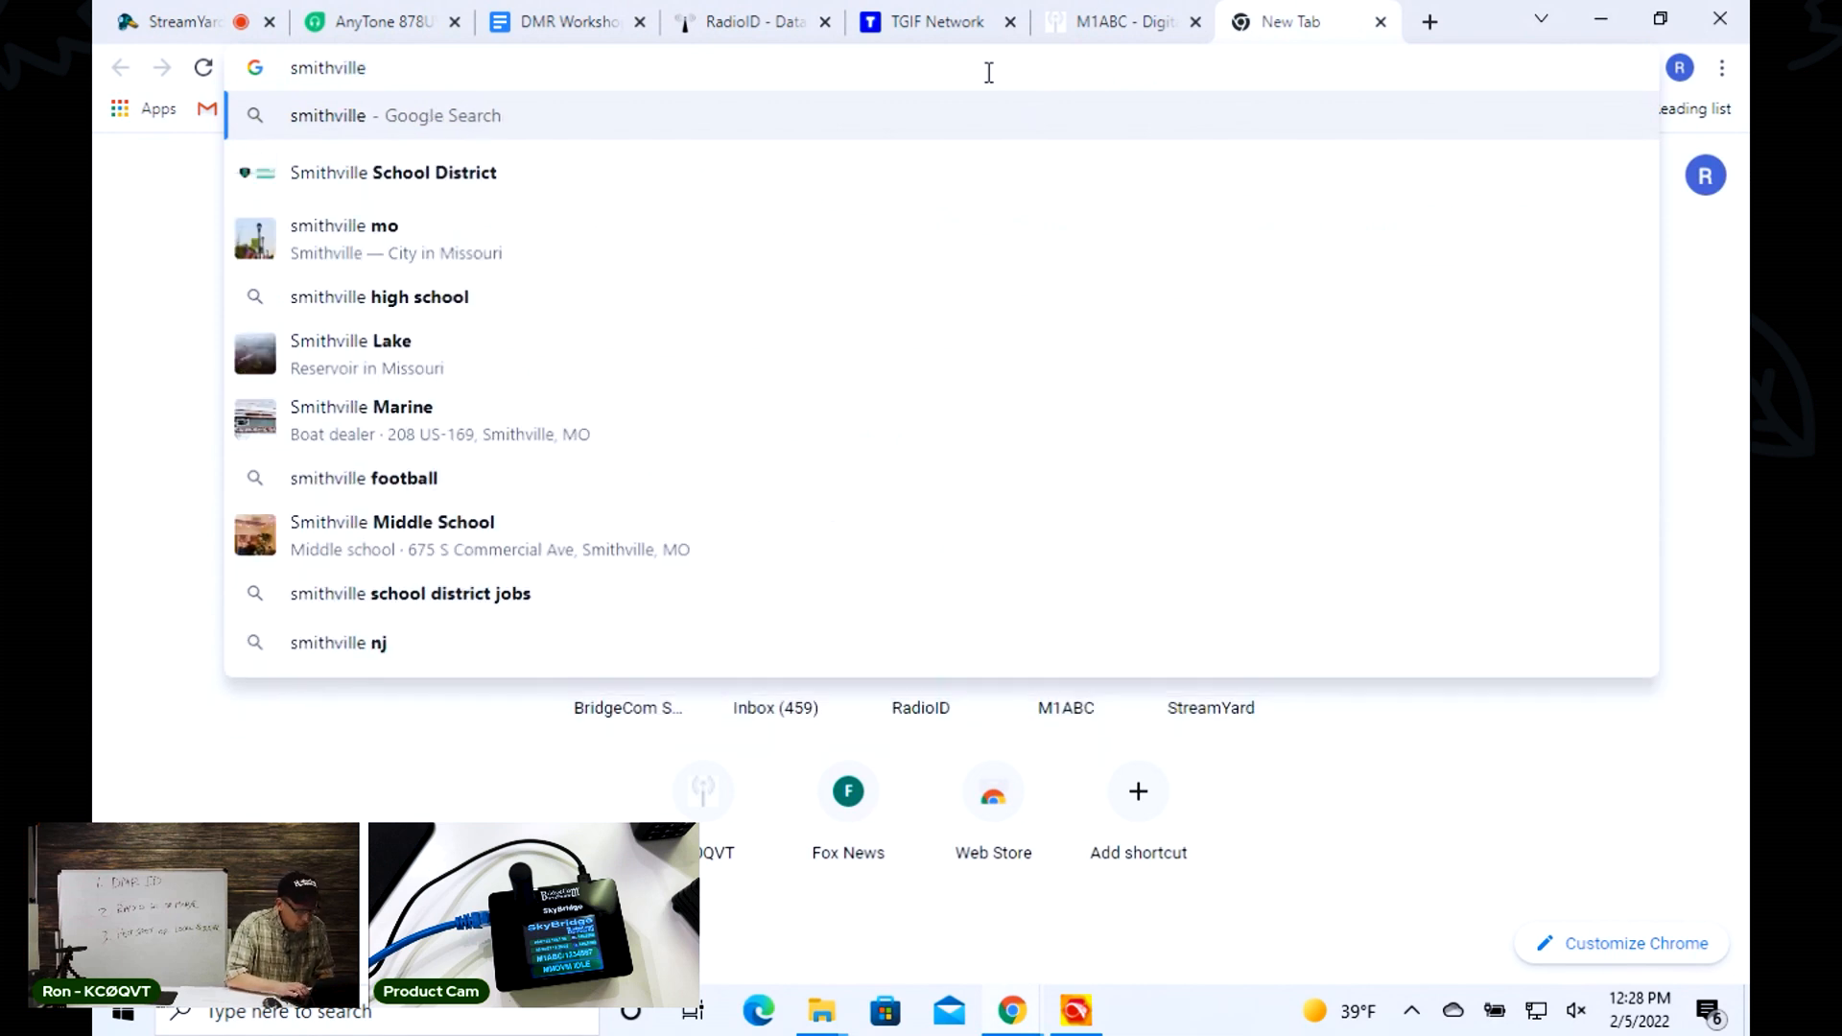
key(Backspace)
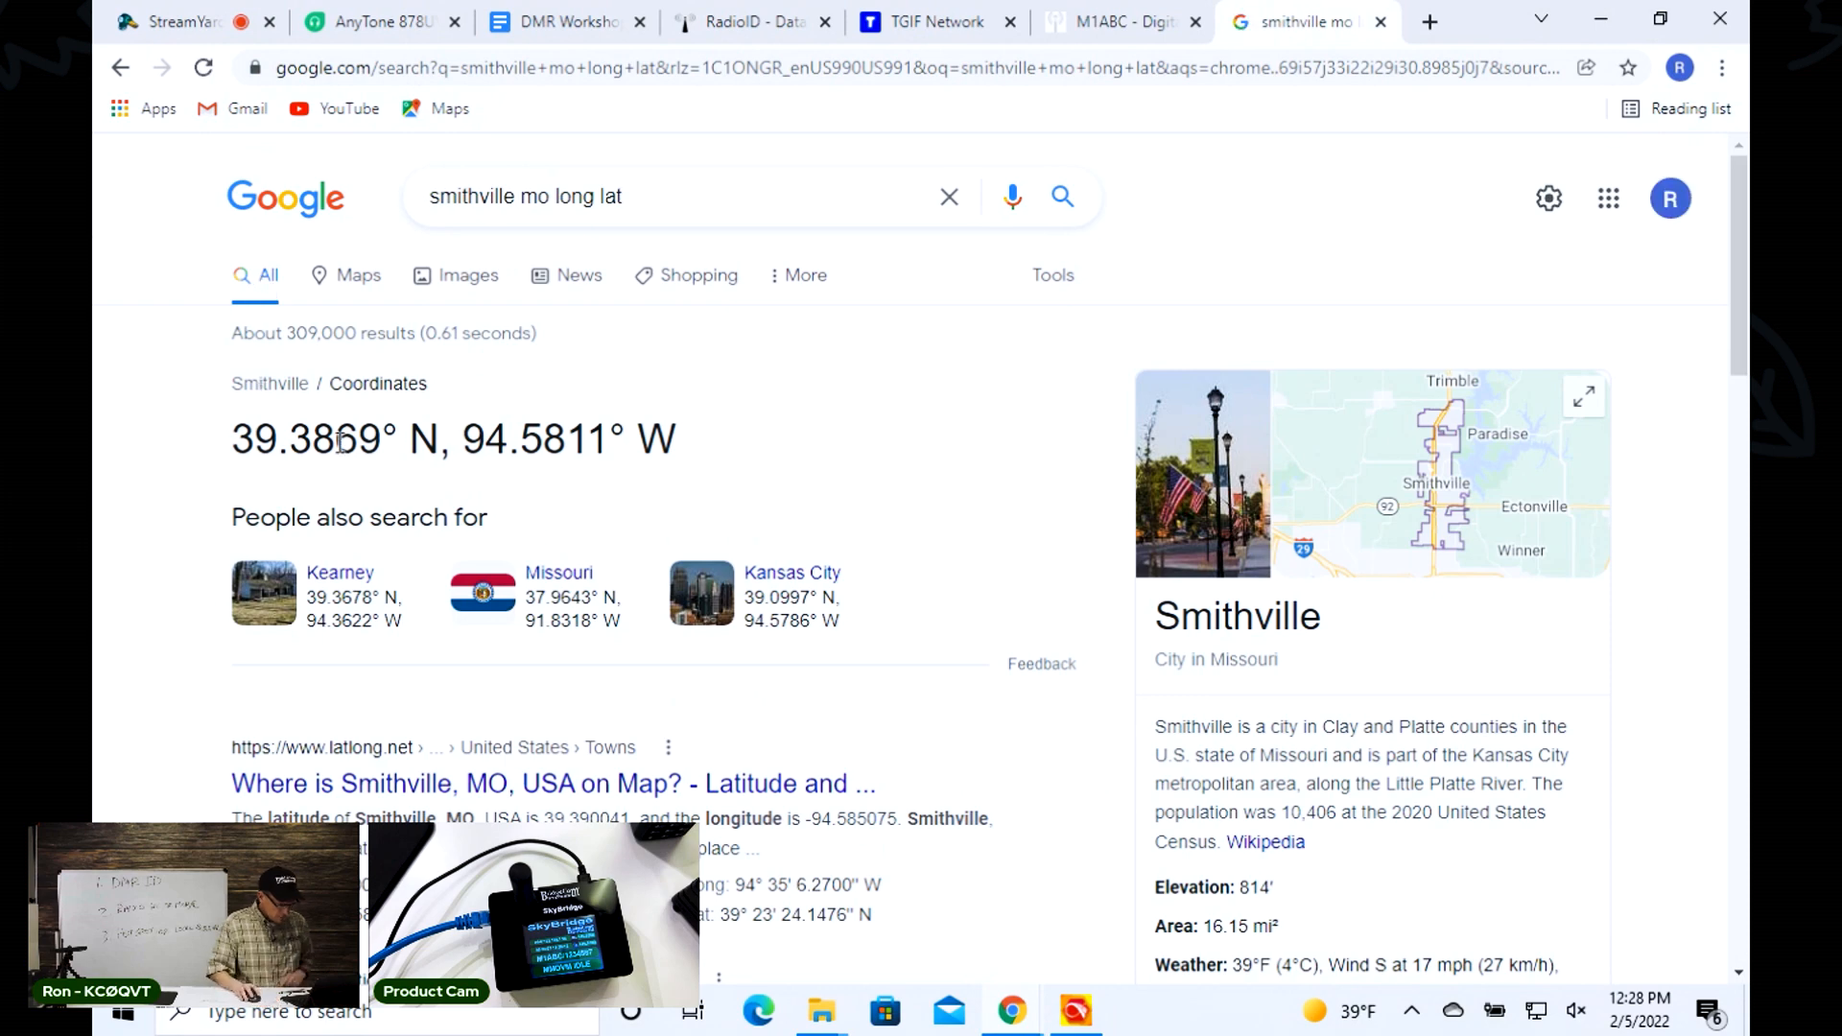
double_click(307, 439)
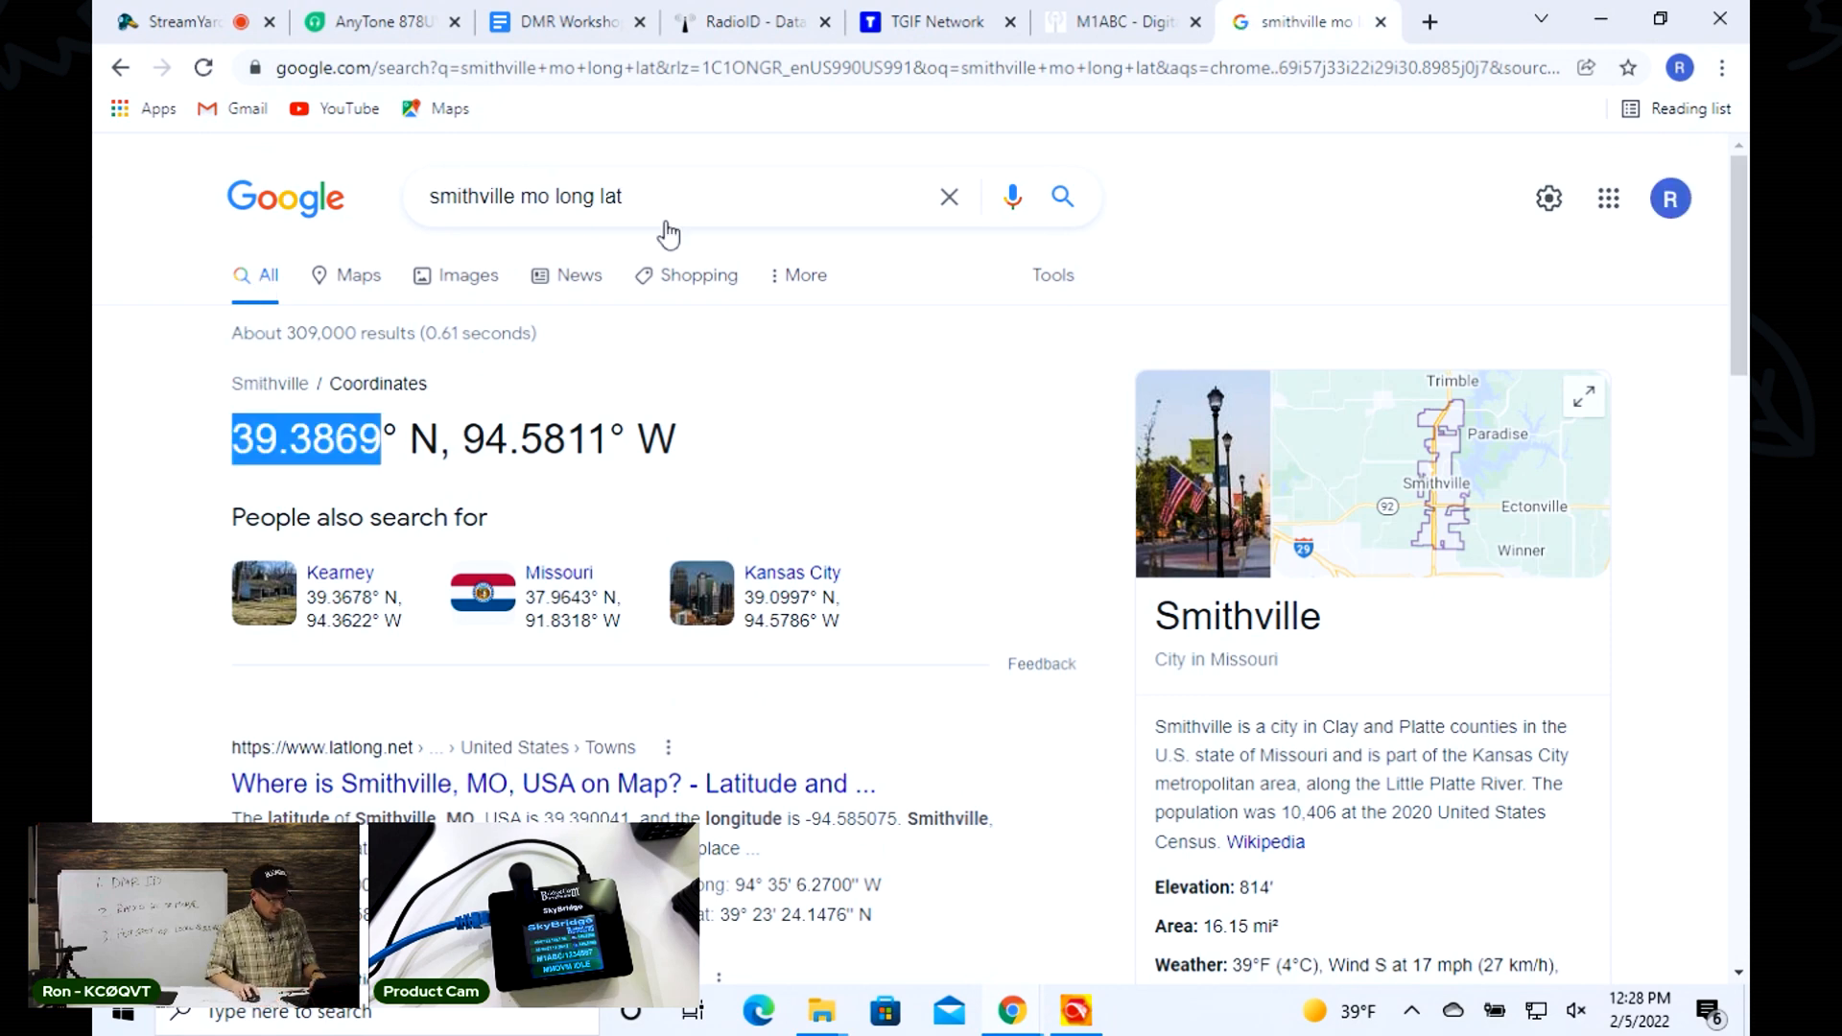
- Enter latitude 39.3869 and longitude -94.5811 in Pi-Star's location fields
click(1119, 21)
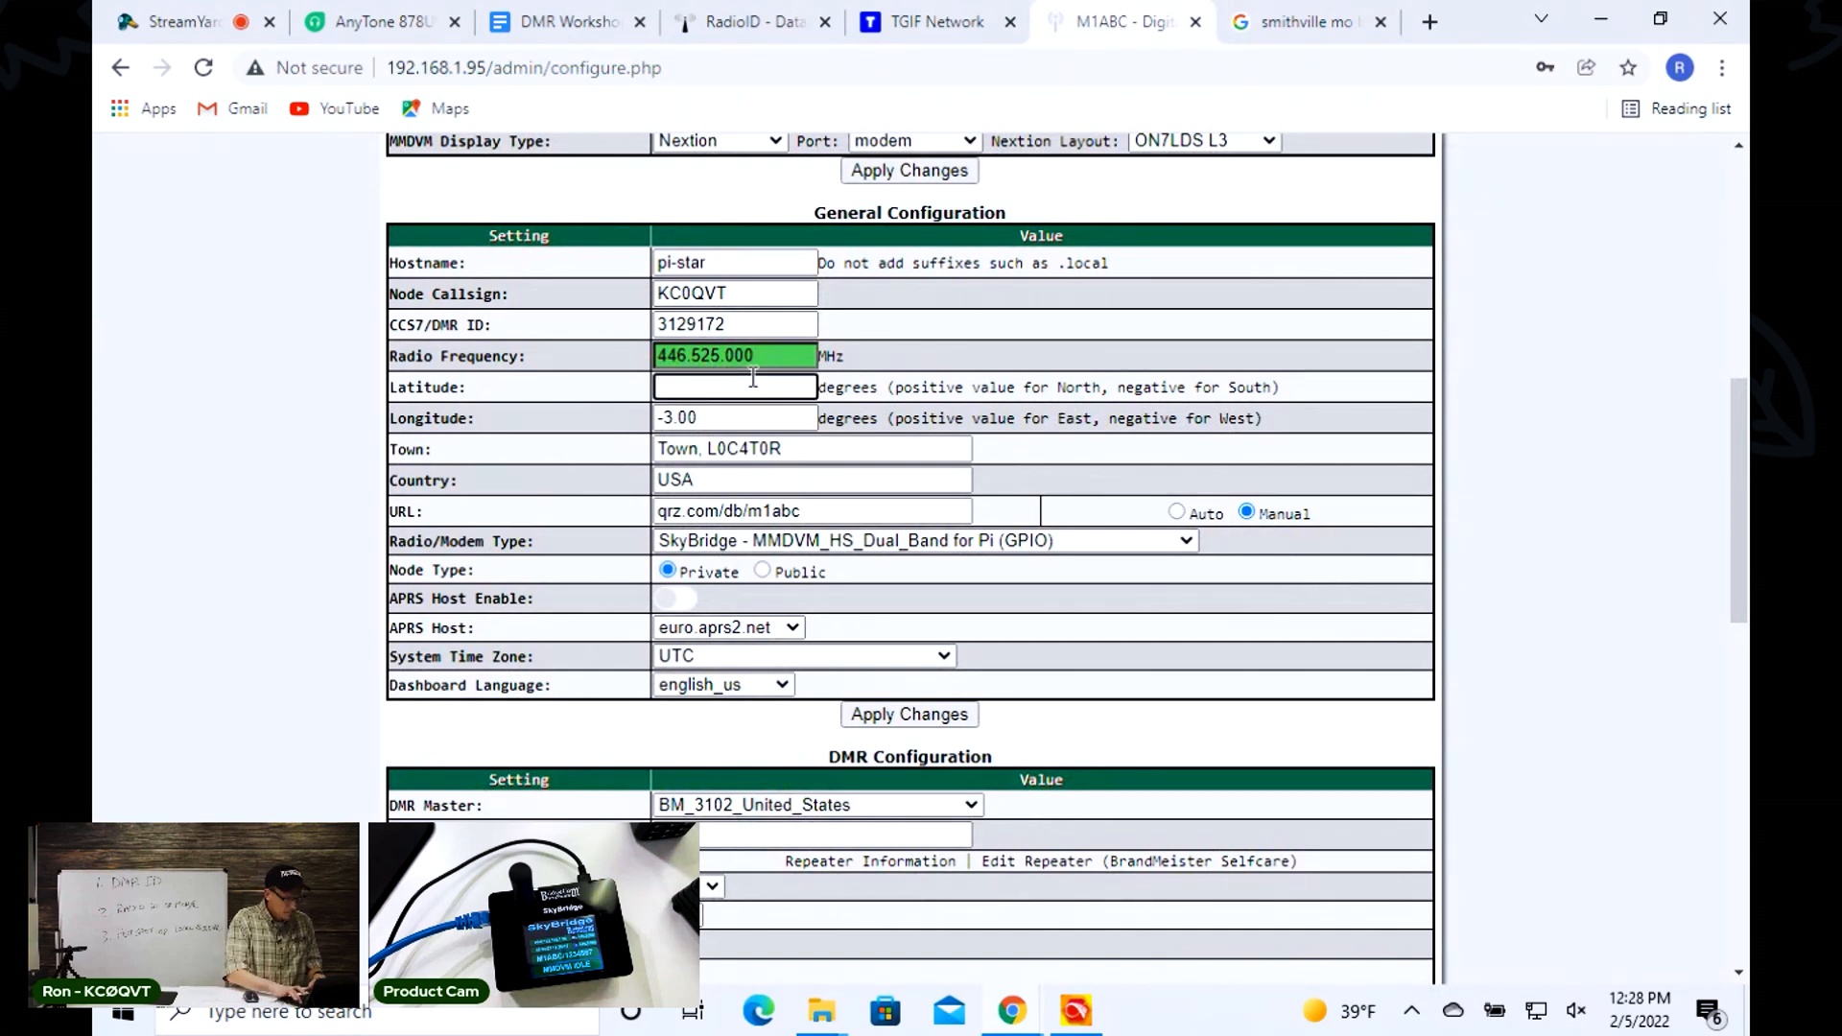
text(39.3869)
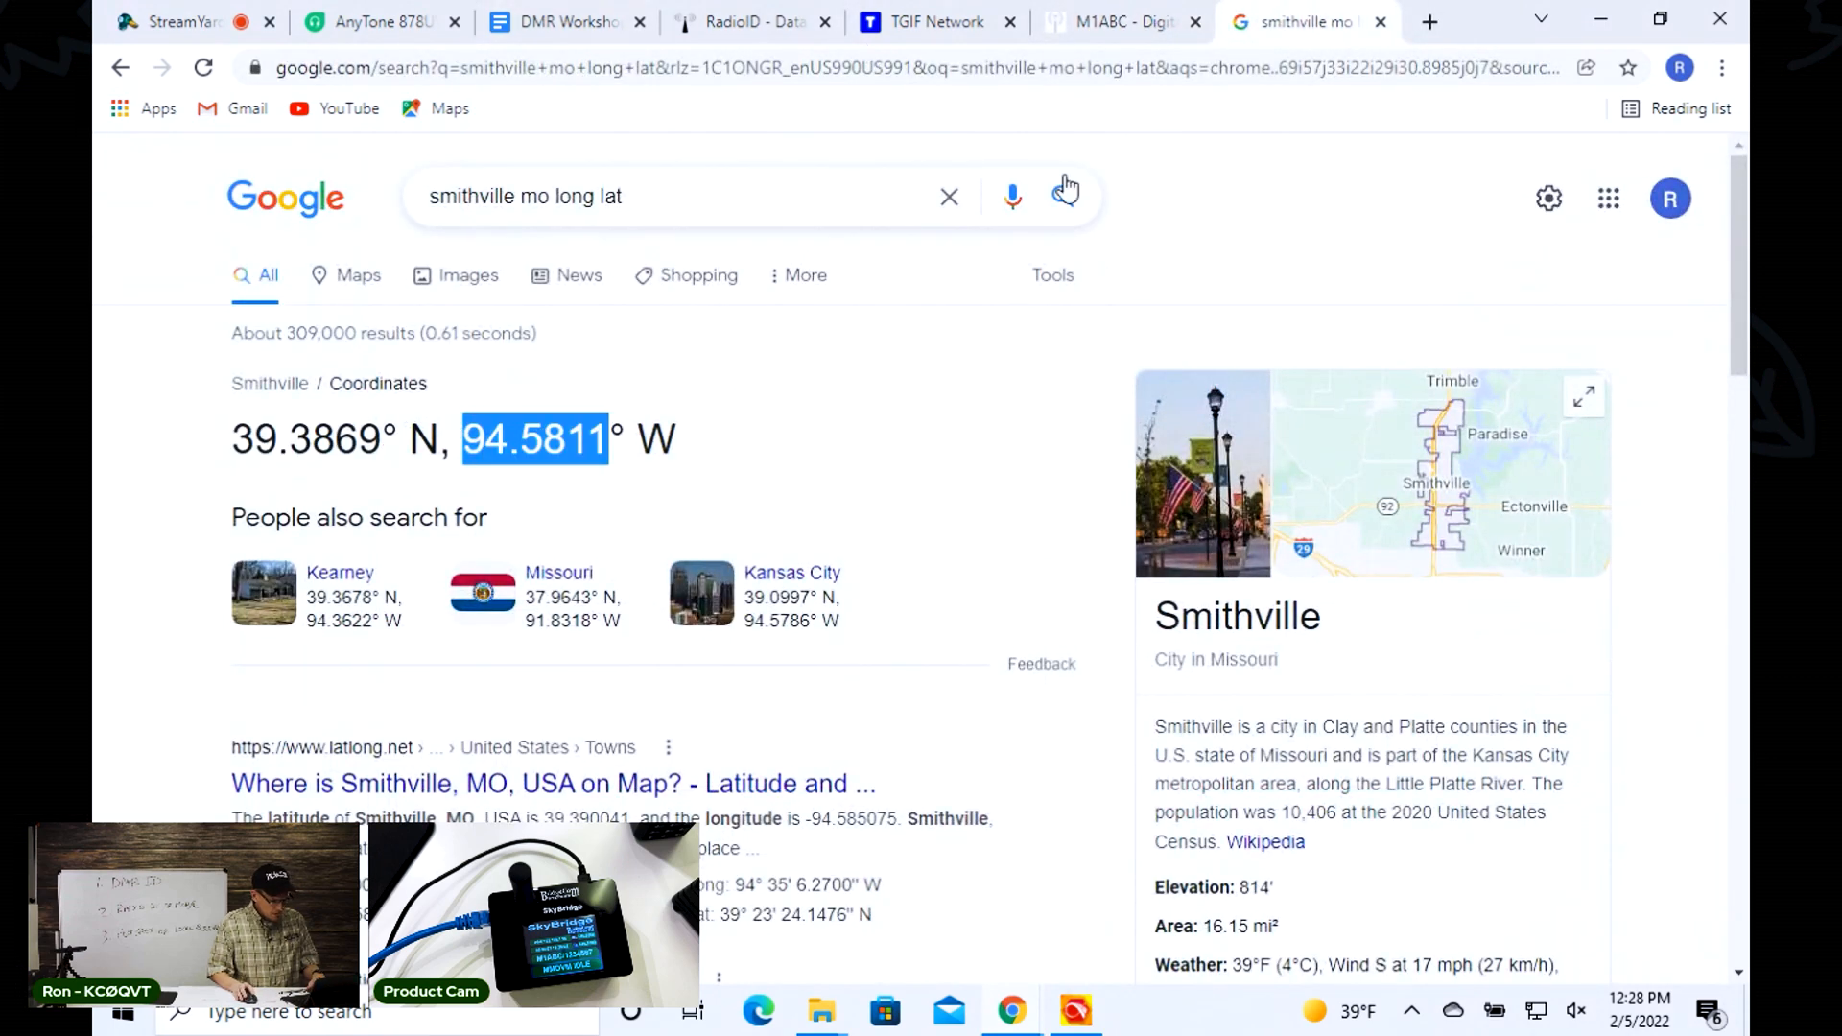
click(1117, 22)
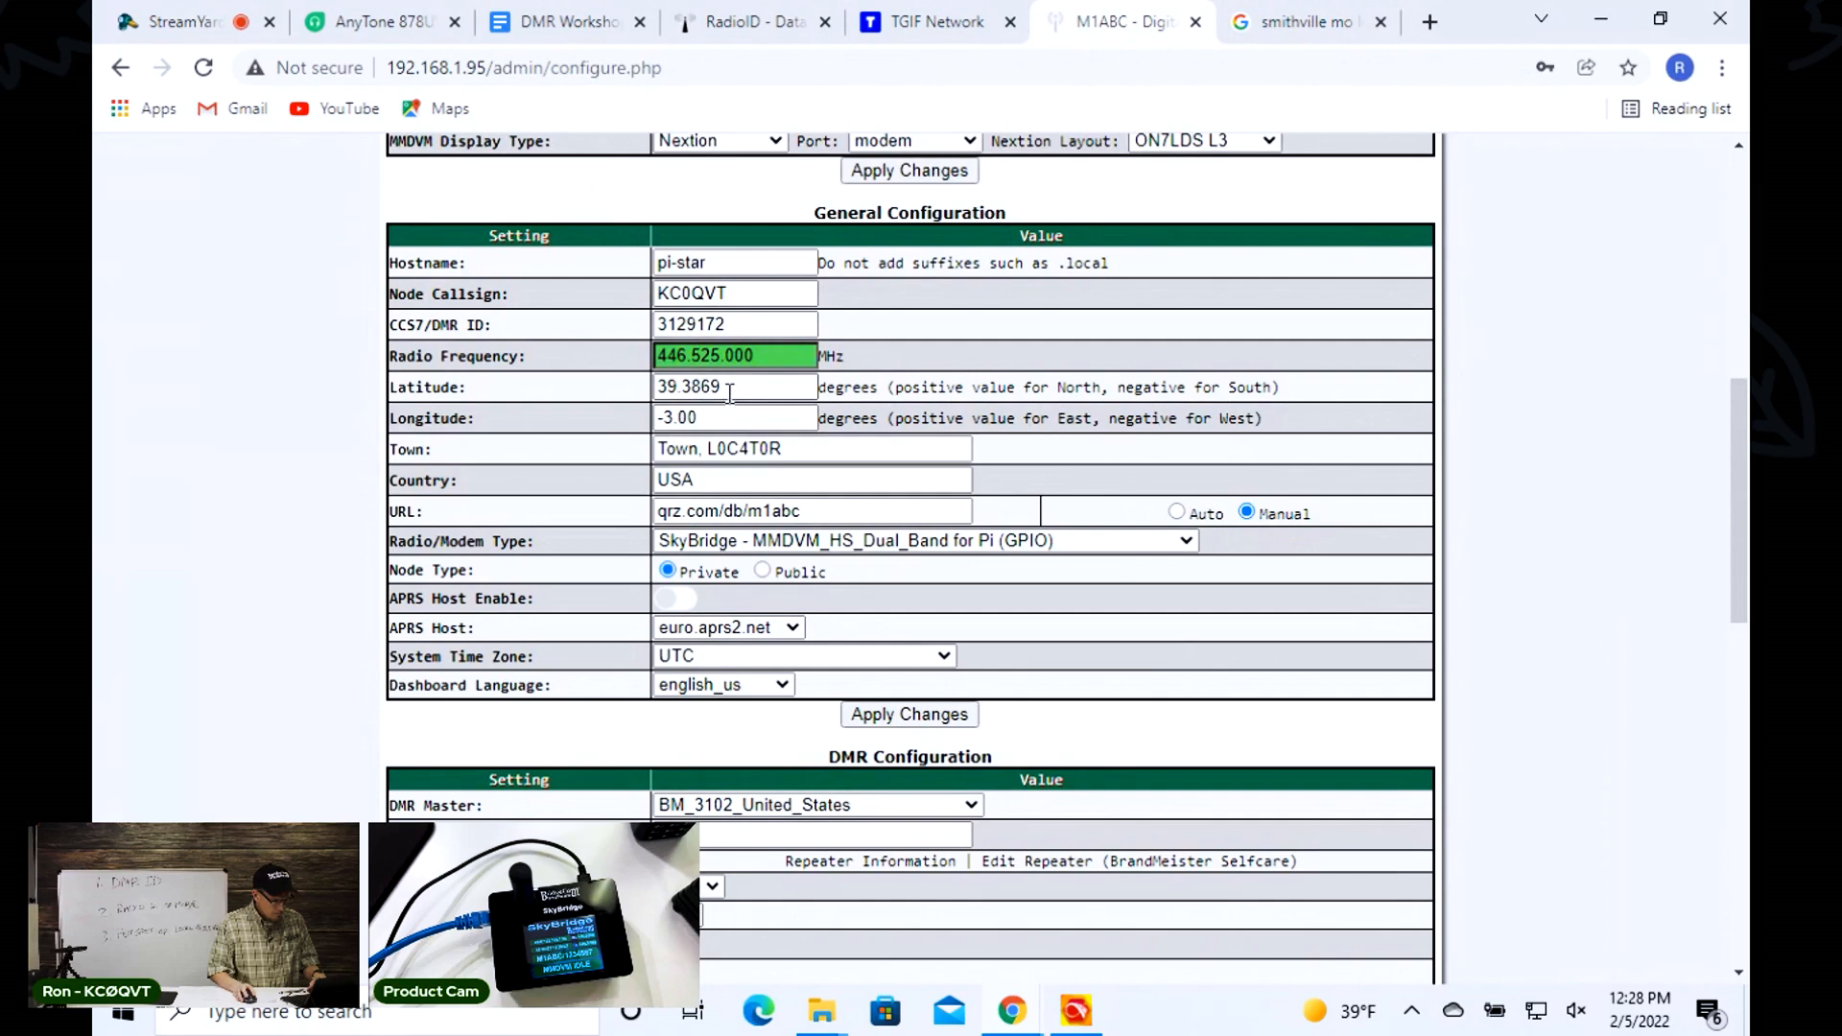
click(735, 416)
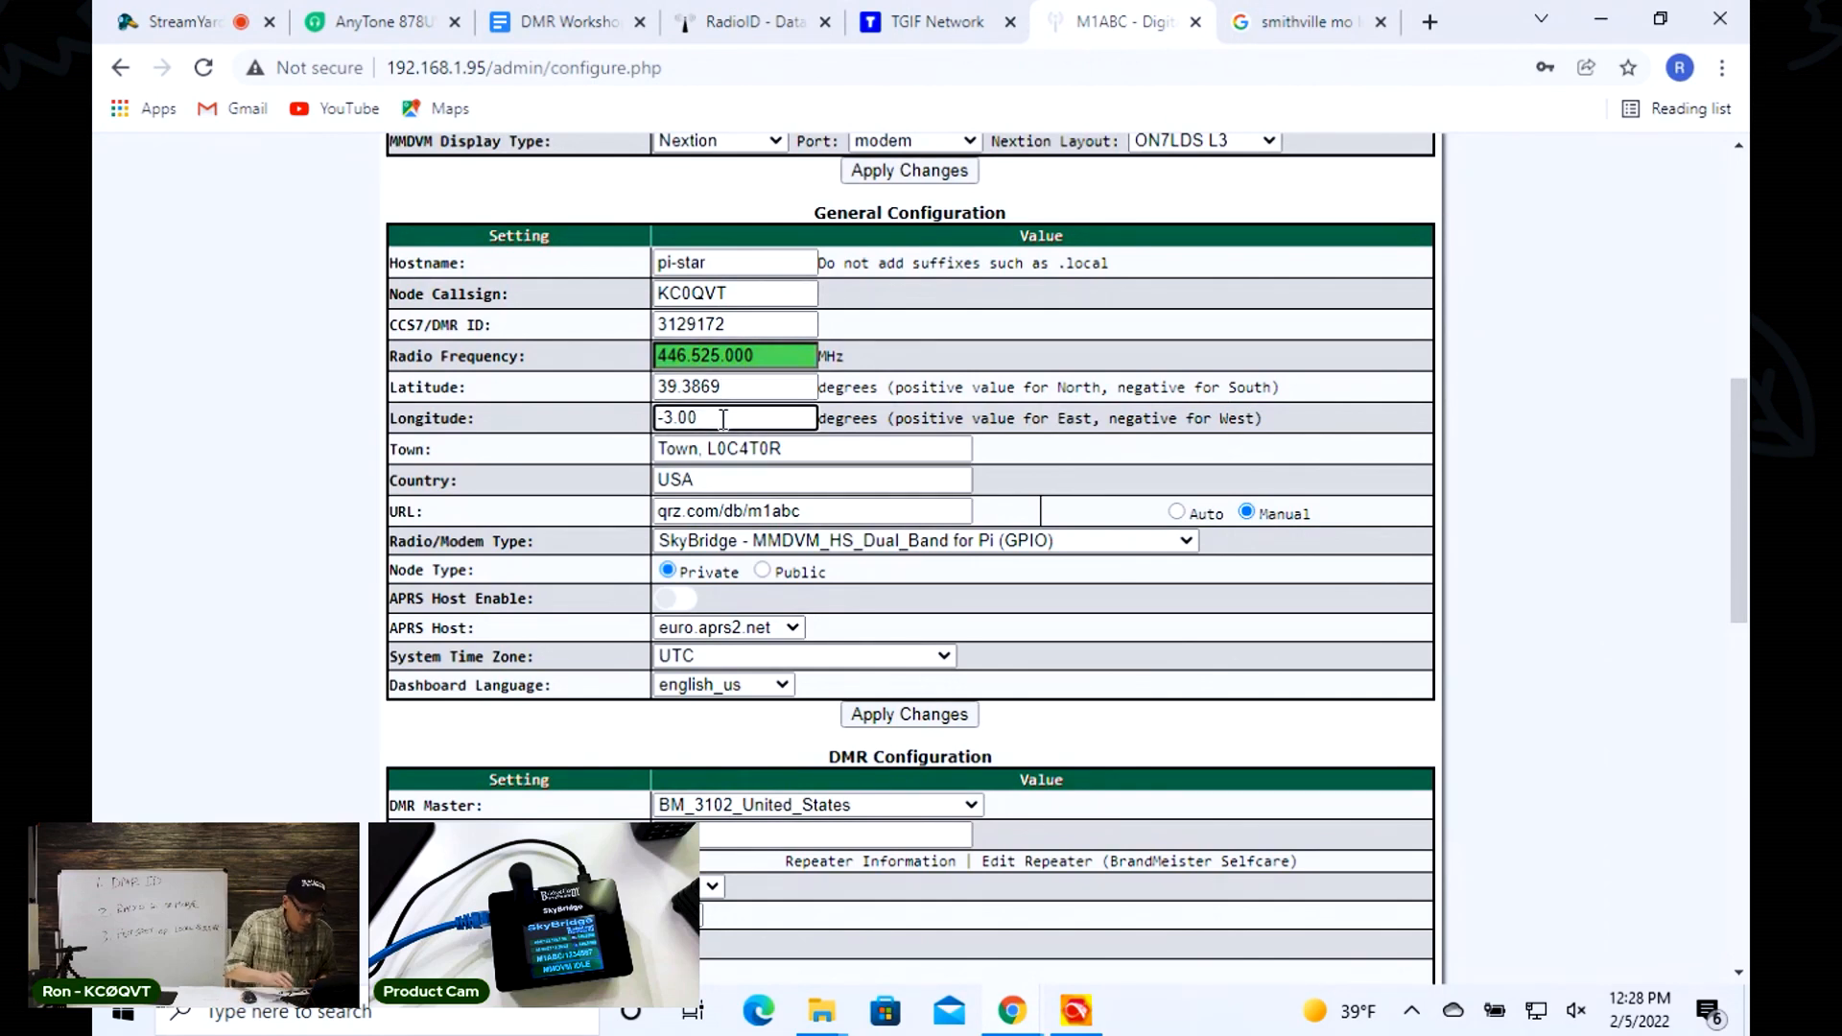
text(-94.5811)
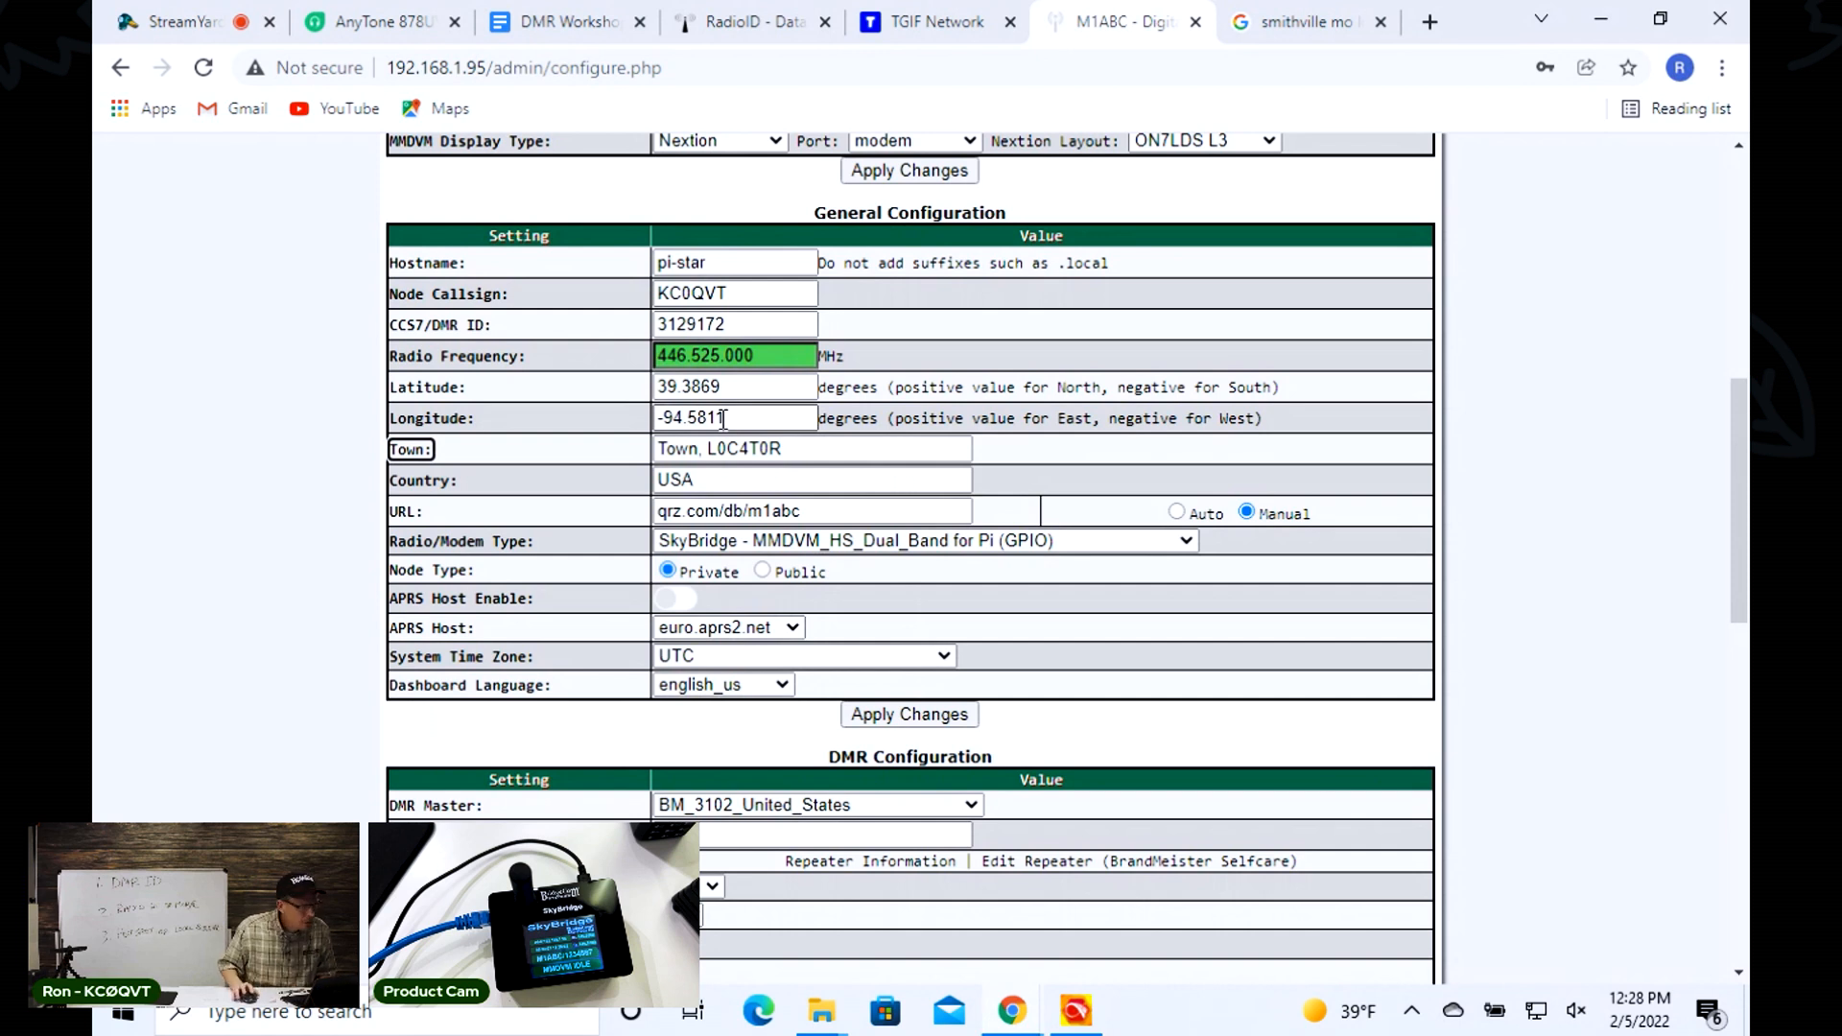
- Set Town to Smithville, MO and URL to qrz.com/db/kc0qvt
text(S)
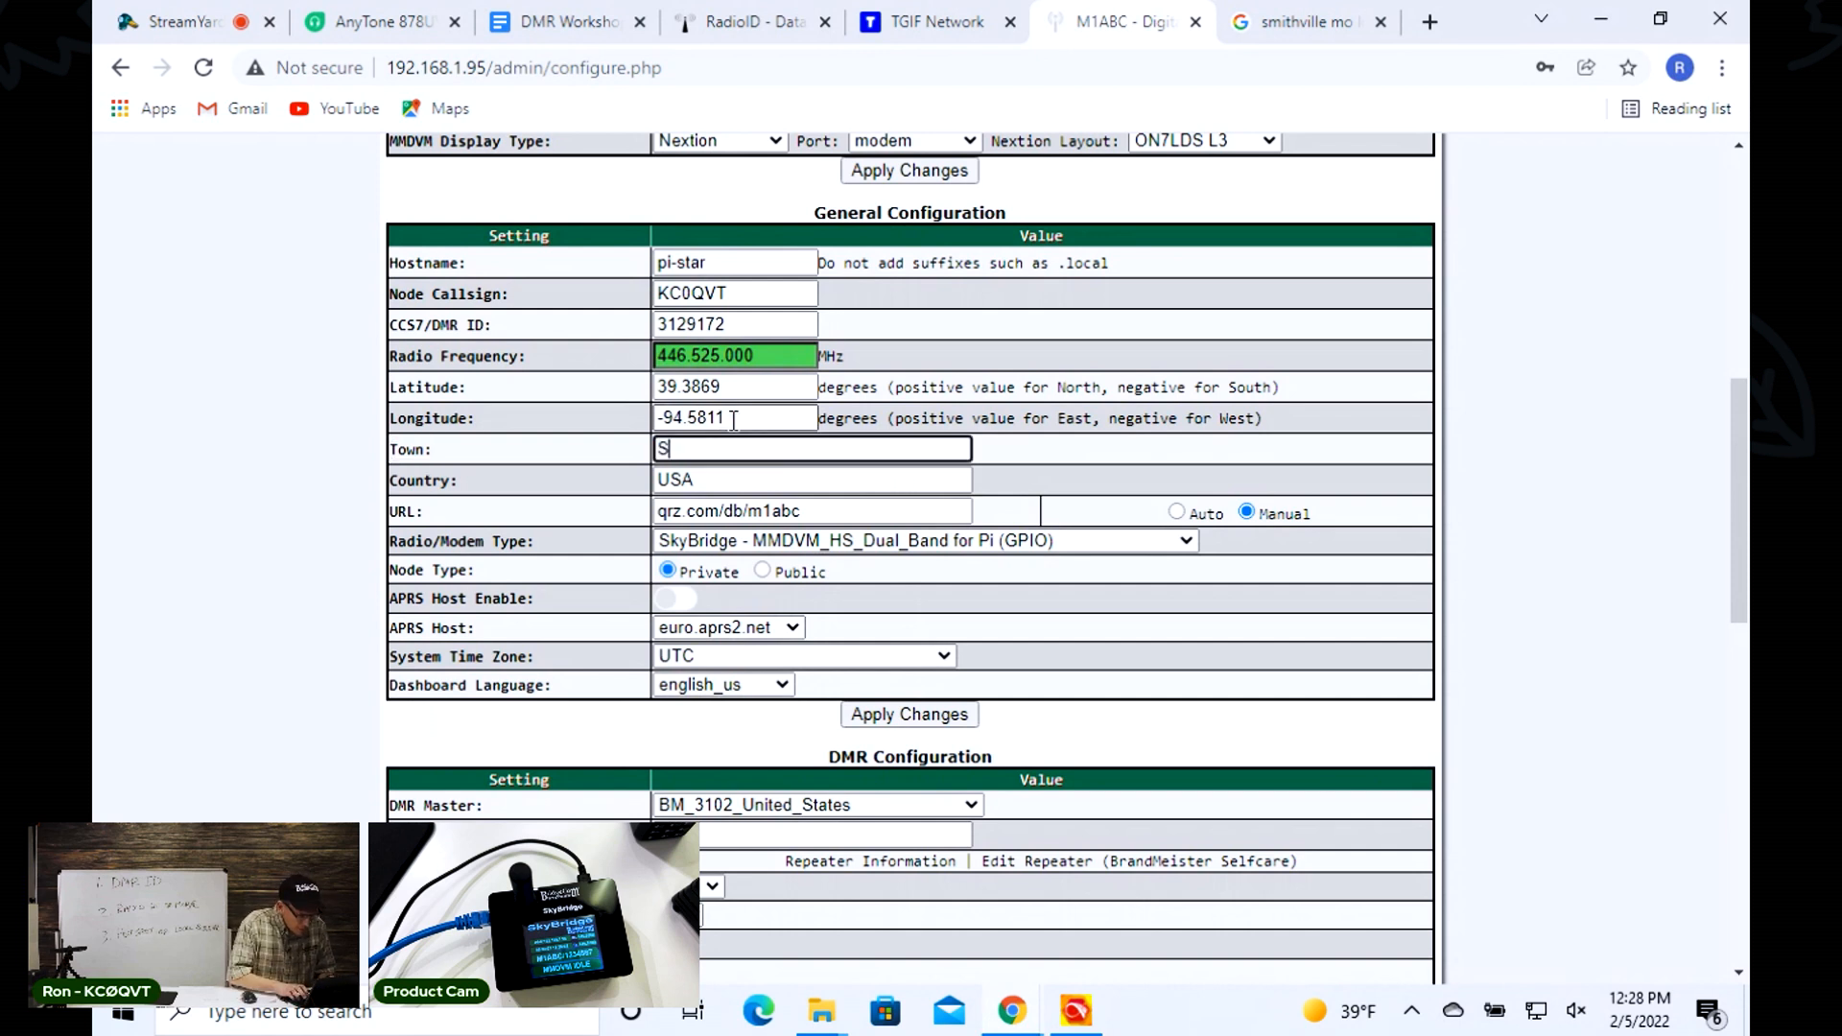
text(Smithville)
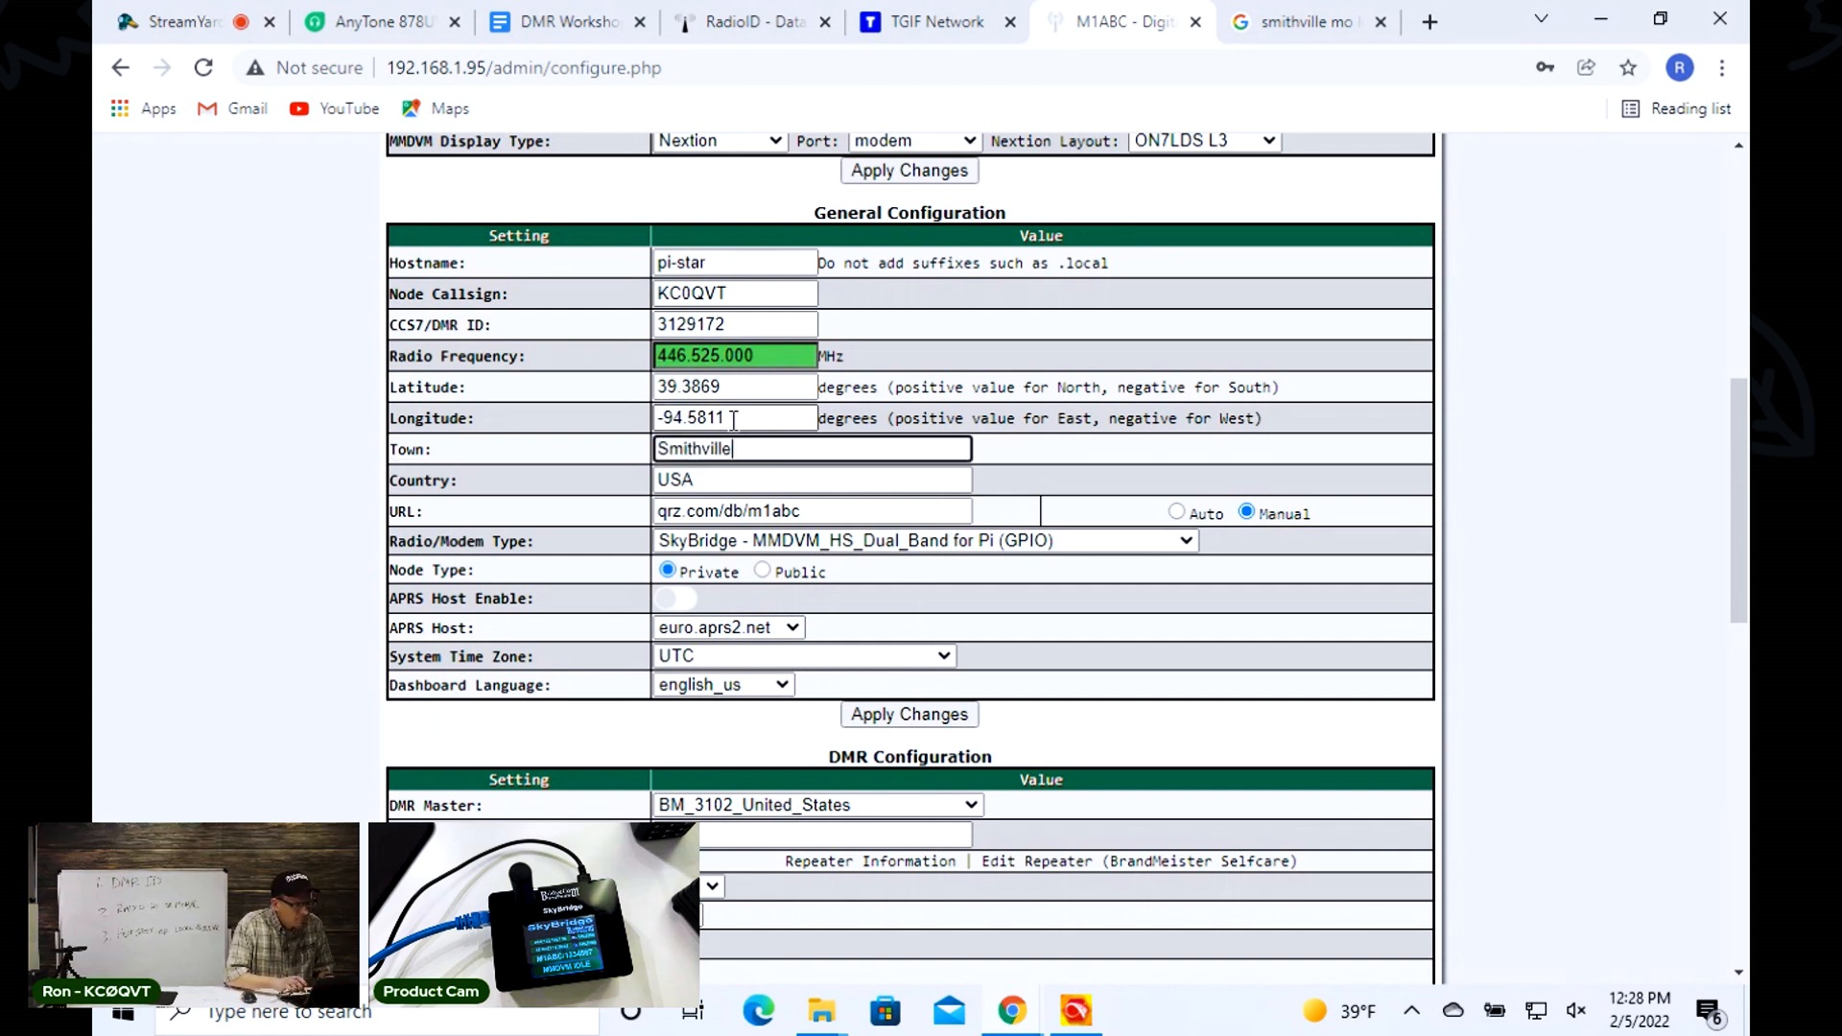
double_click(692, 449)
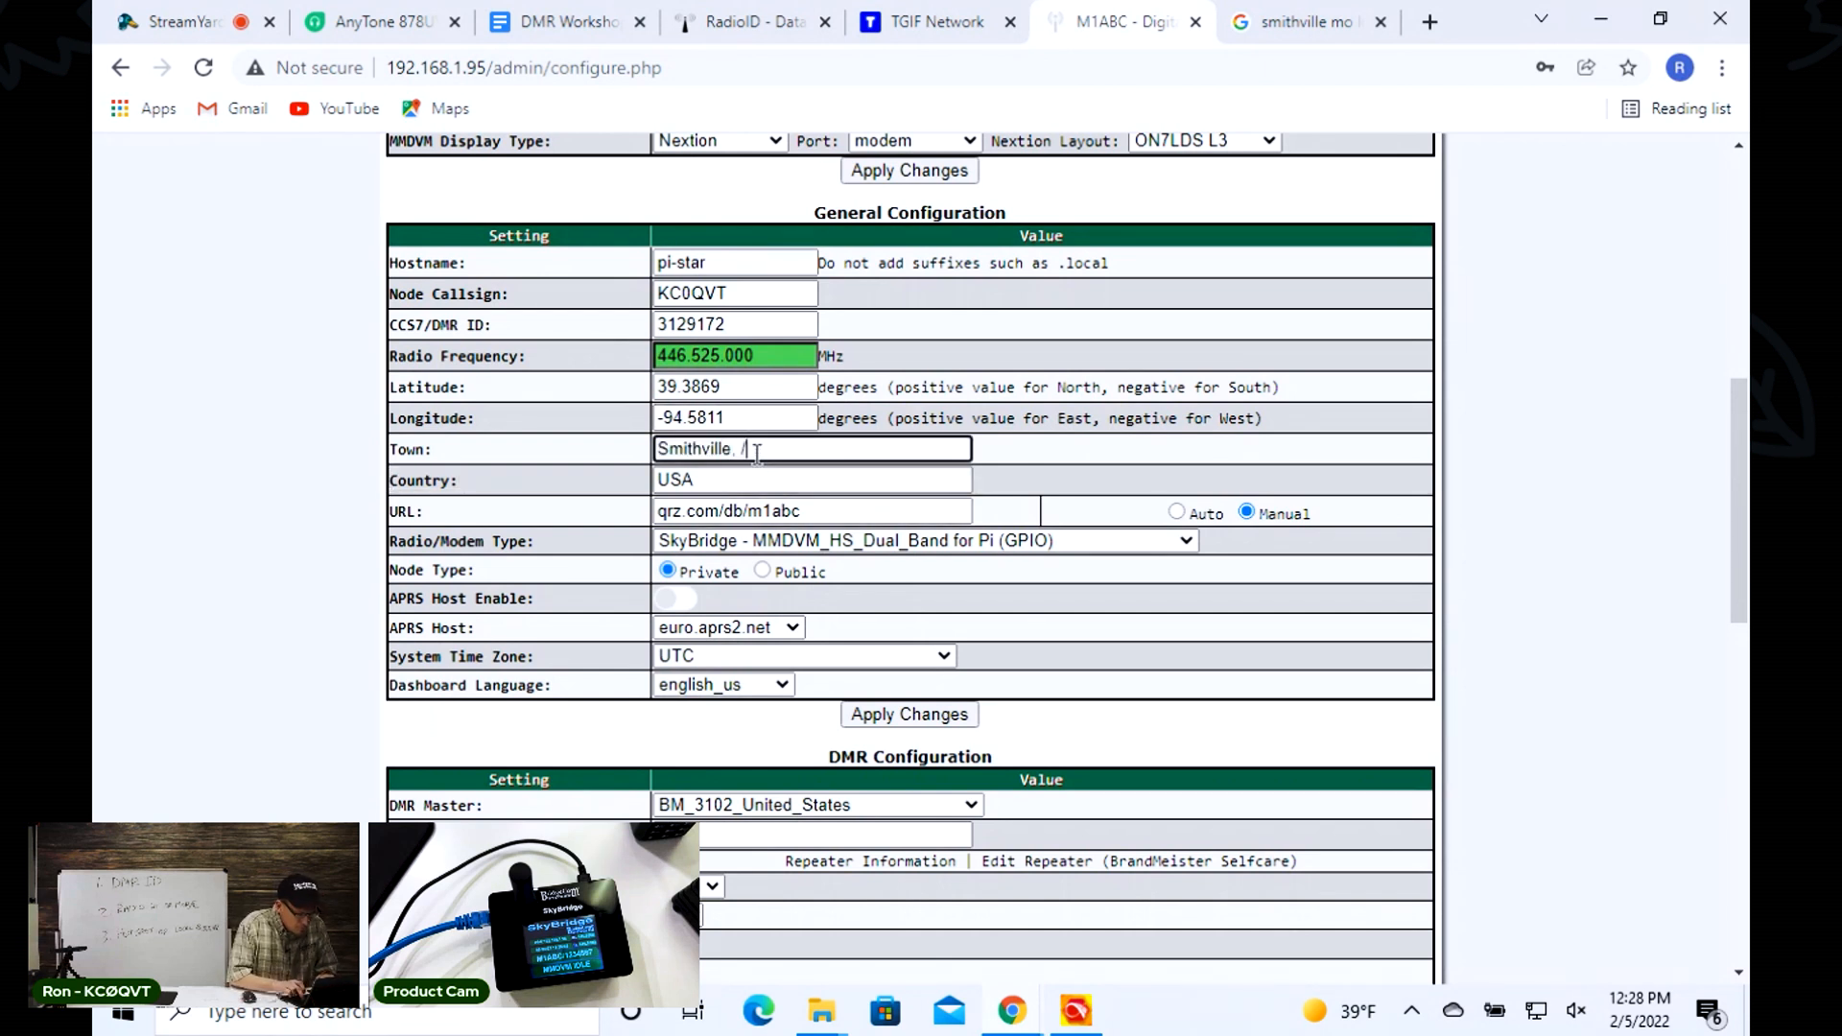
key(Backspace)
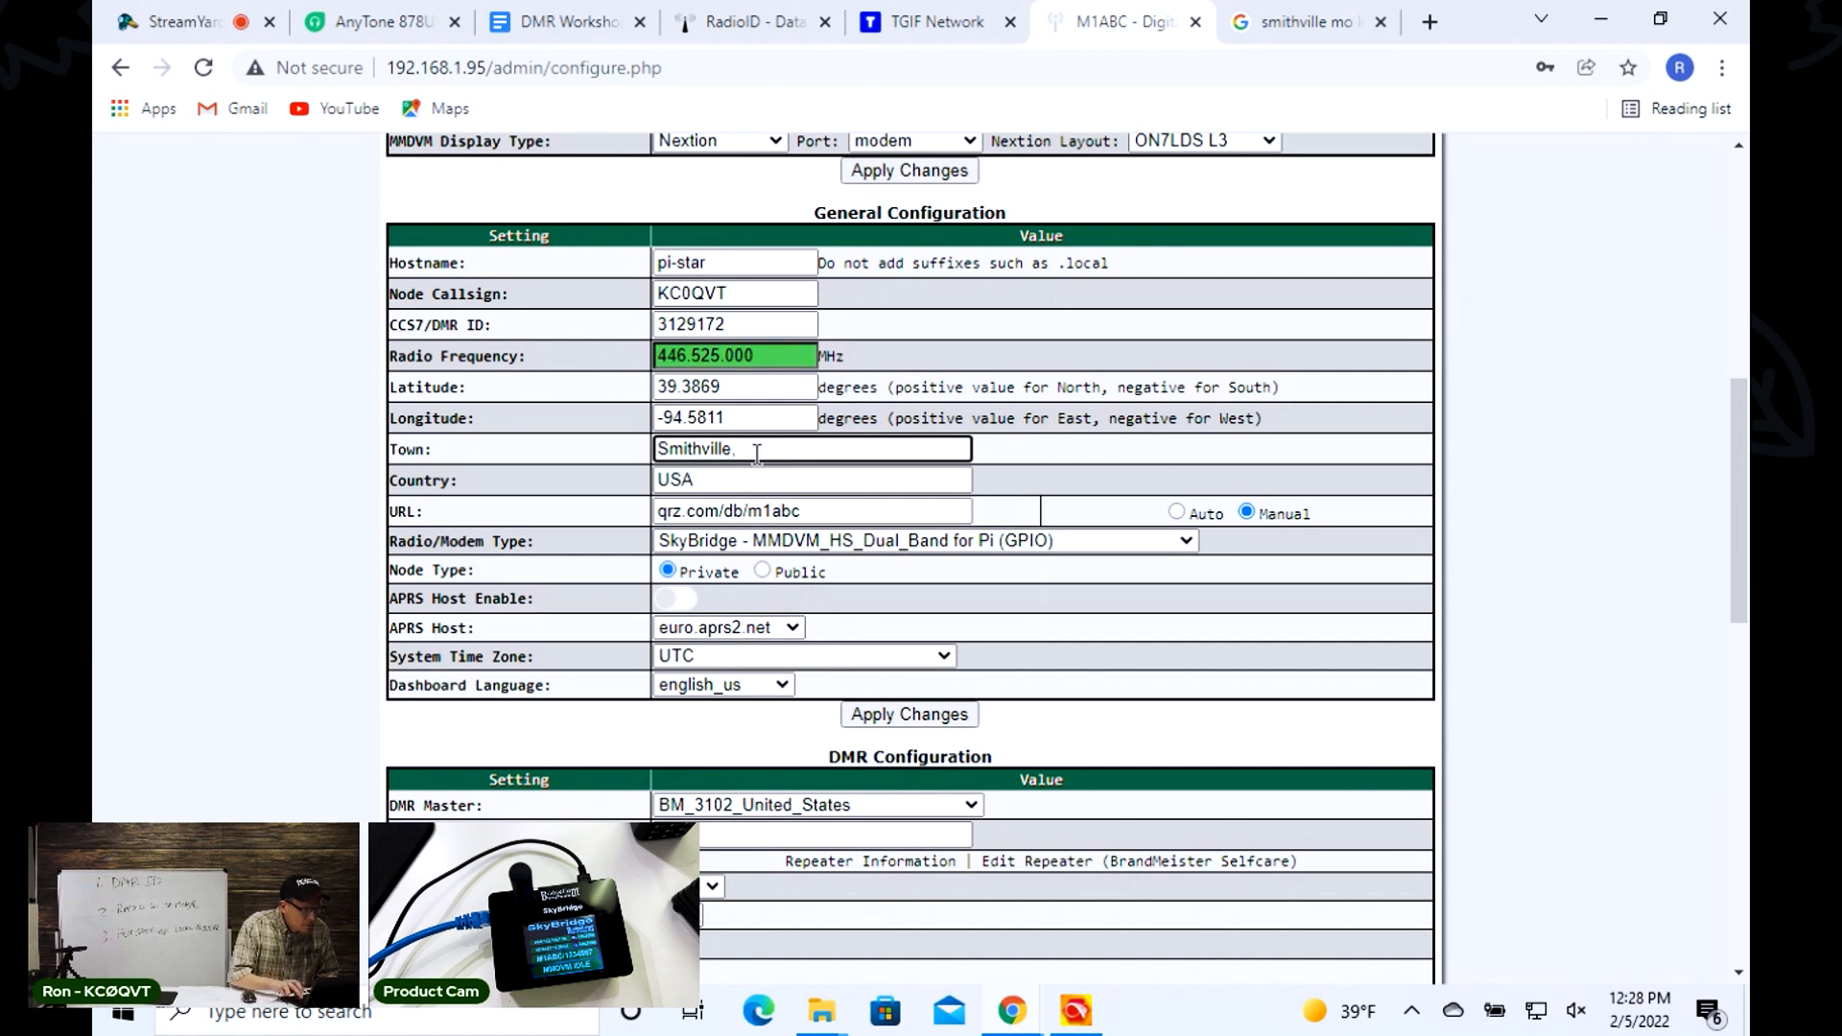
text(MO)
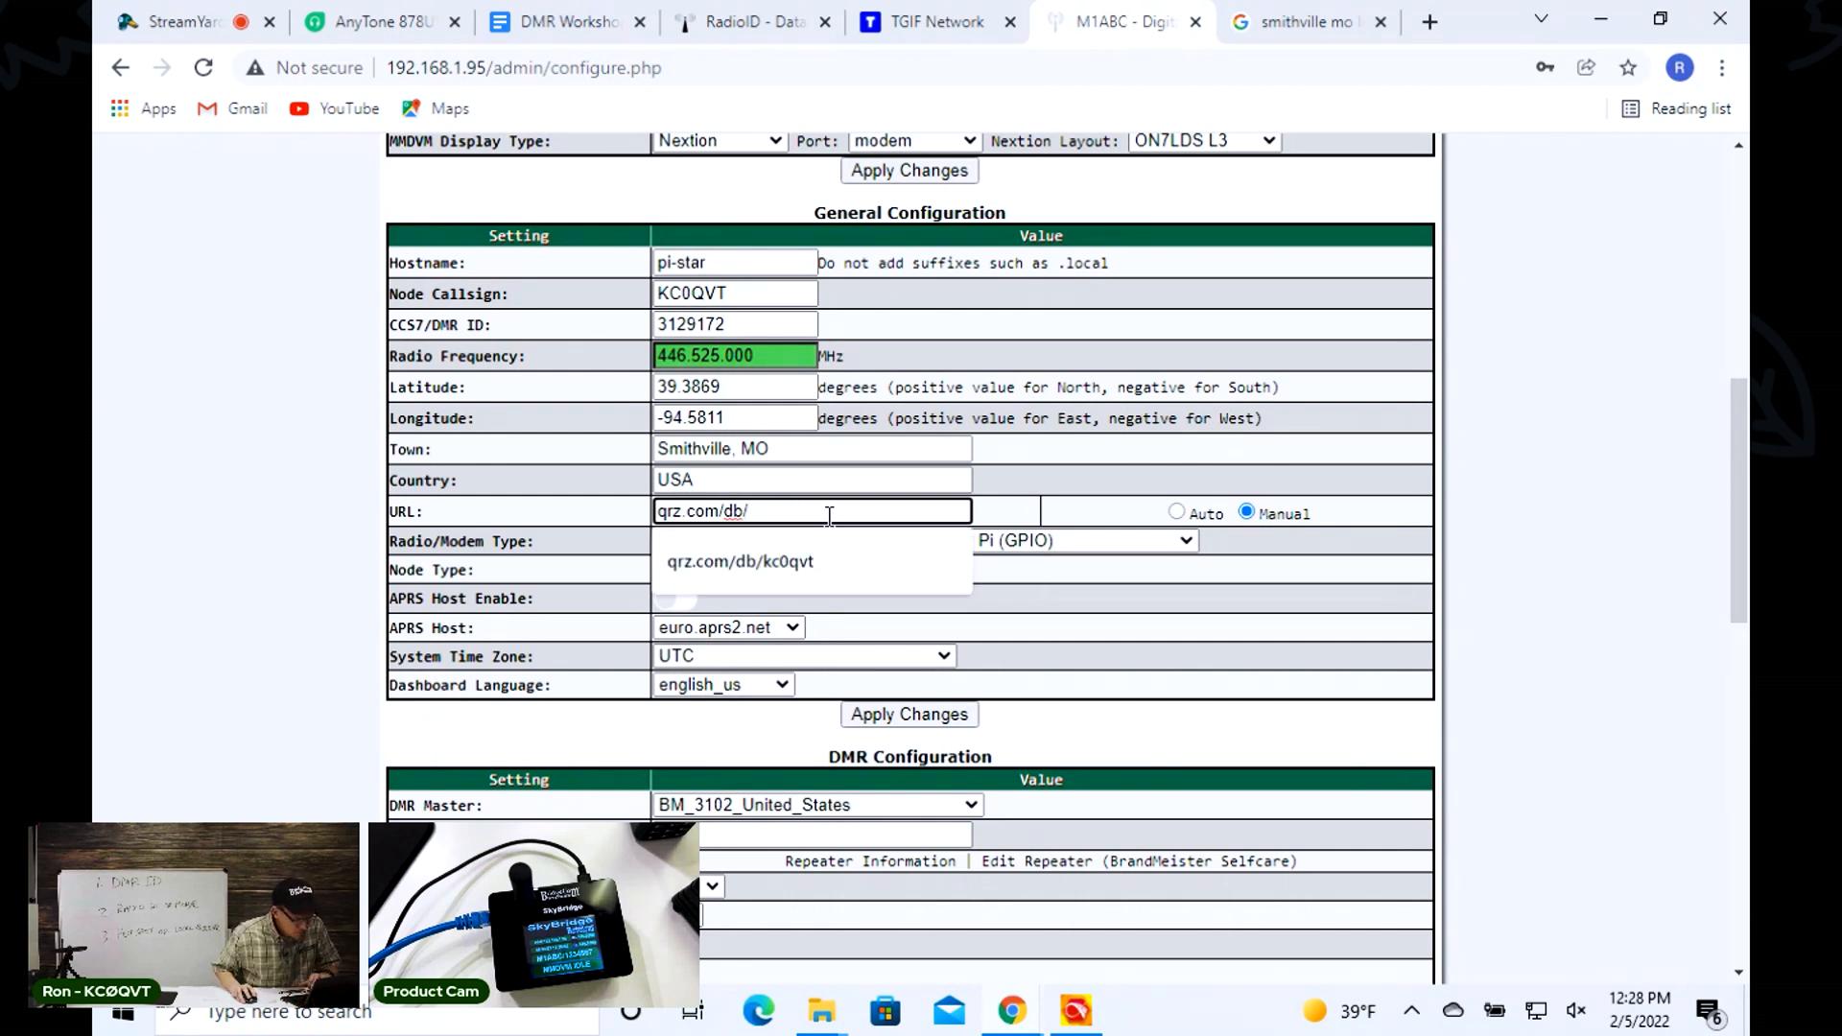
click(738, 562)
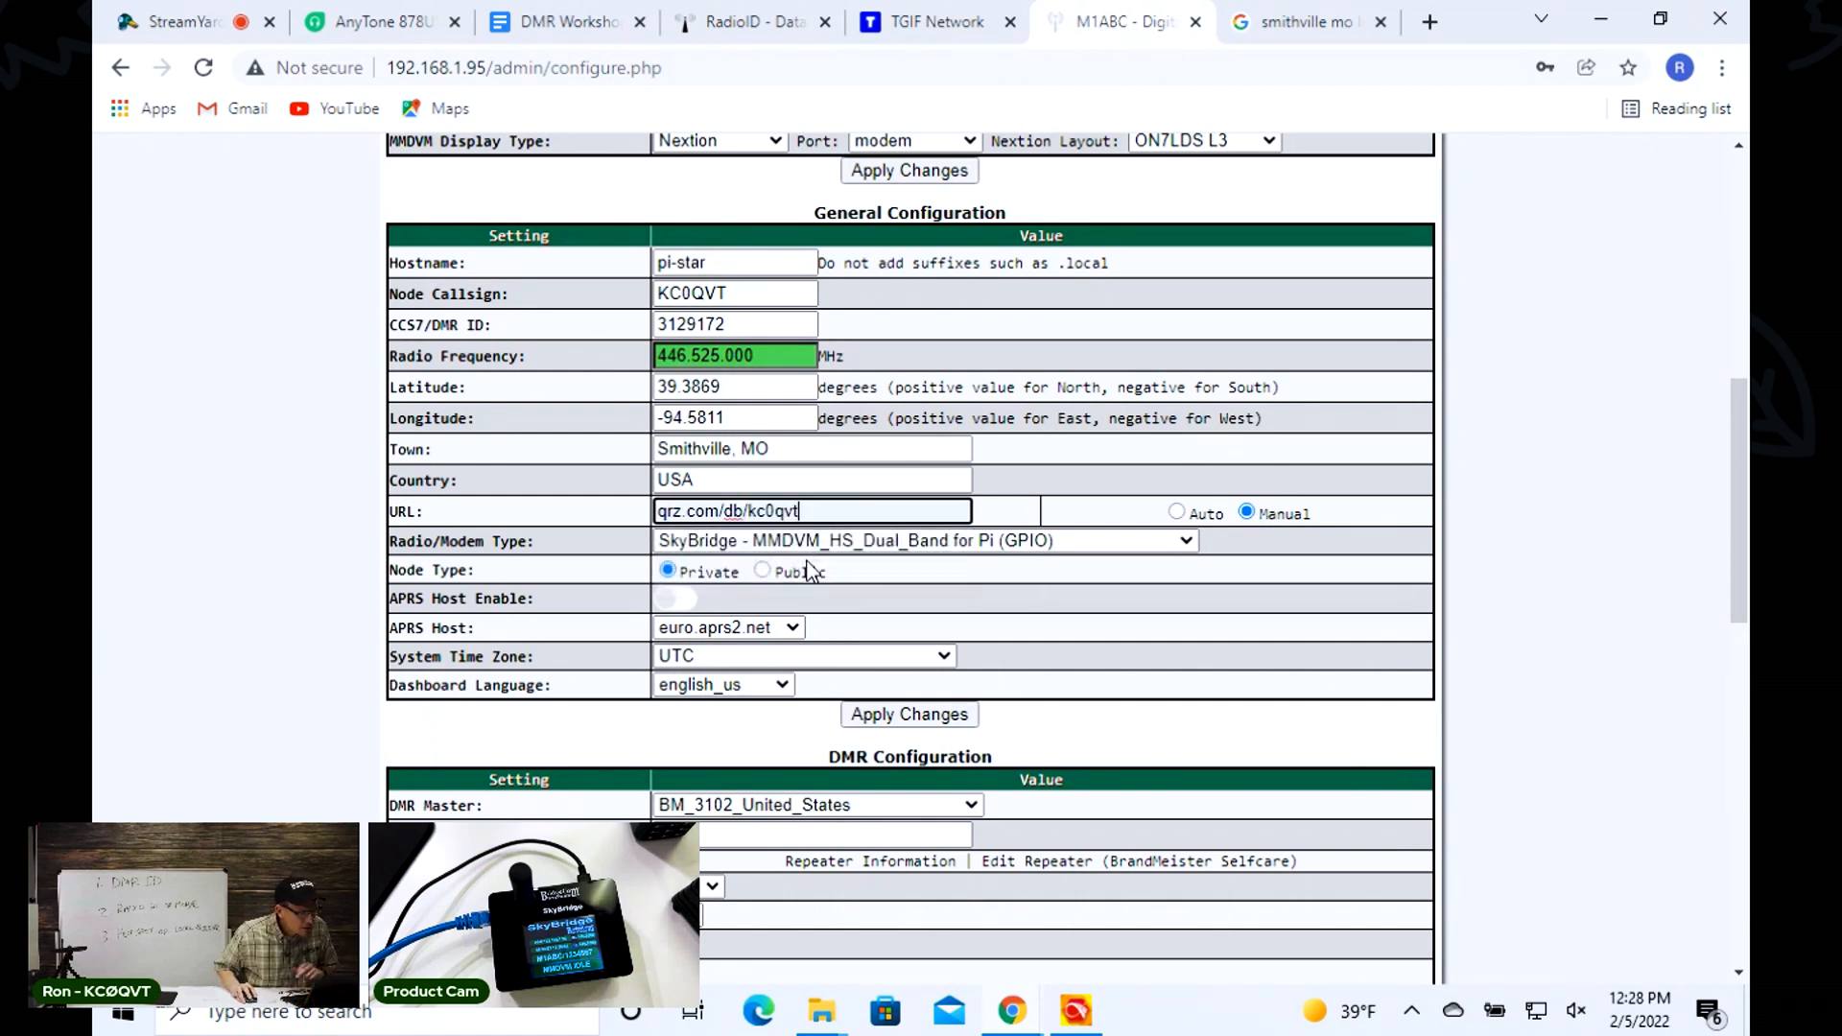
mouse_move(923, 499)
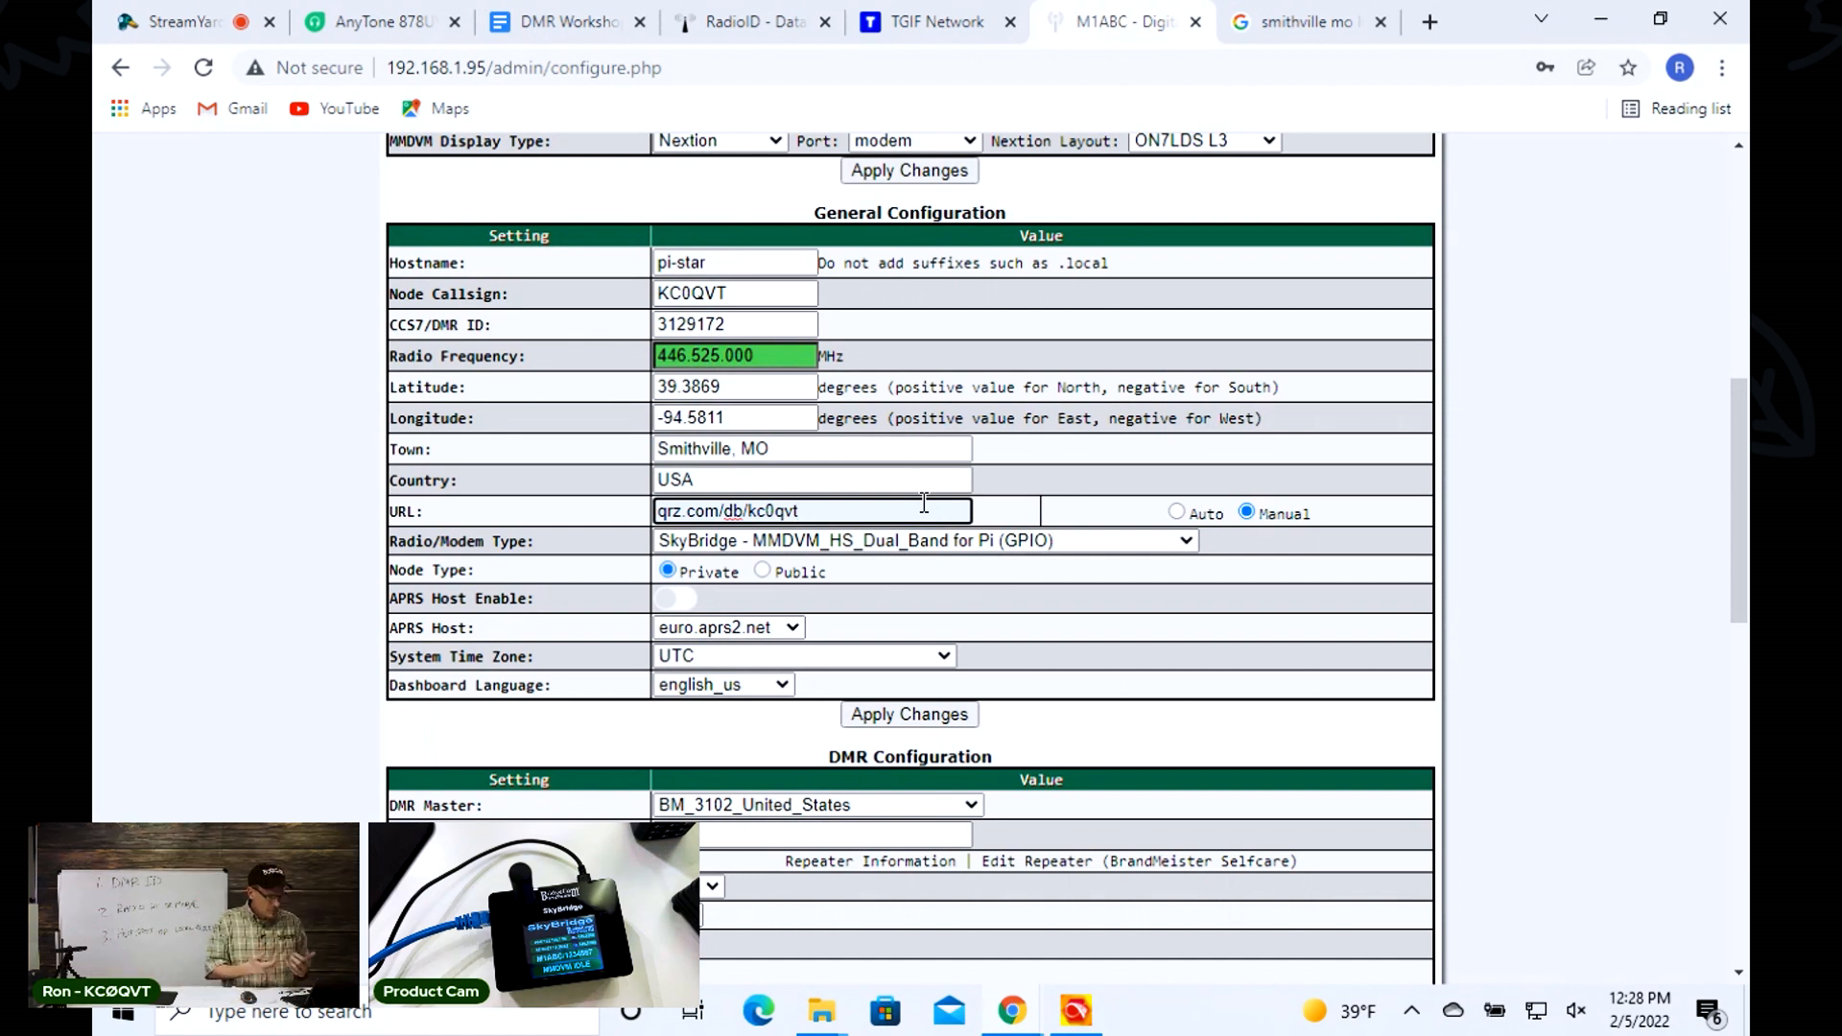
mouse_move(933, 587)
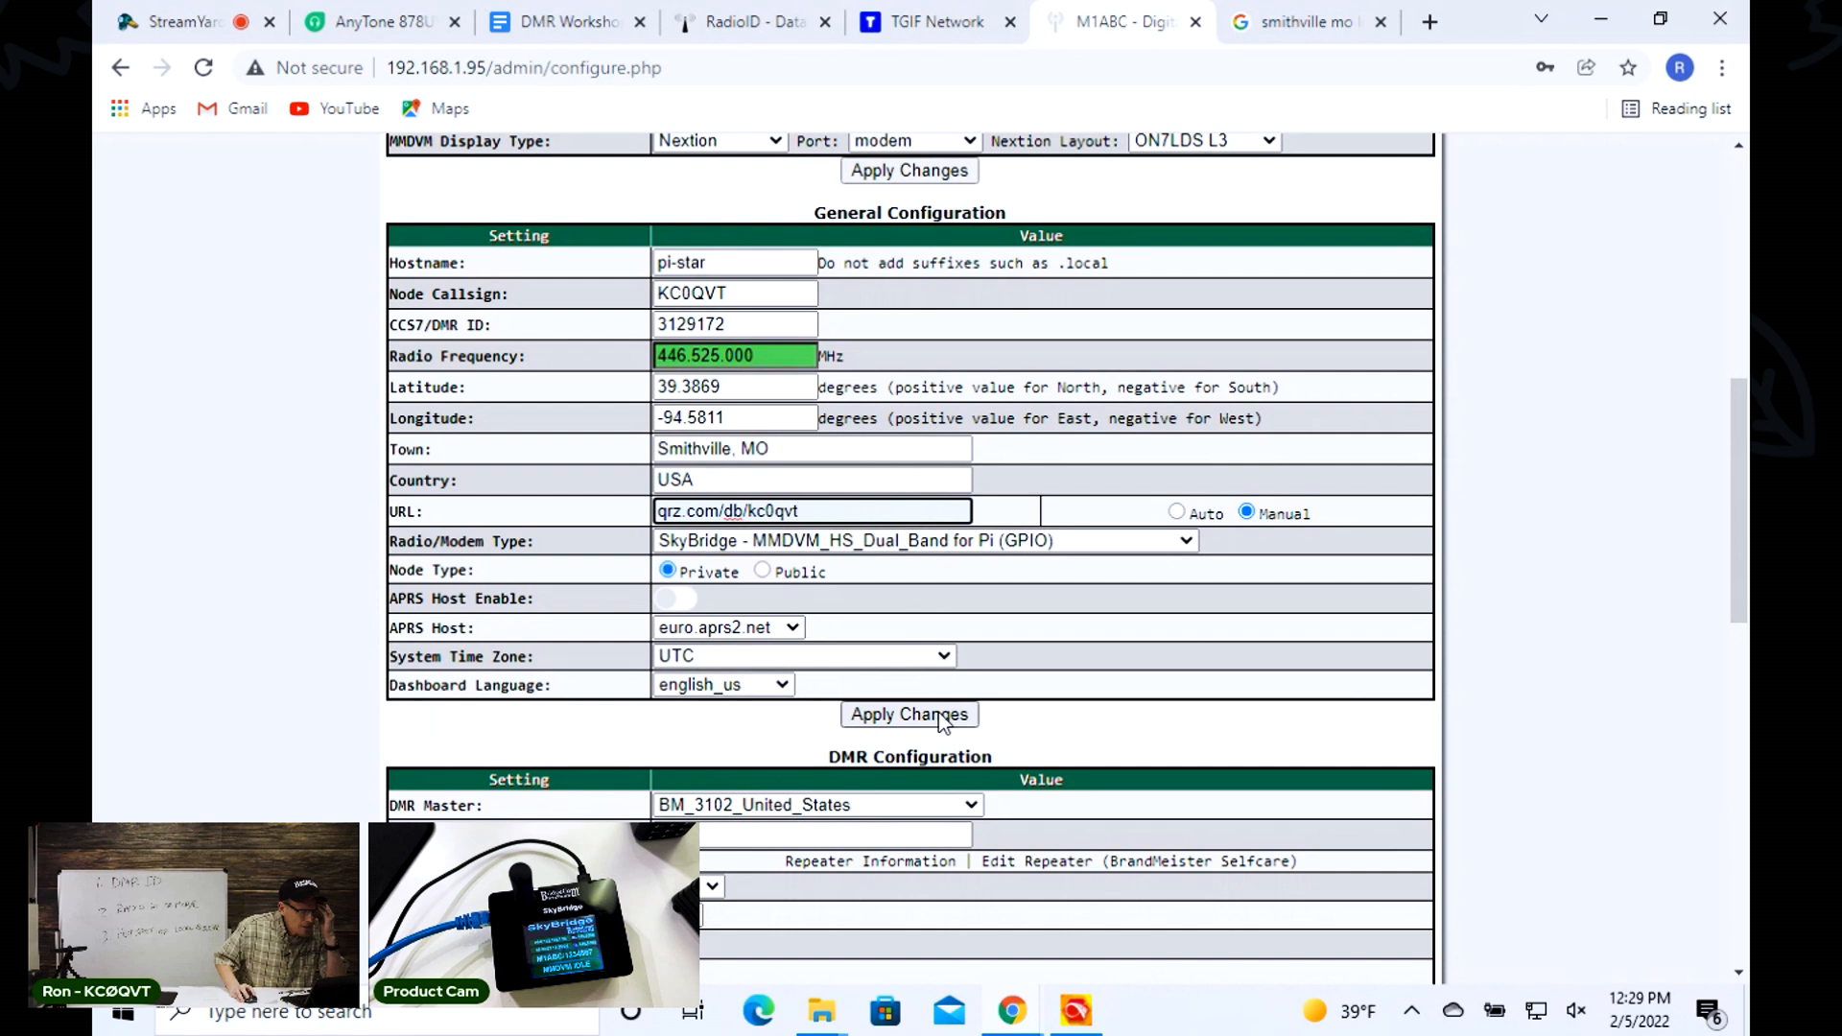
- Apply the General Configuration changes and let the page reload
click(908, 714)
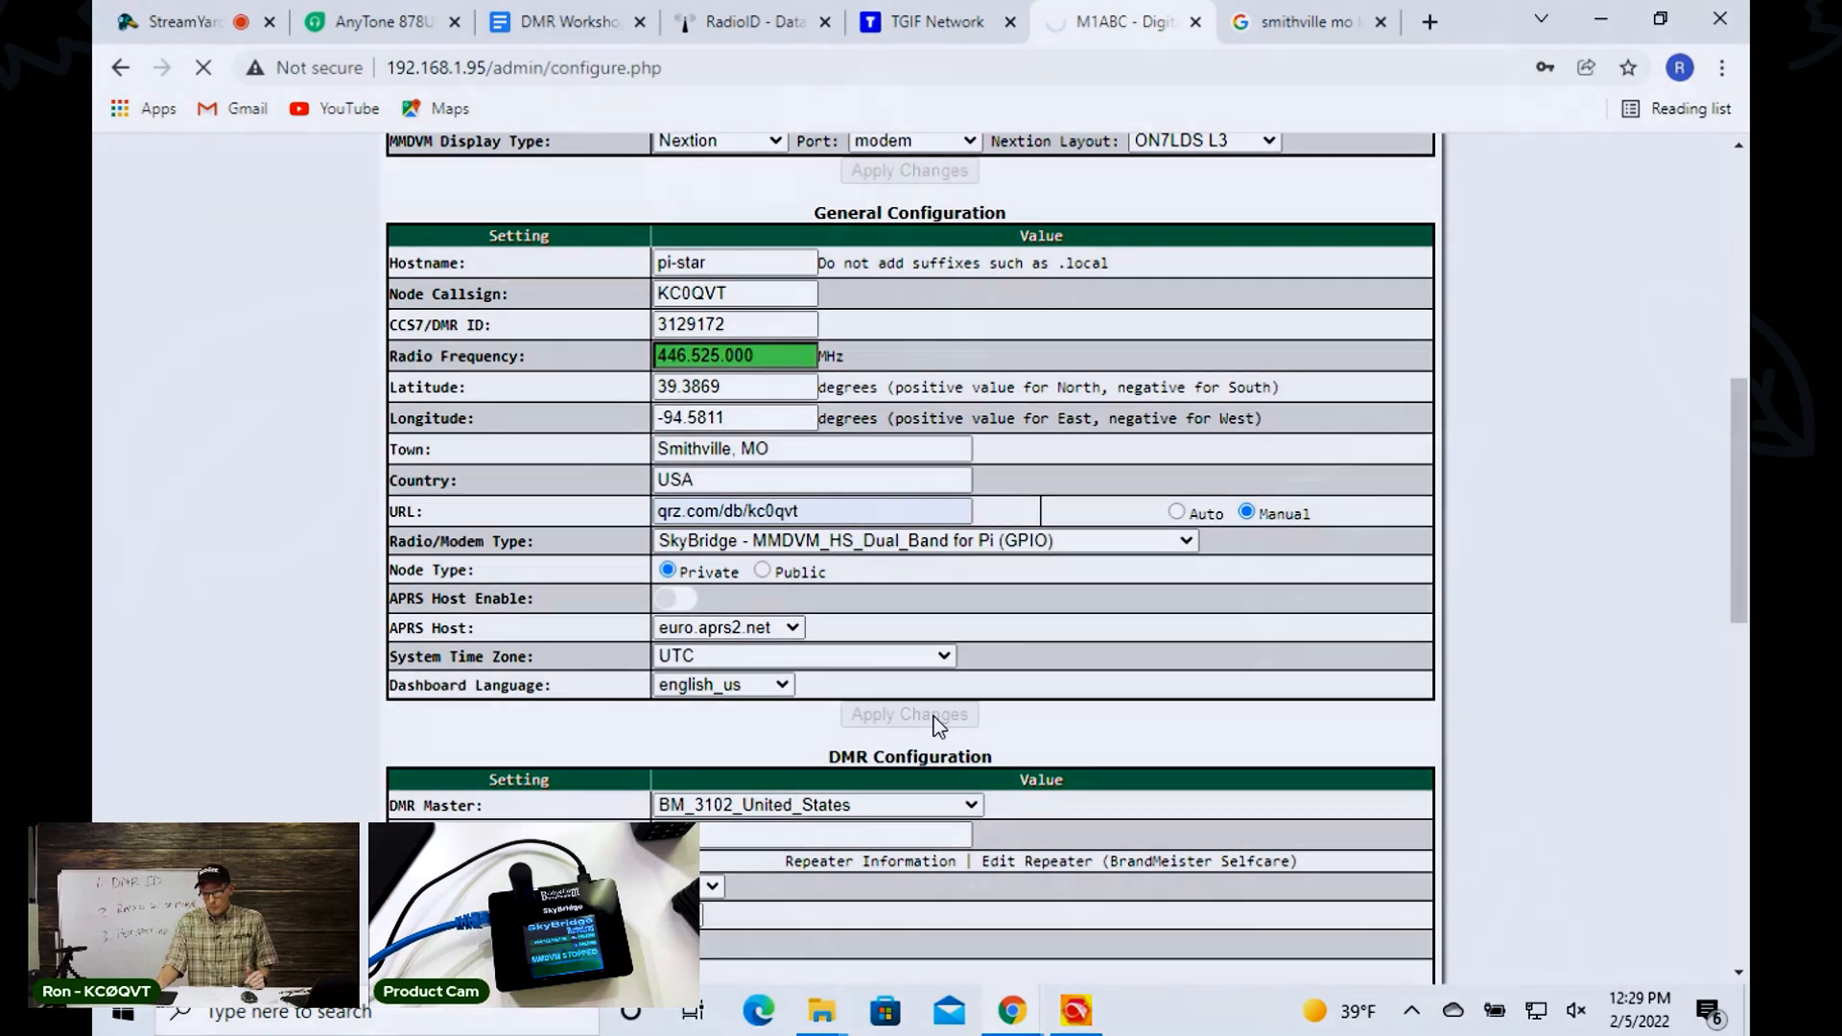
click(908, 714)
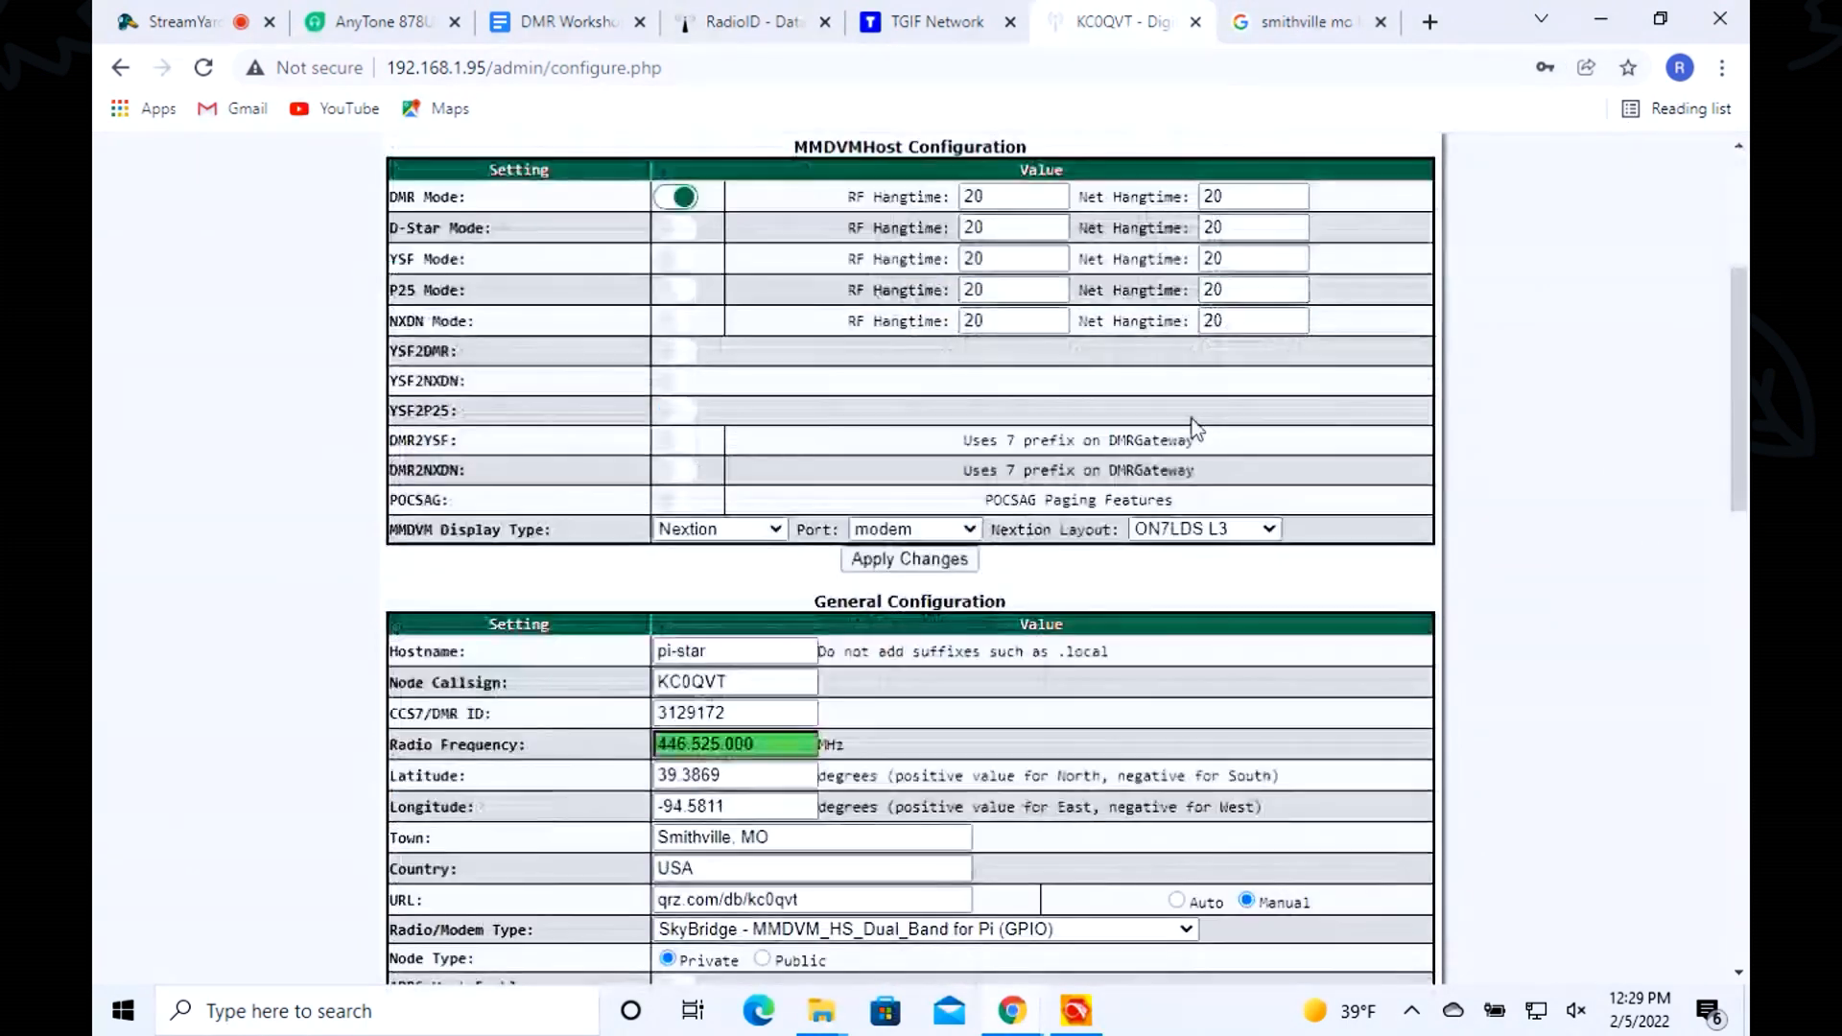
scroll(down, 3)
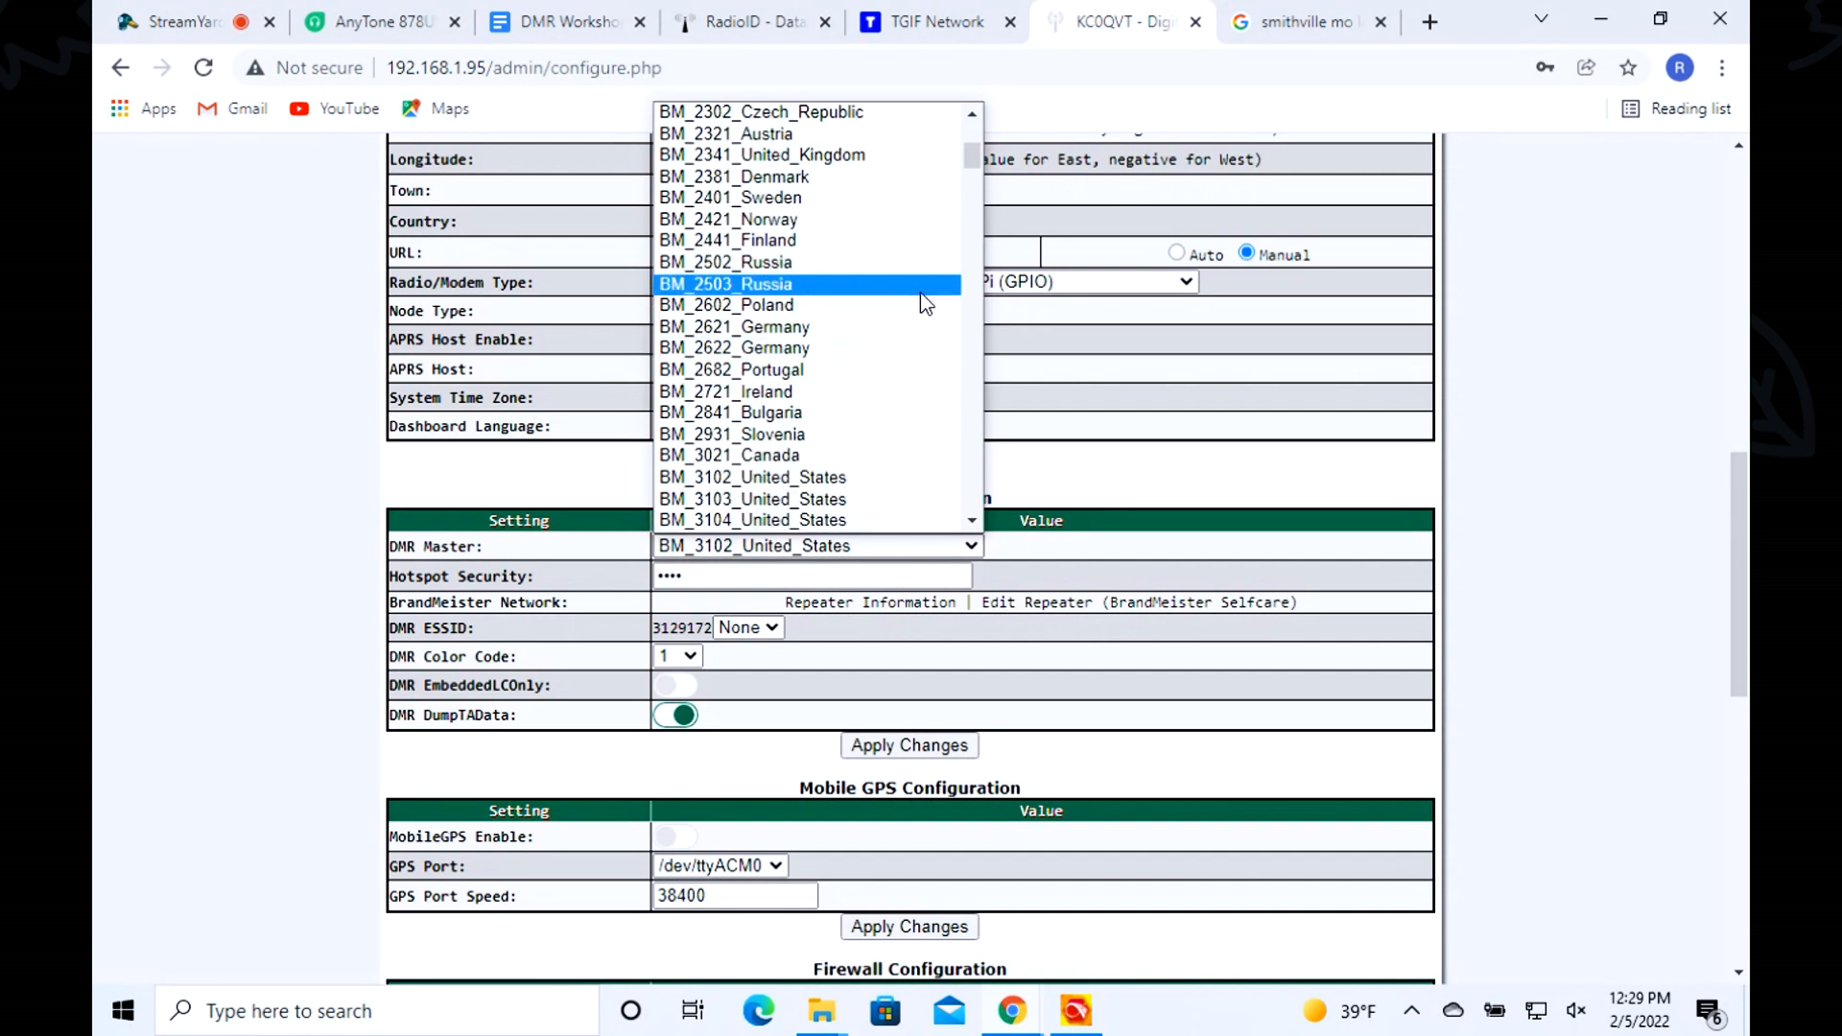
mouse_move(888, 298)
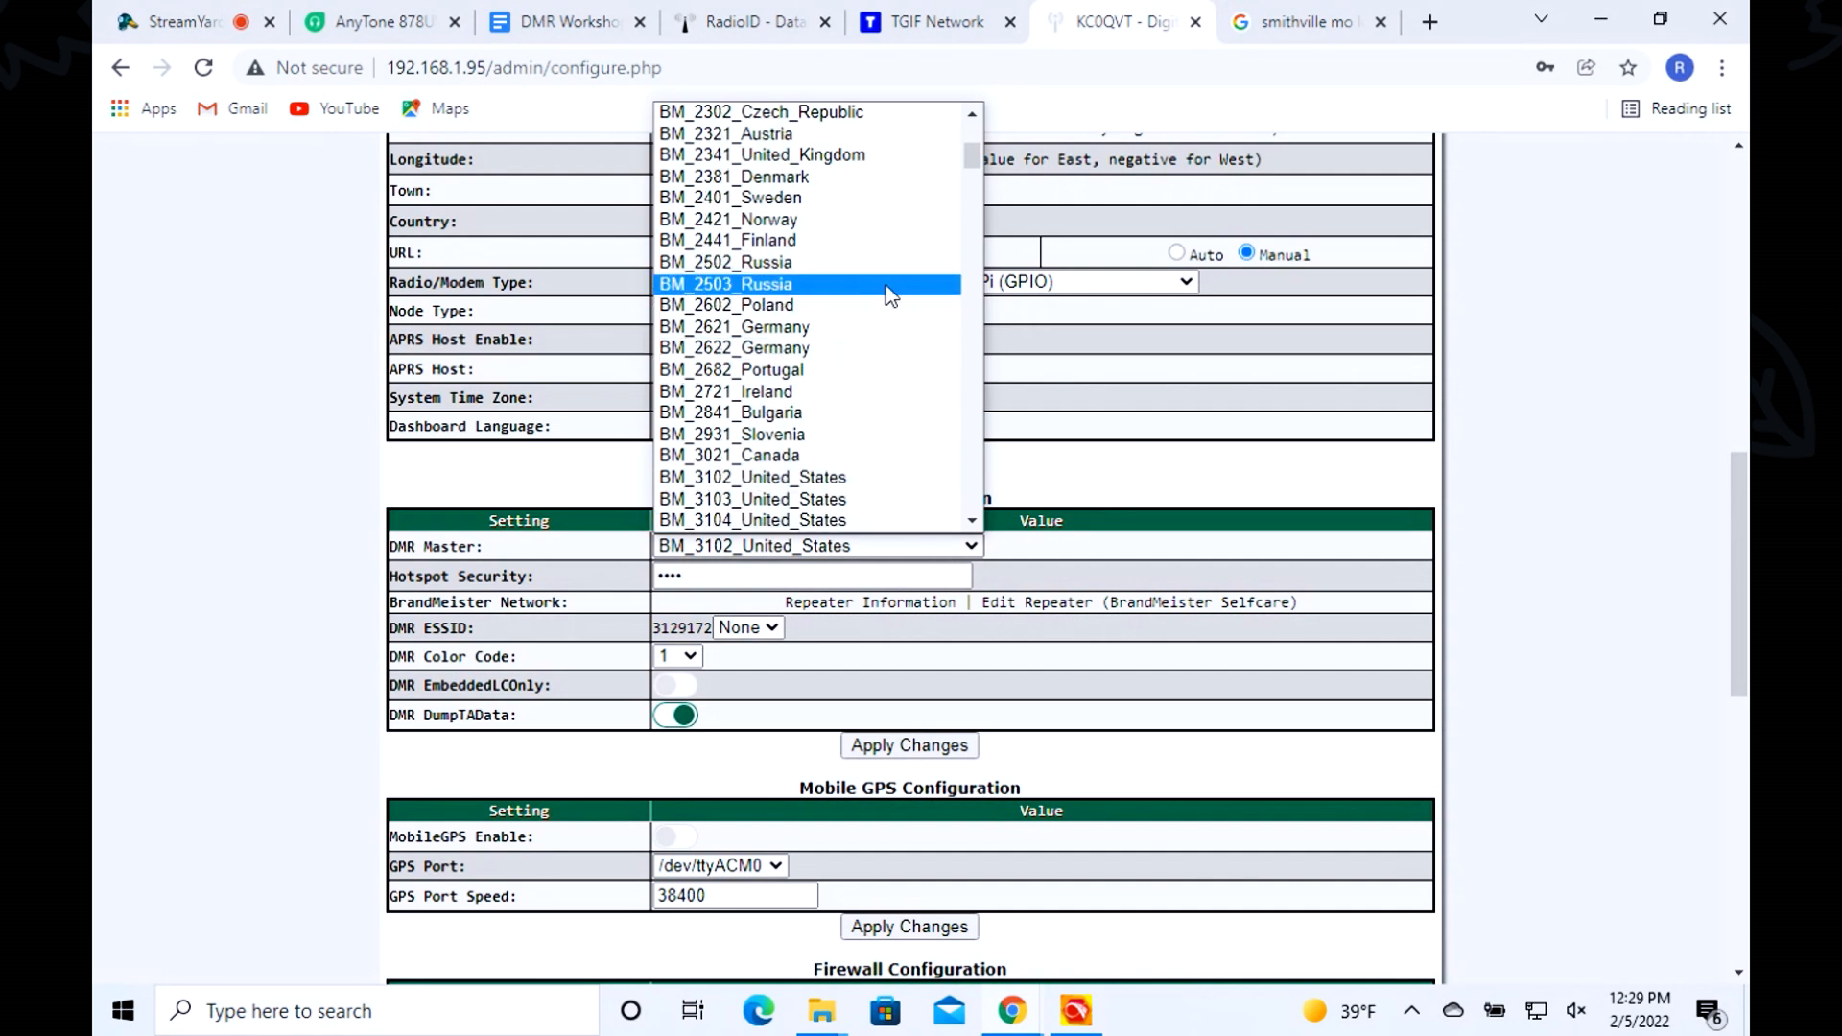
scroll(down, 3)
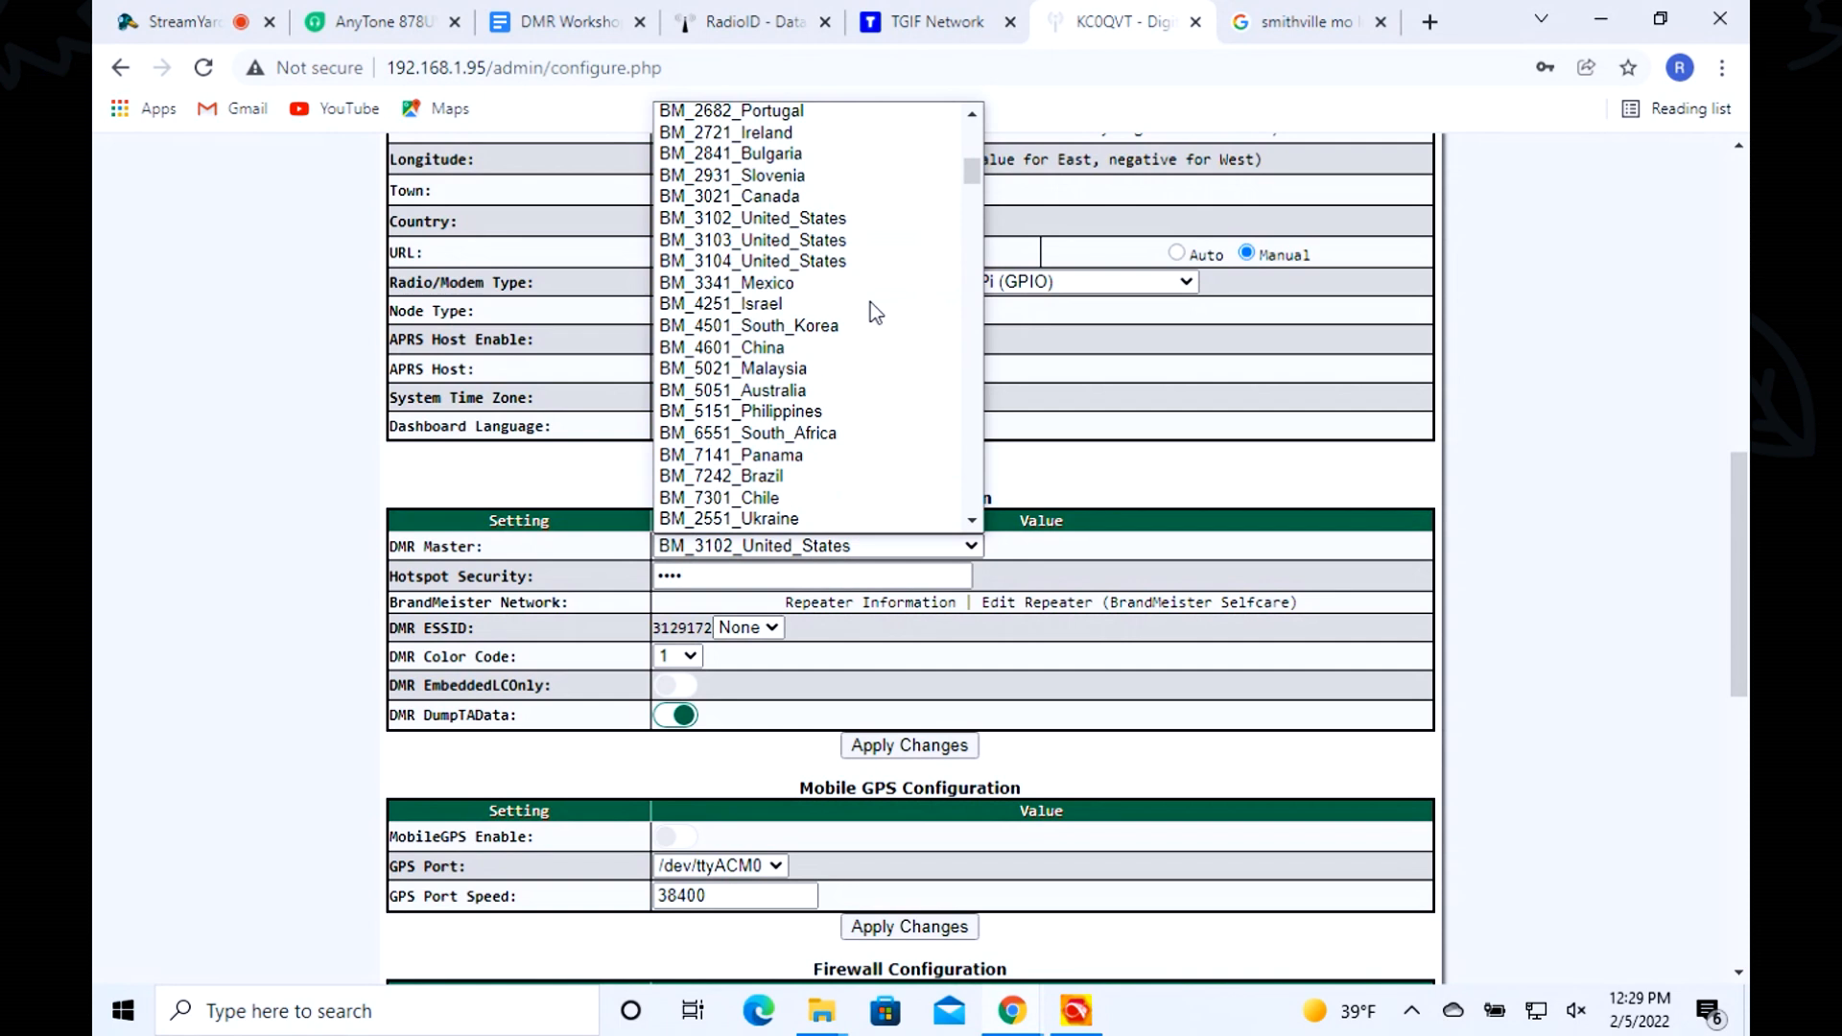
mouse_move(824, 219)
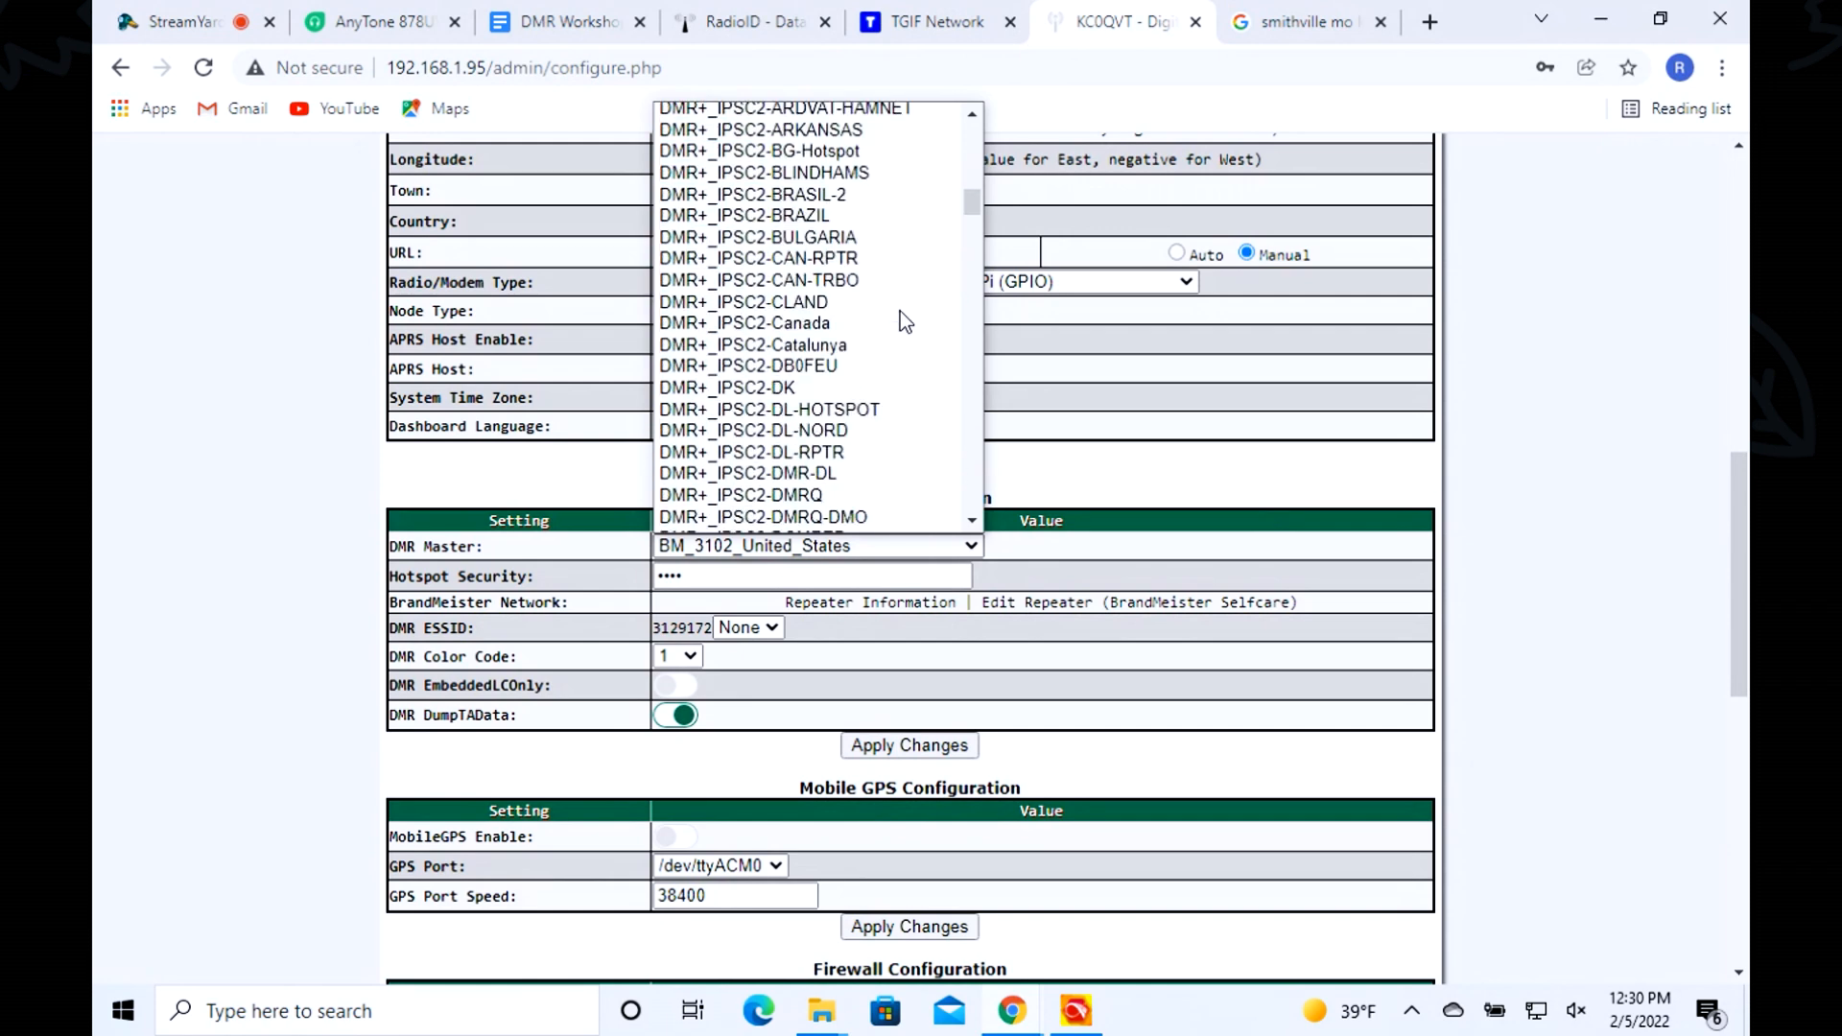
scroll(down, 3)
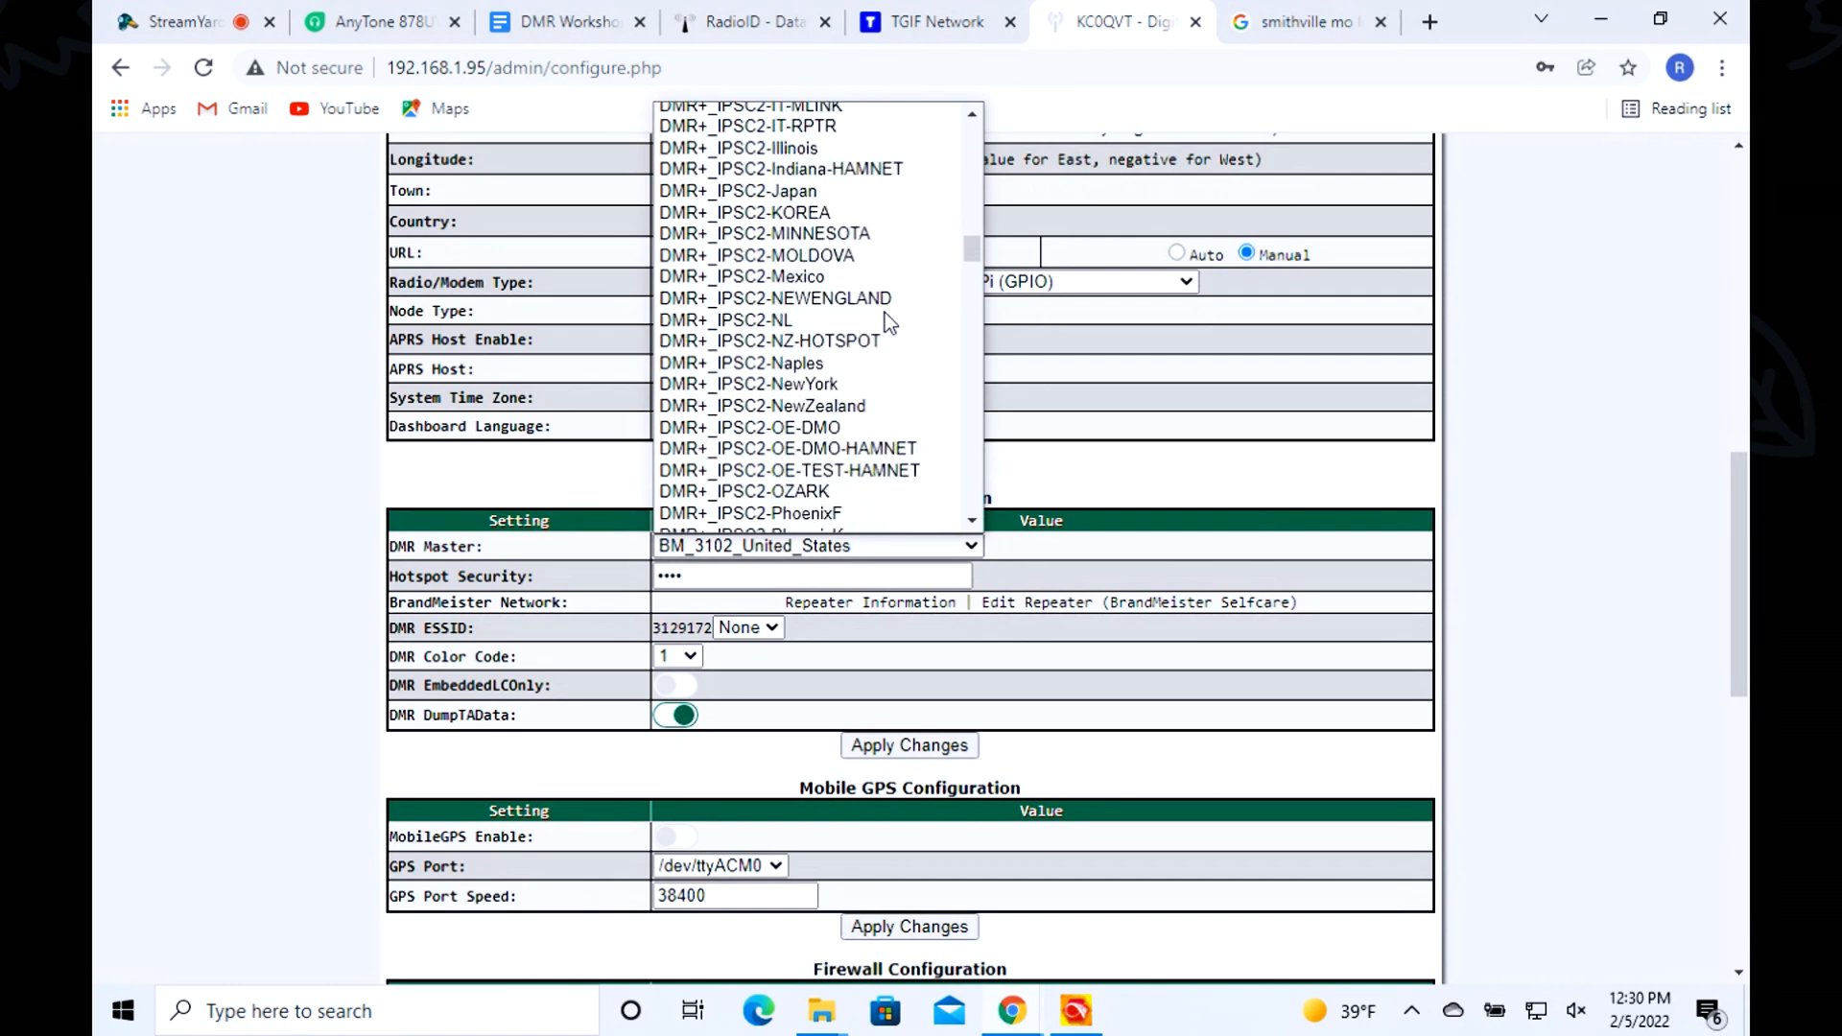
scroll(down, 3)
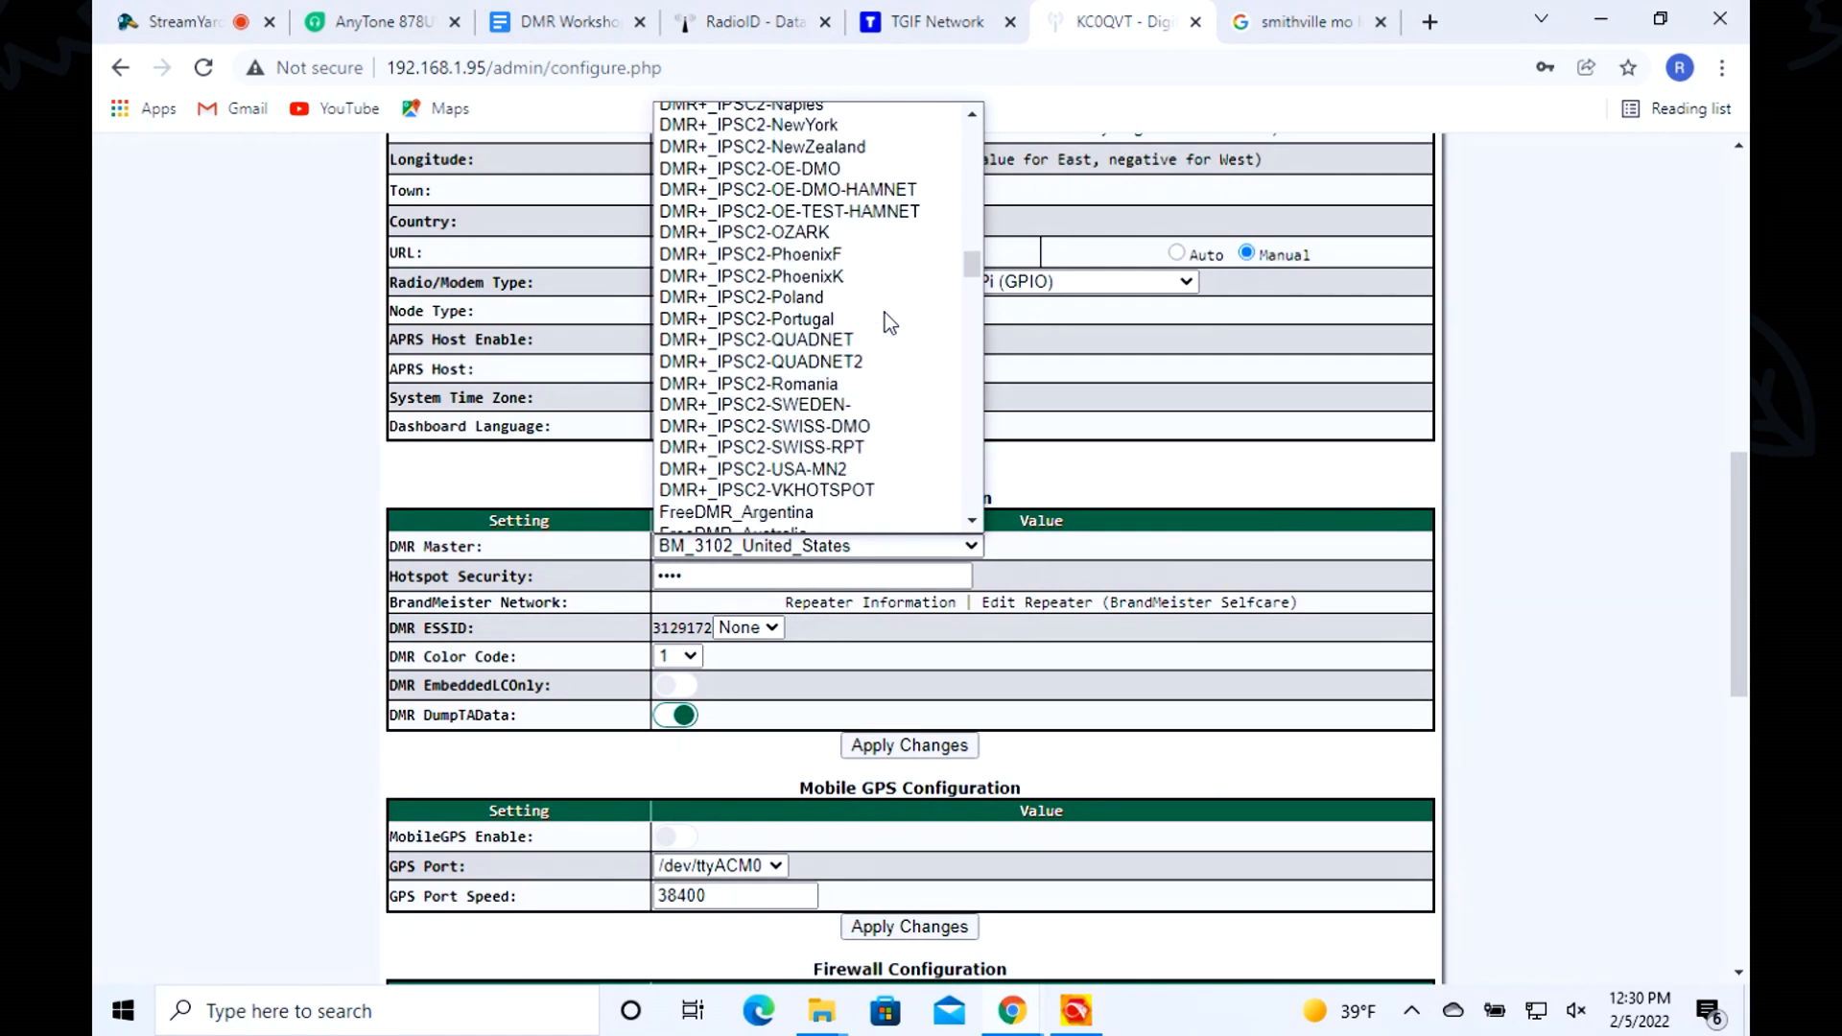
scroll(down, 3)
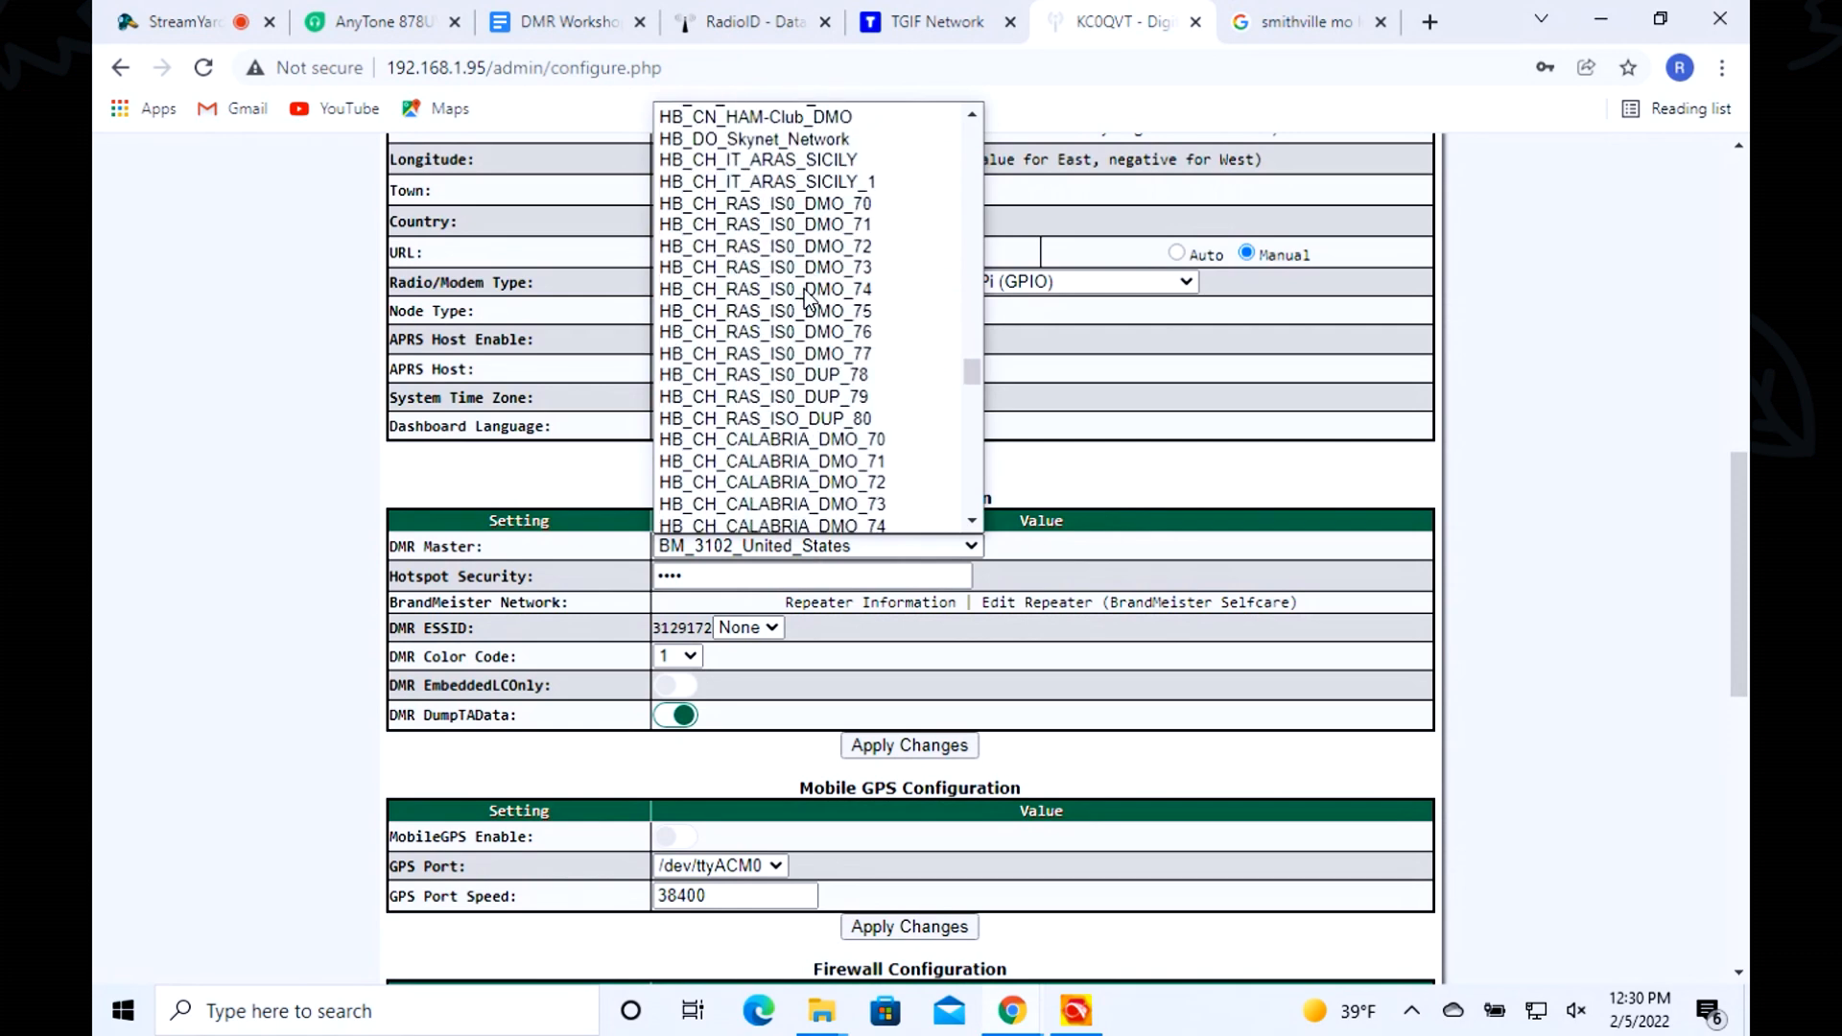
scroll(down, 3)
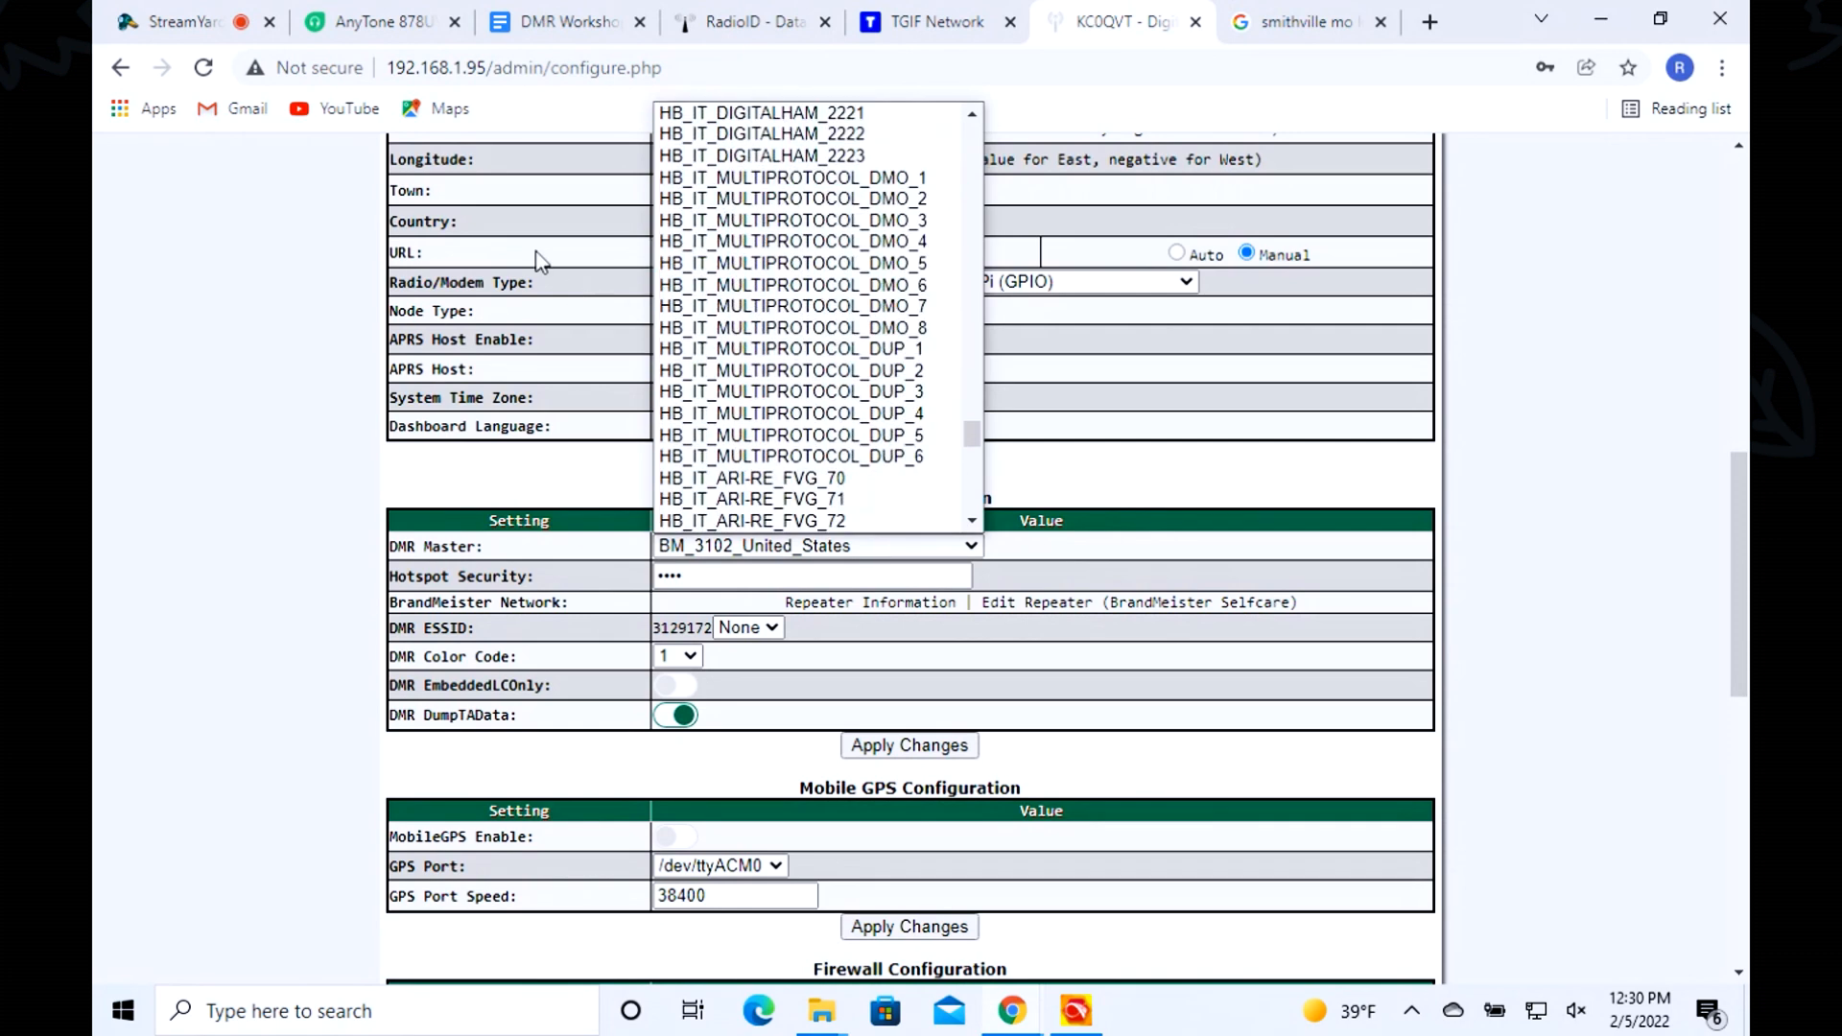
scroll(down, 3)
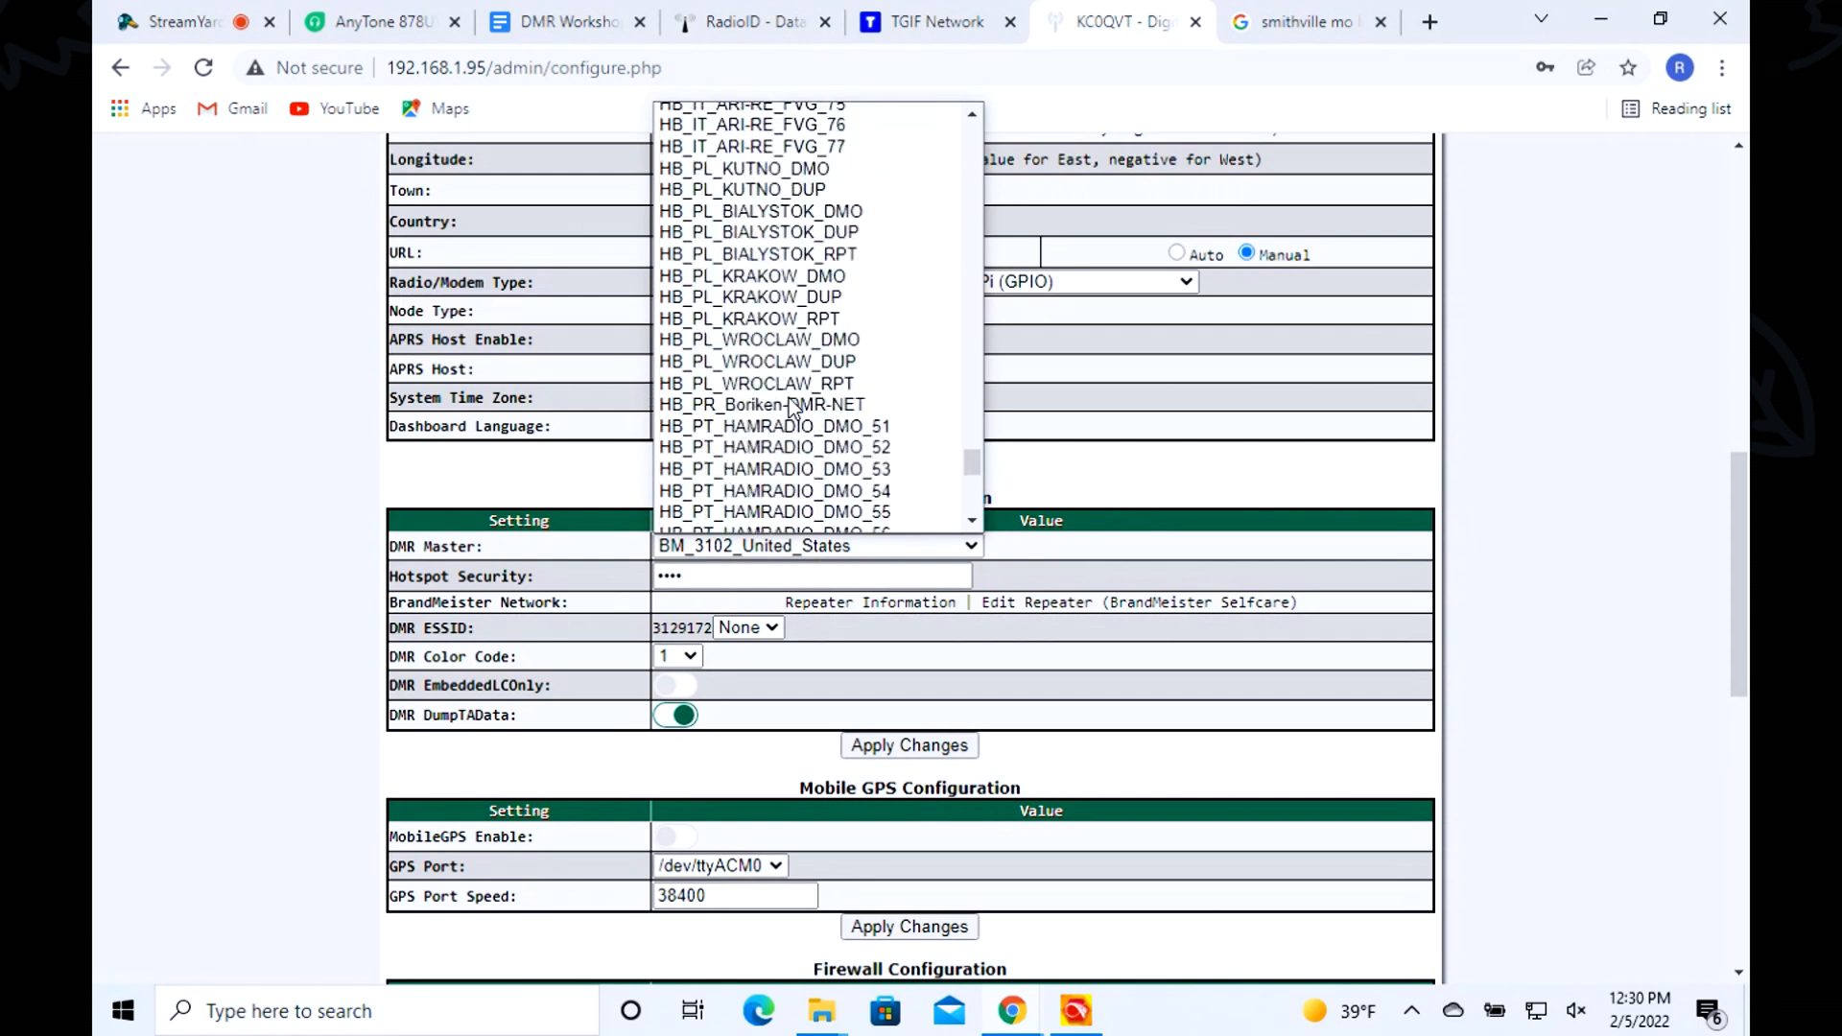
scroll(down, 3)
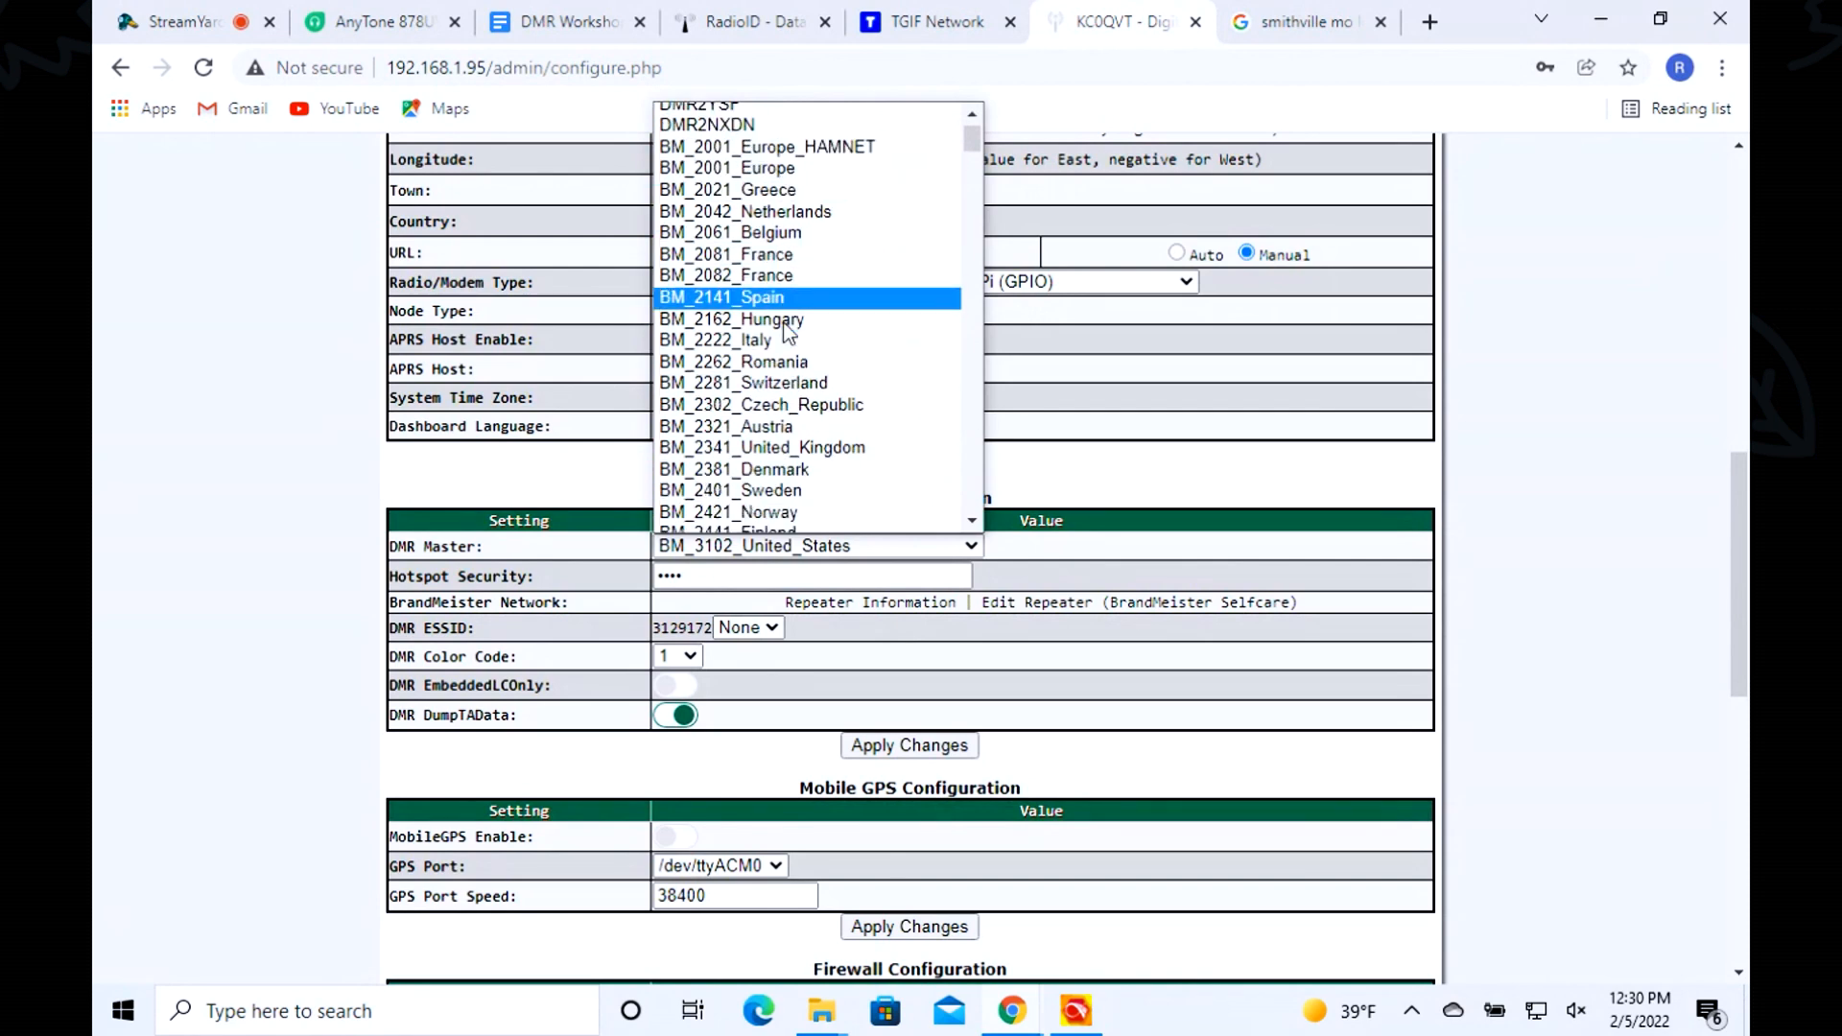
scroll(down, 3)
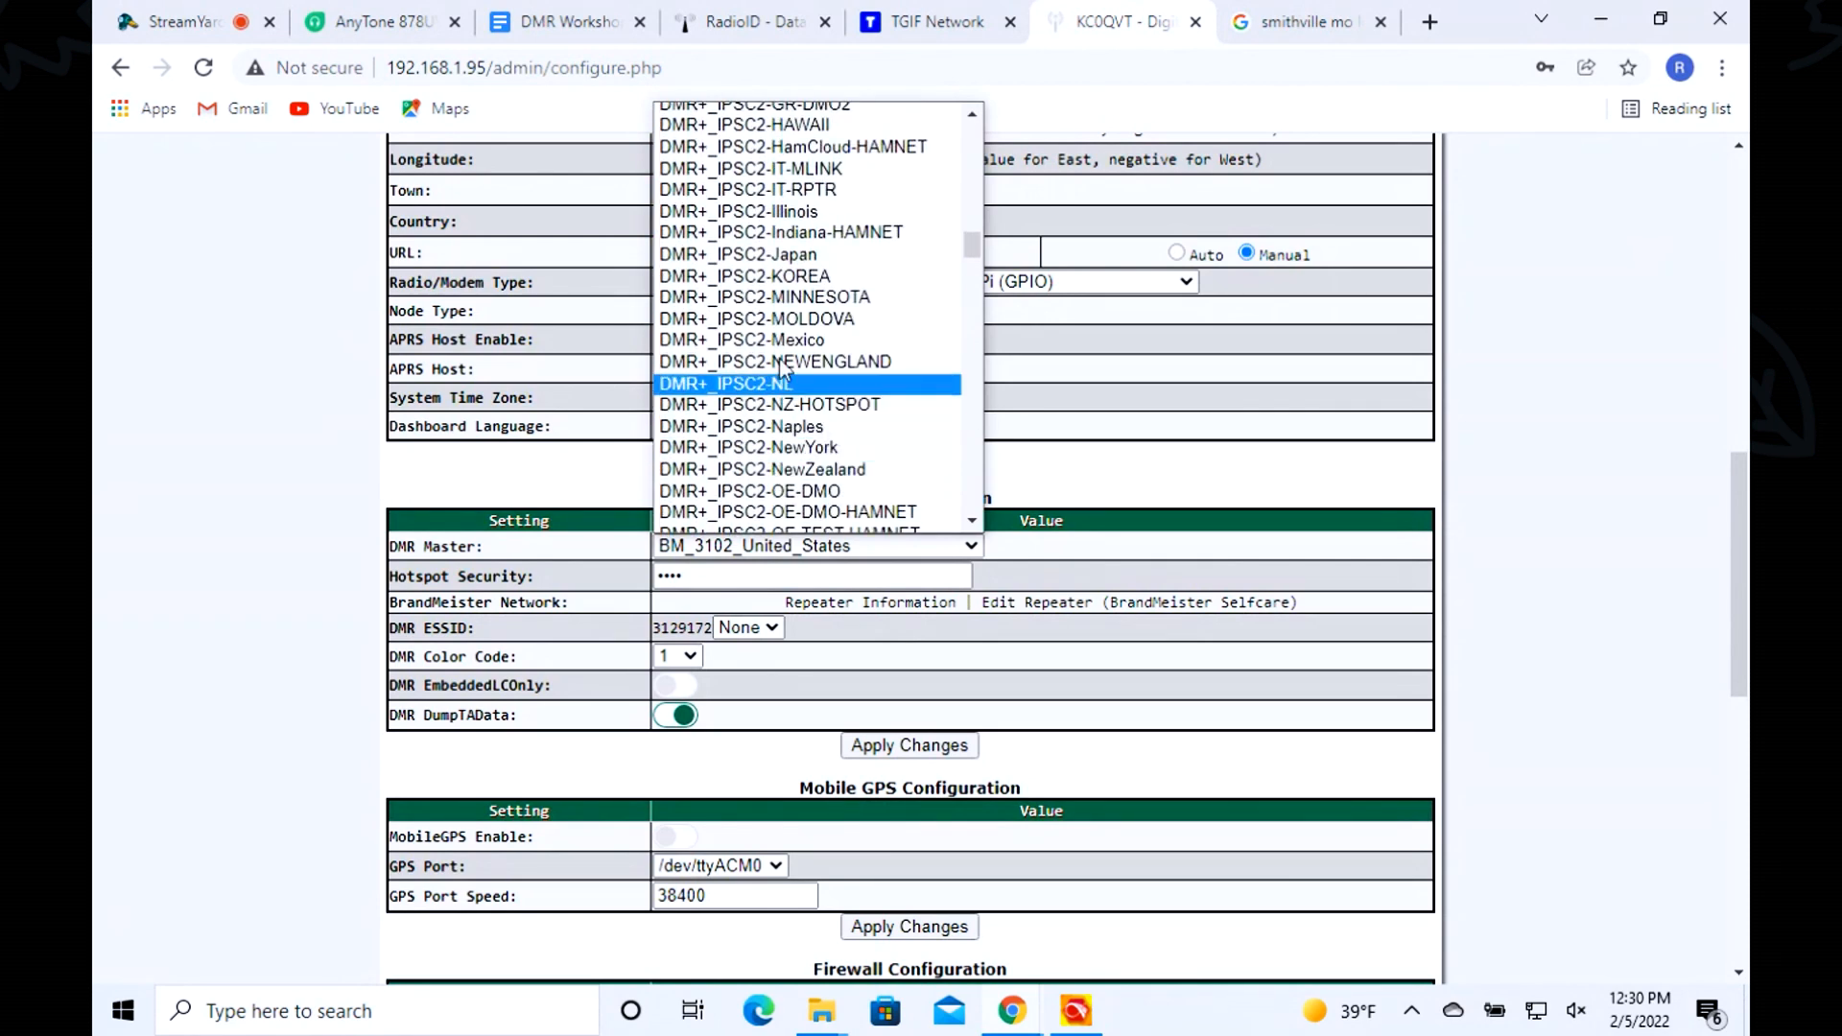
scroll(down, 3)
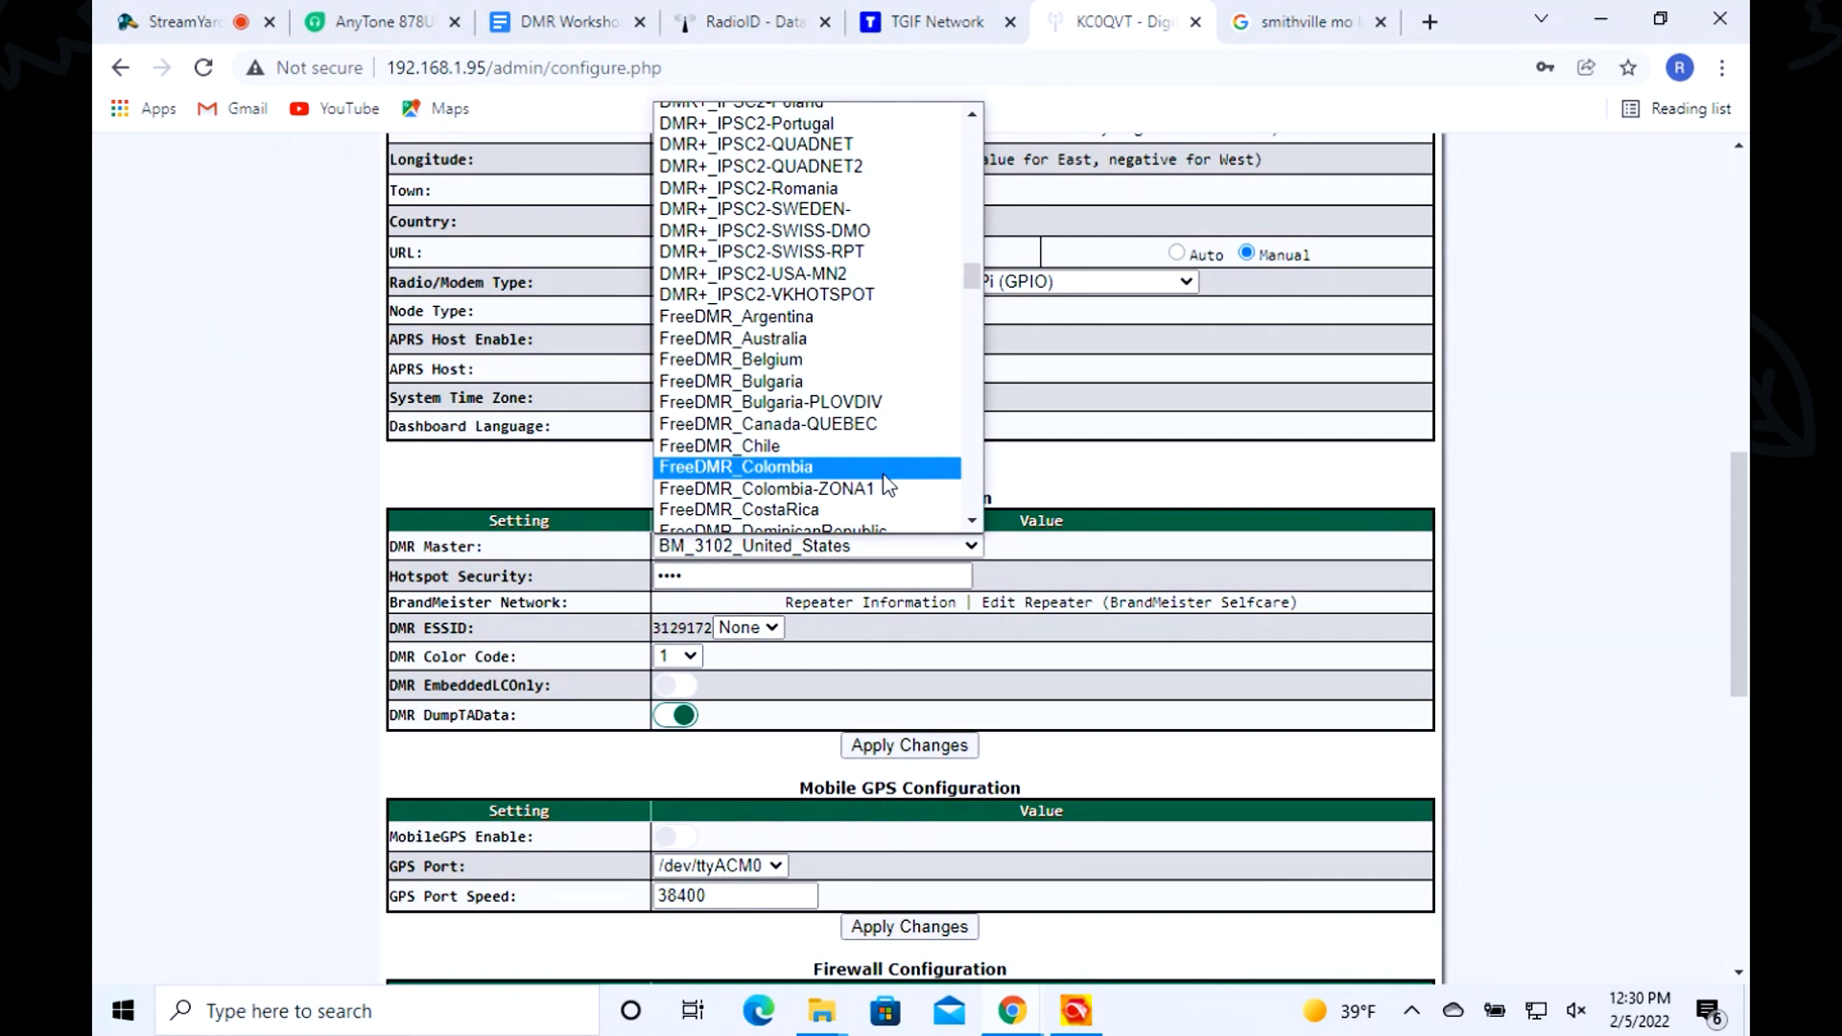
mouse_move(896, 487)
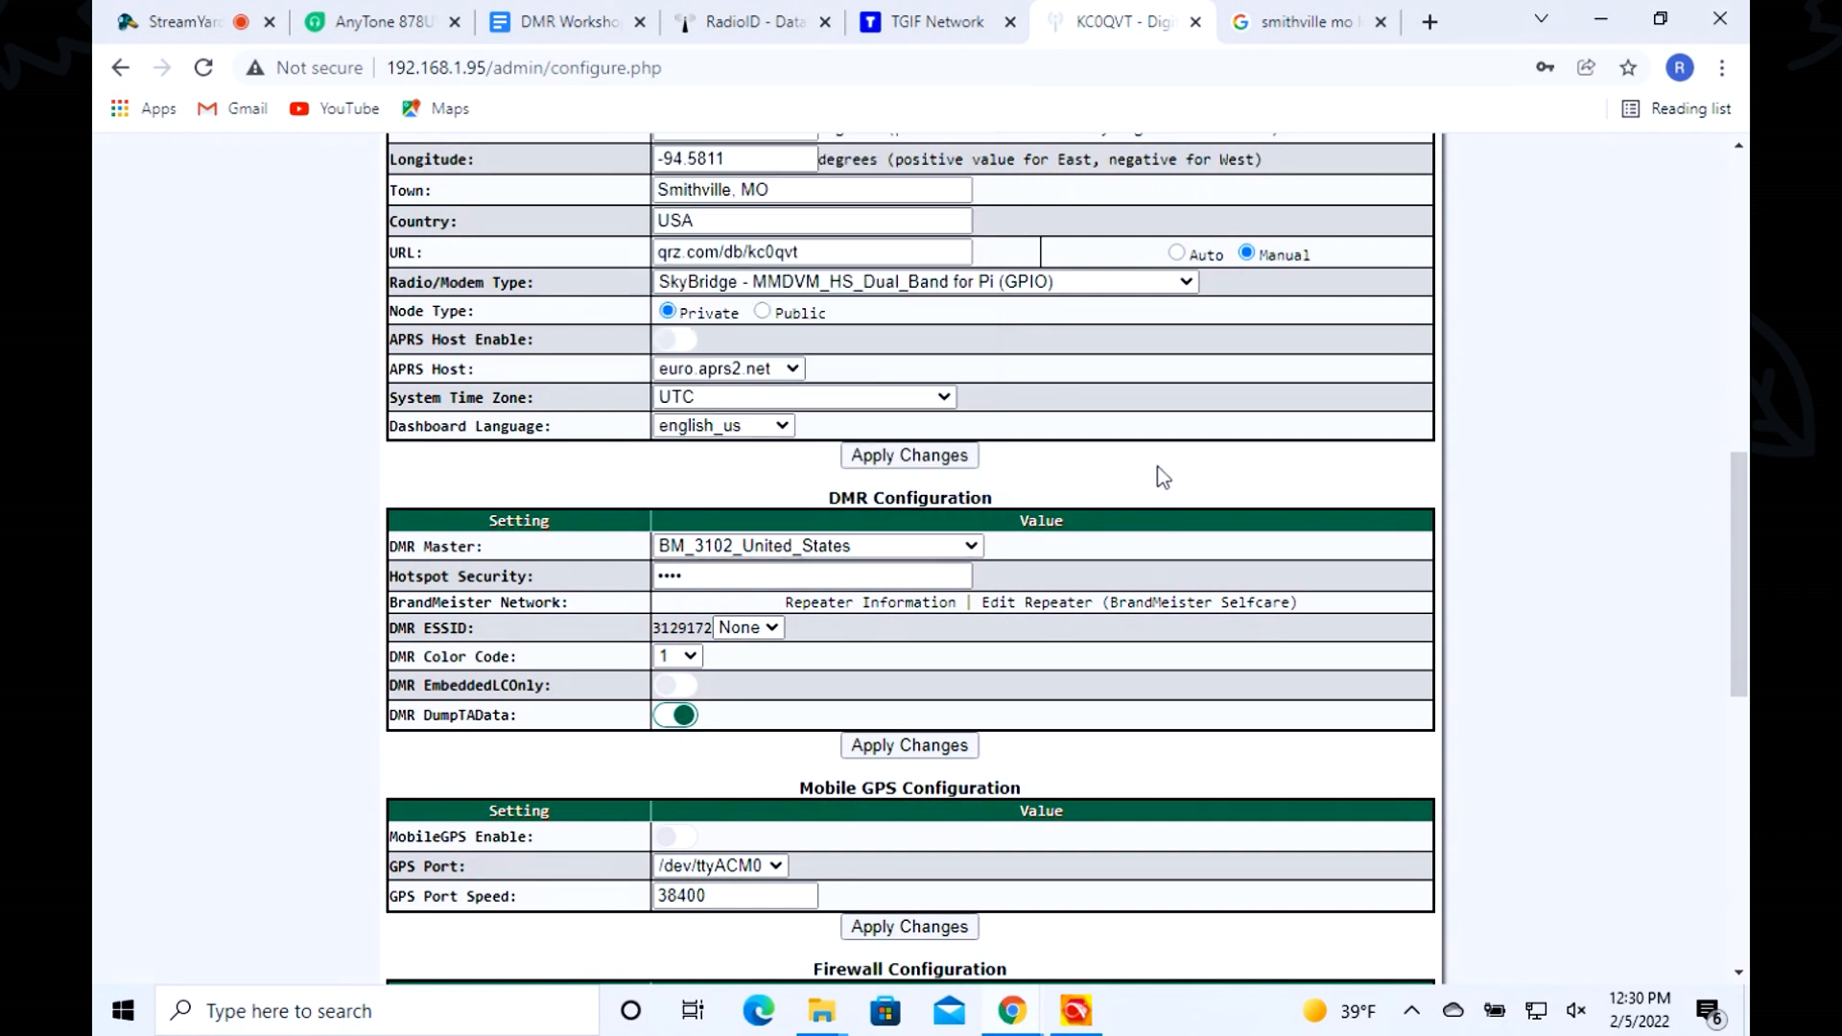
- Enter the new BrandMeister hotspot security password and apply the DMR configuration
click(810, 576)
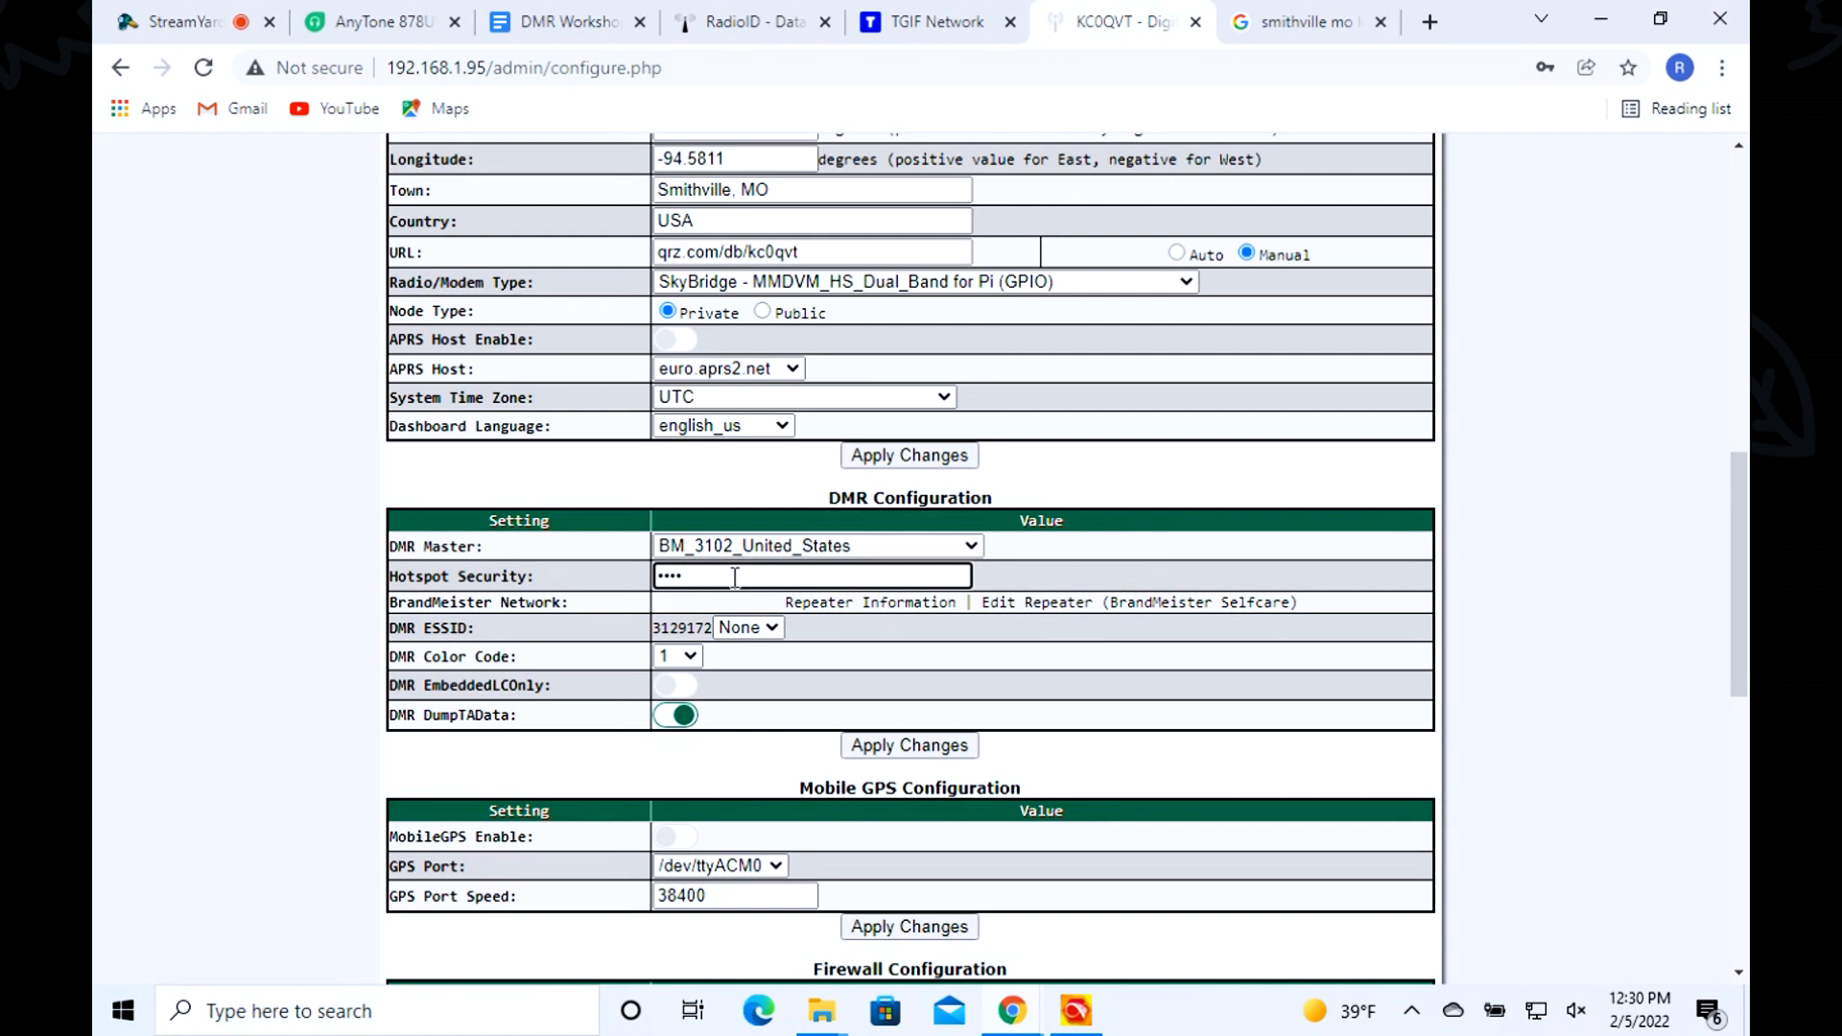
click(809, 576)
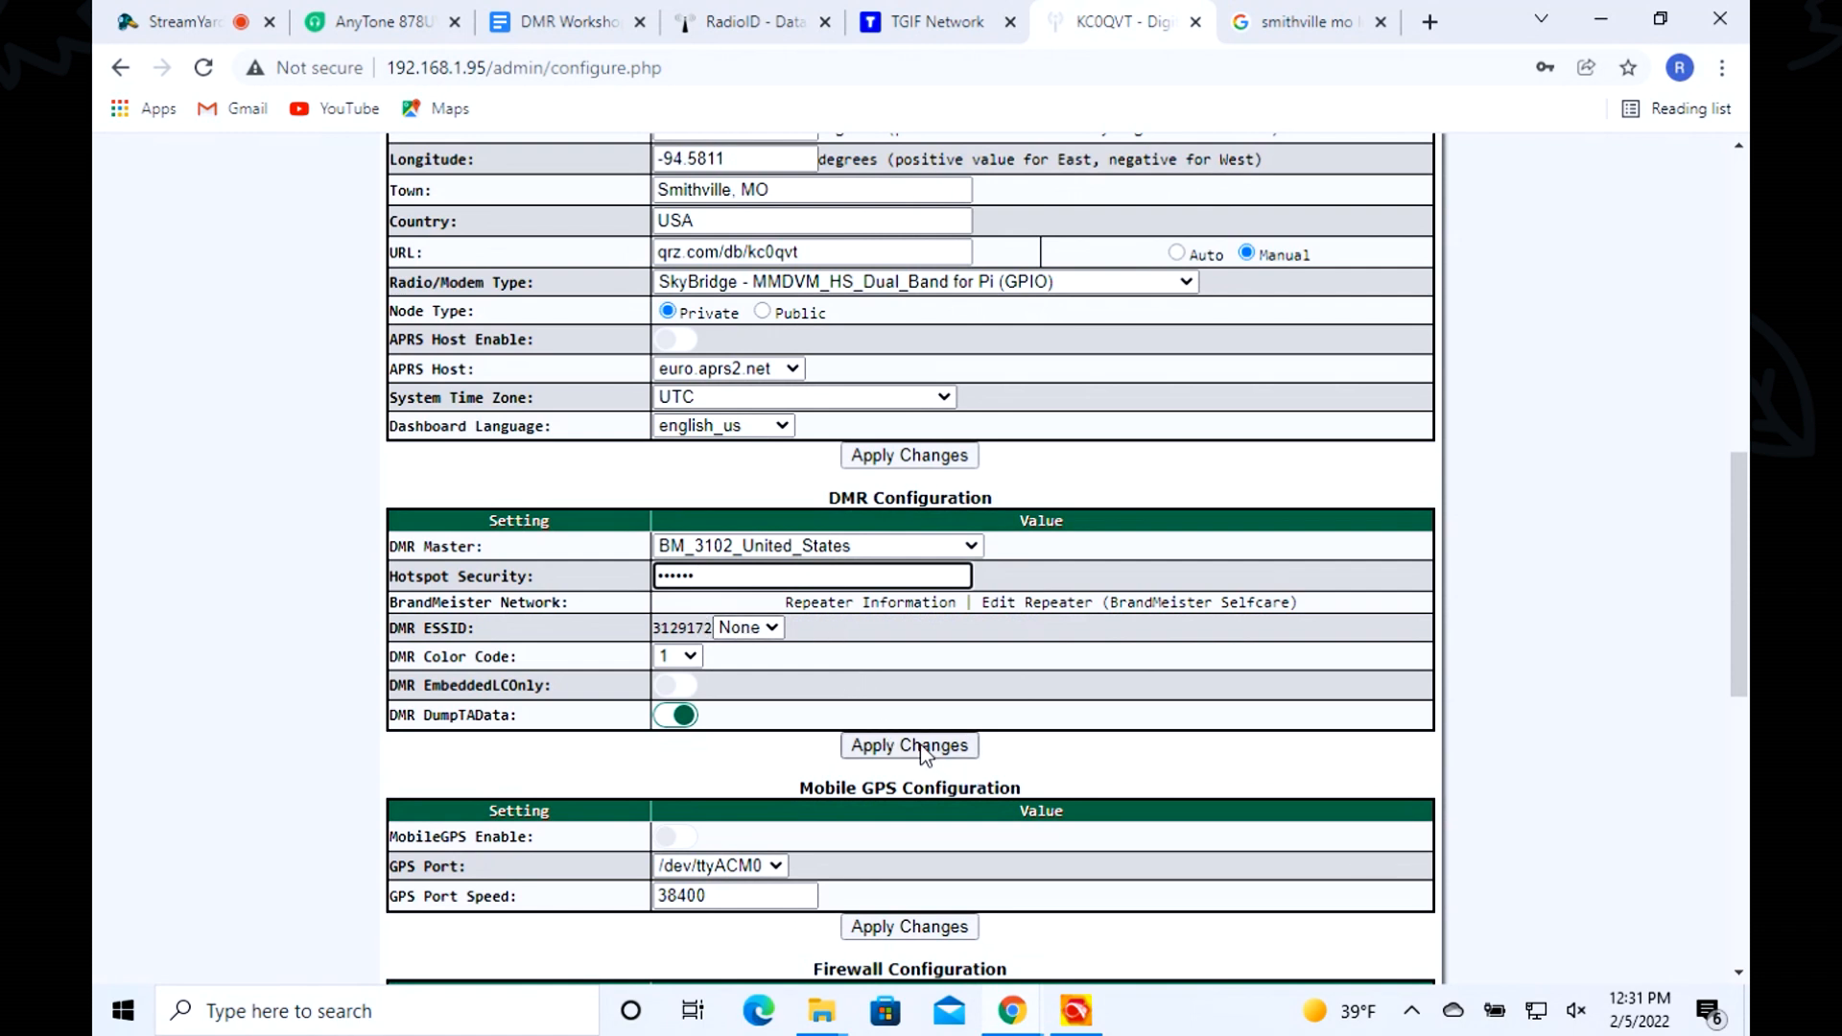
click(908, 745)
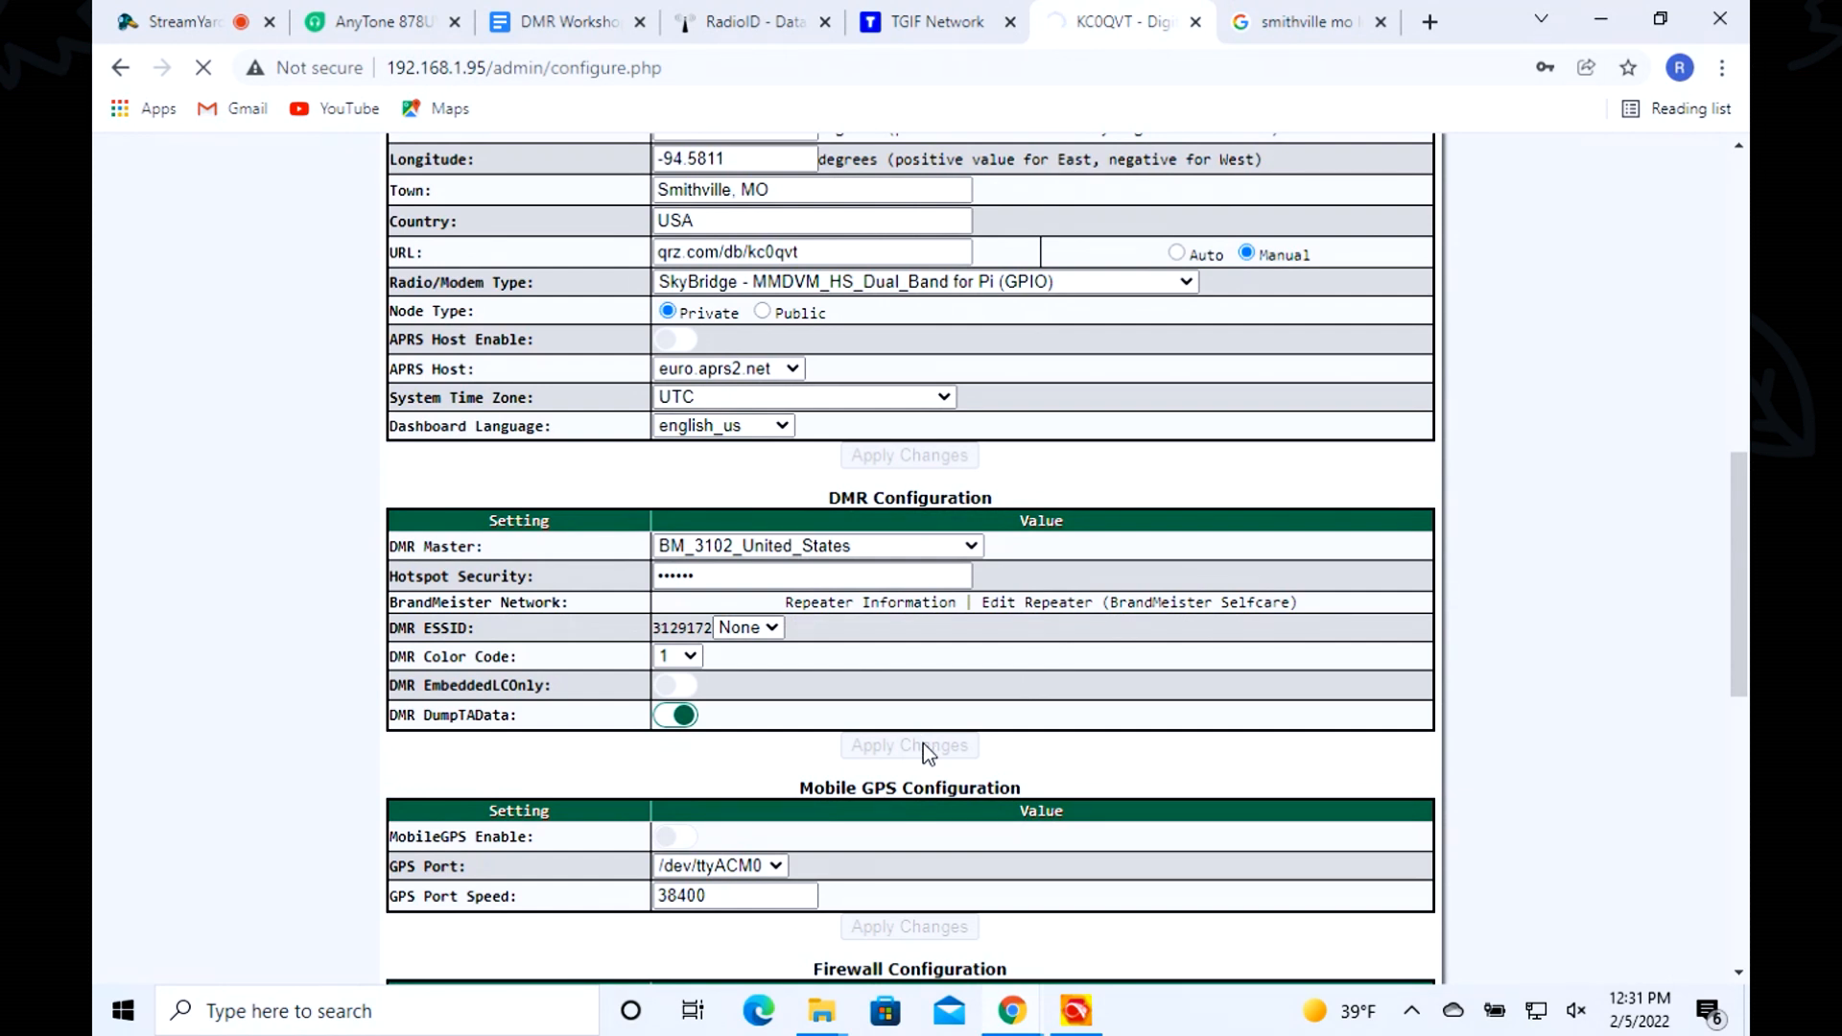
mouse_move(764, 675)
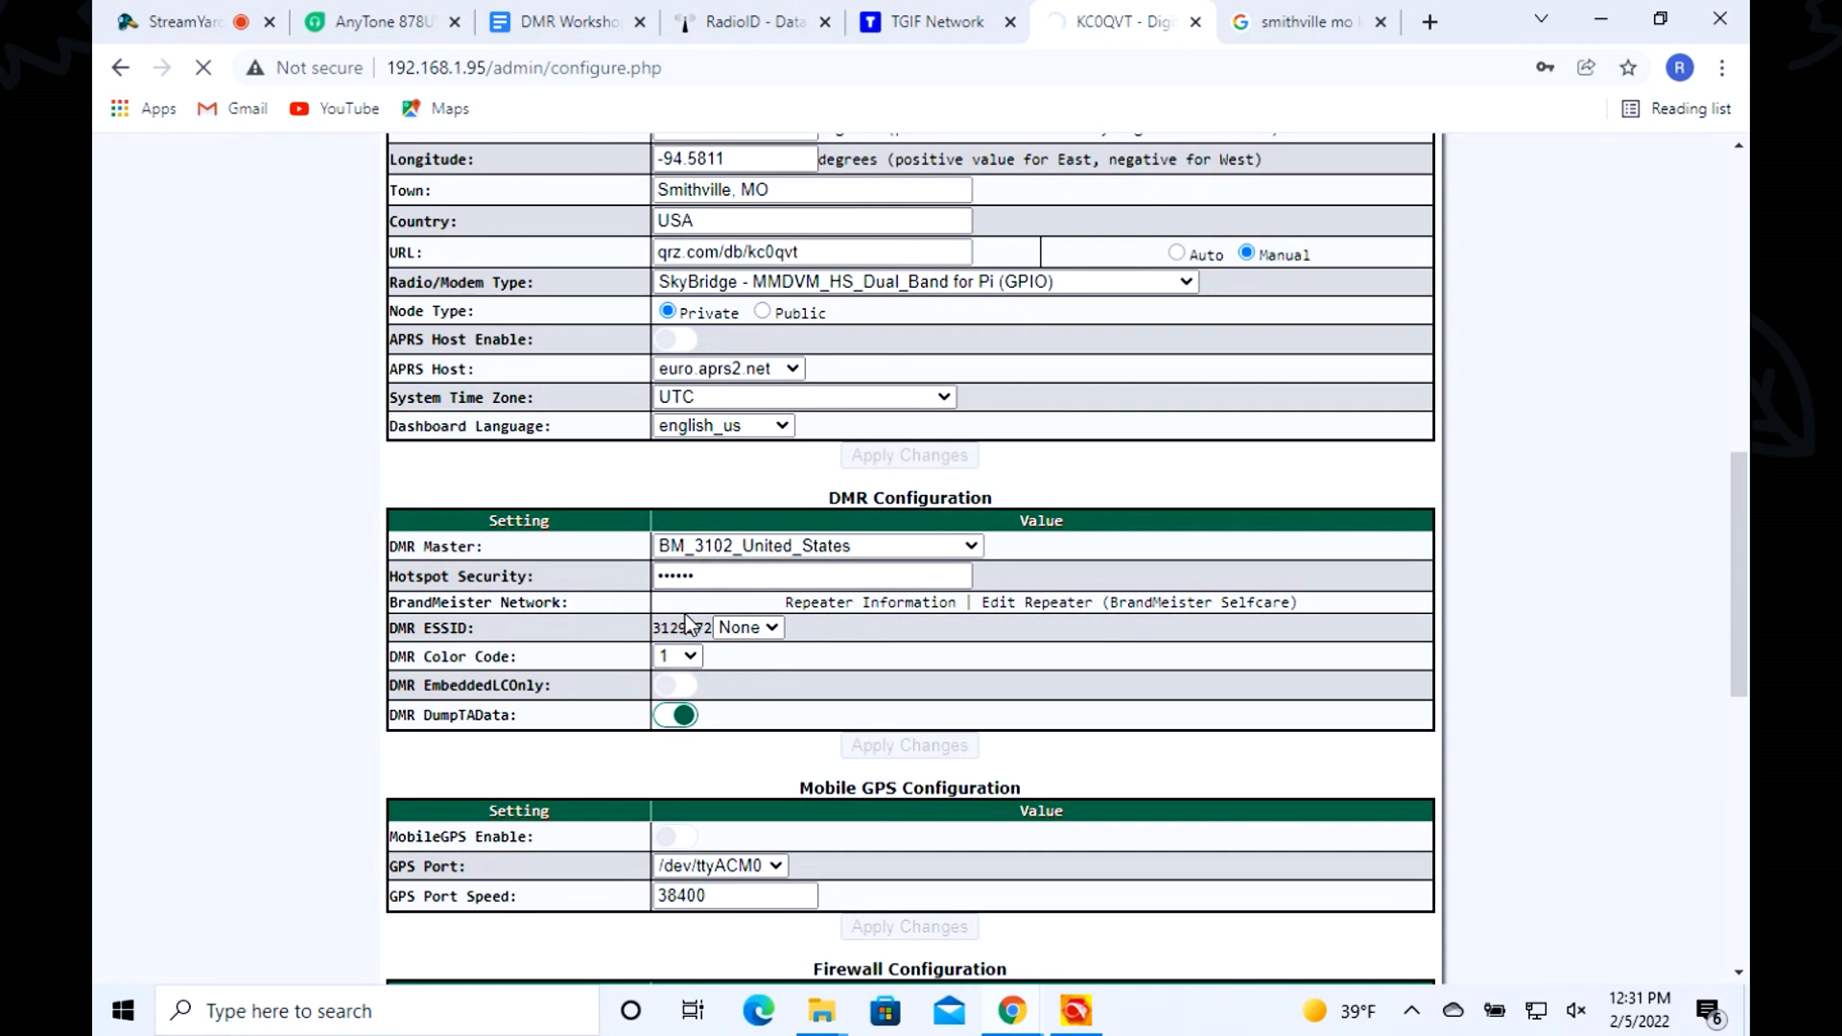
click(907, 745)
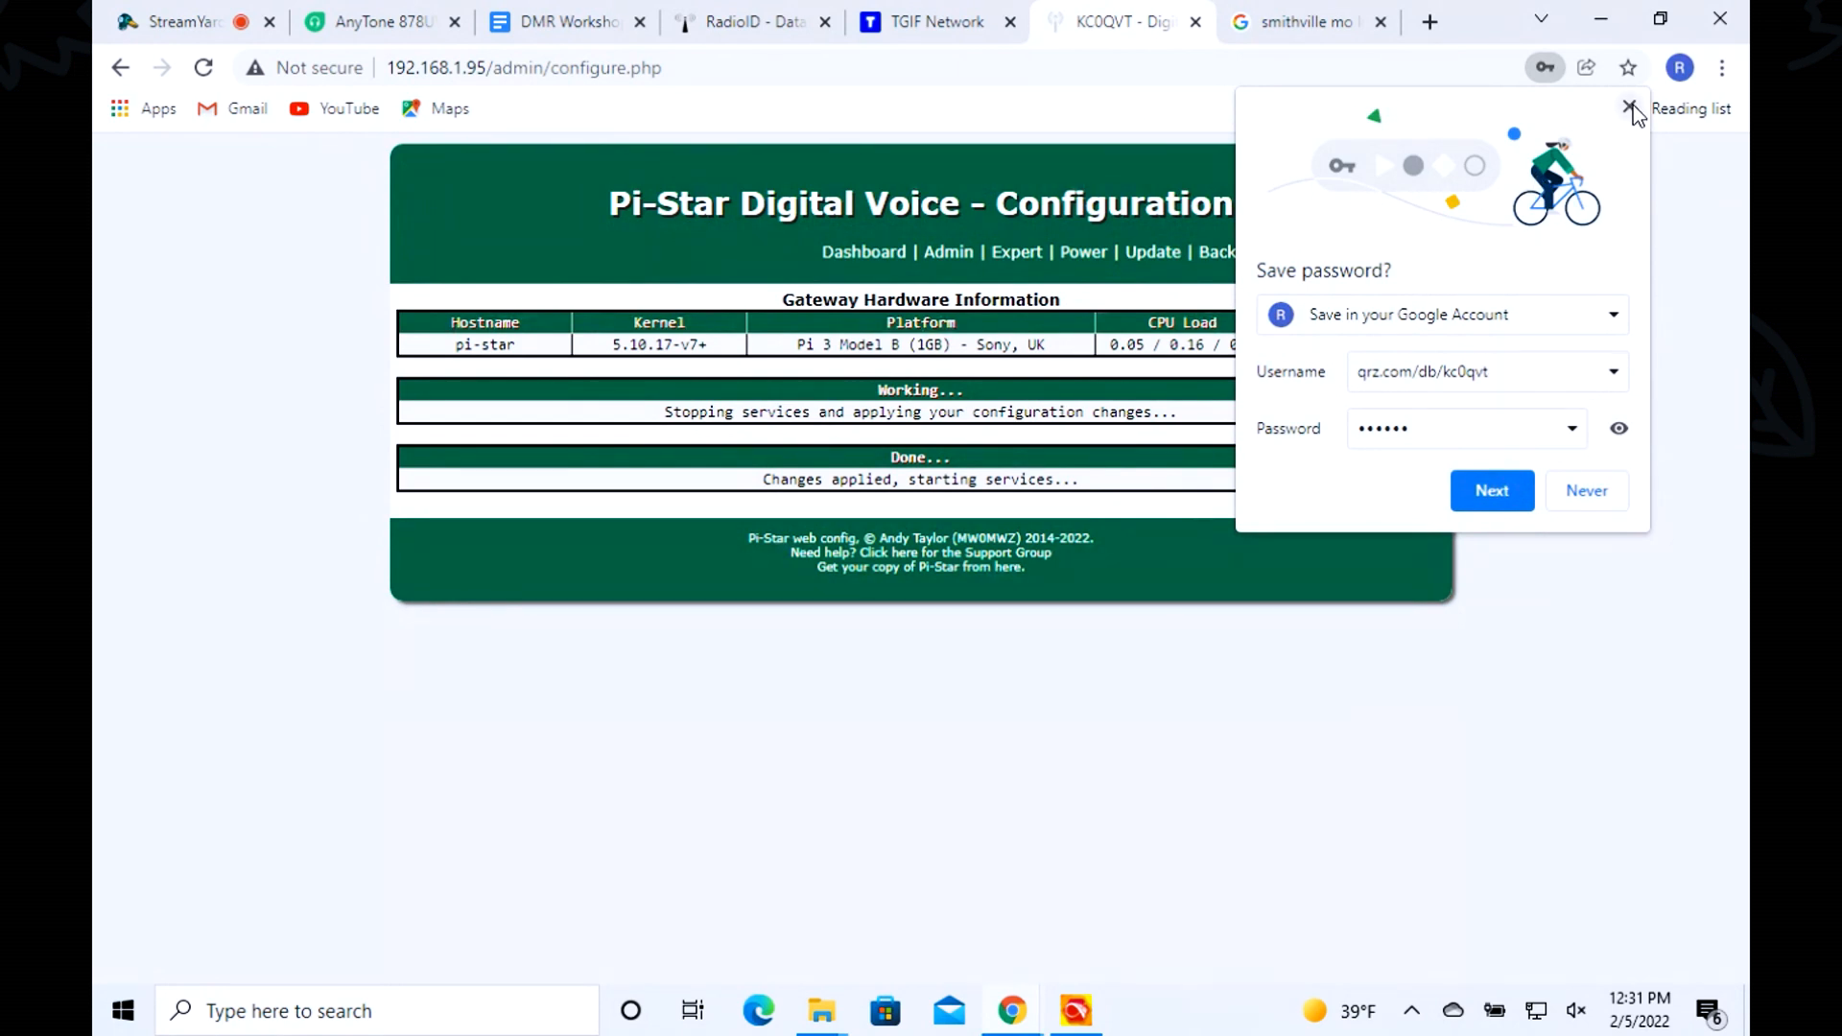
- Dismiss Chrome's Save password popup and return to the KC0QVT dashboard
click(1631, 108)
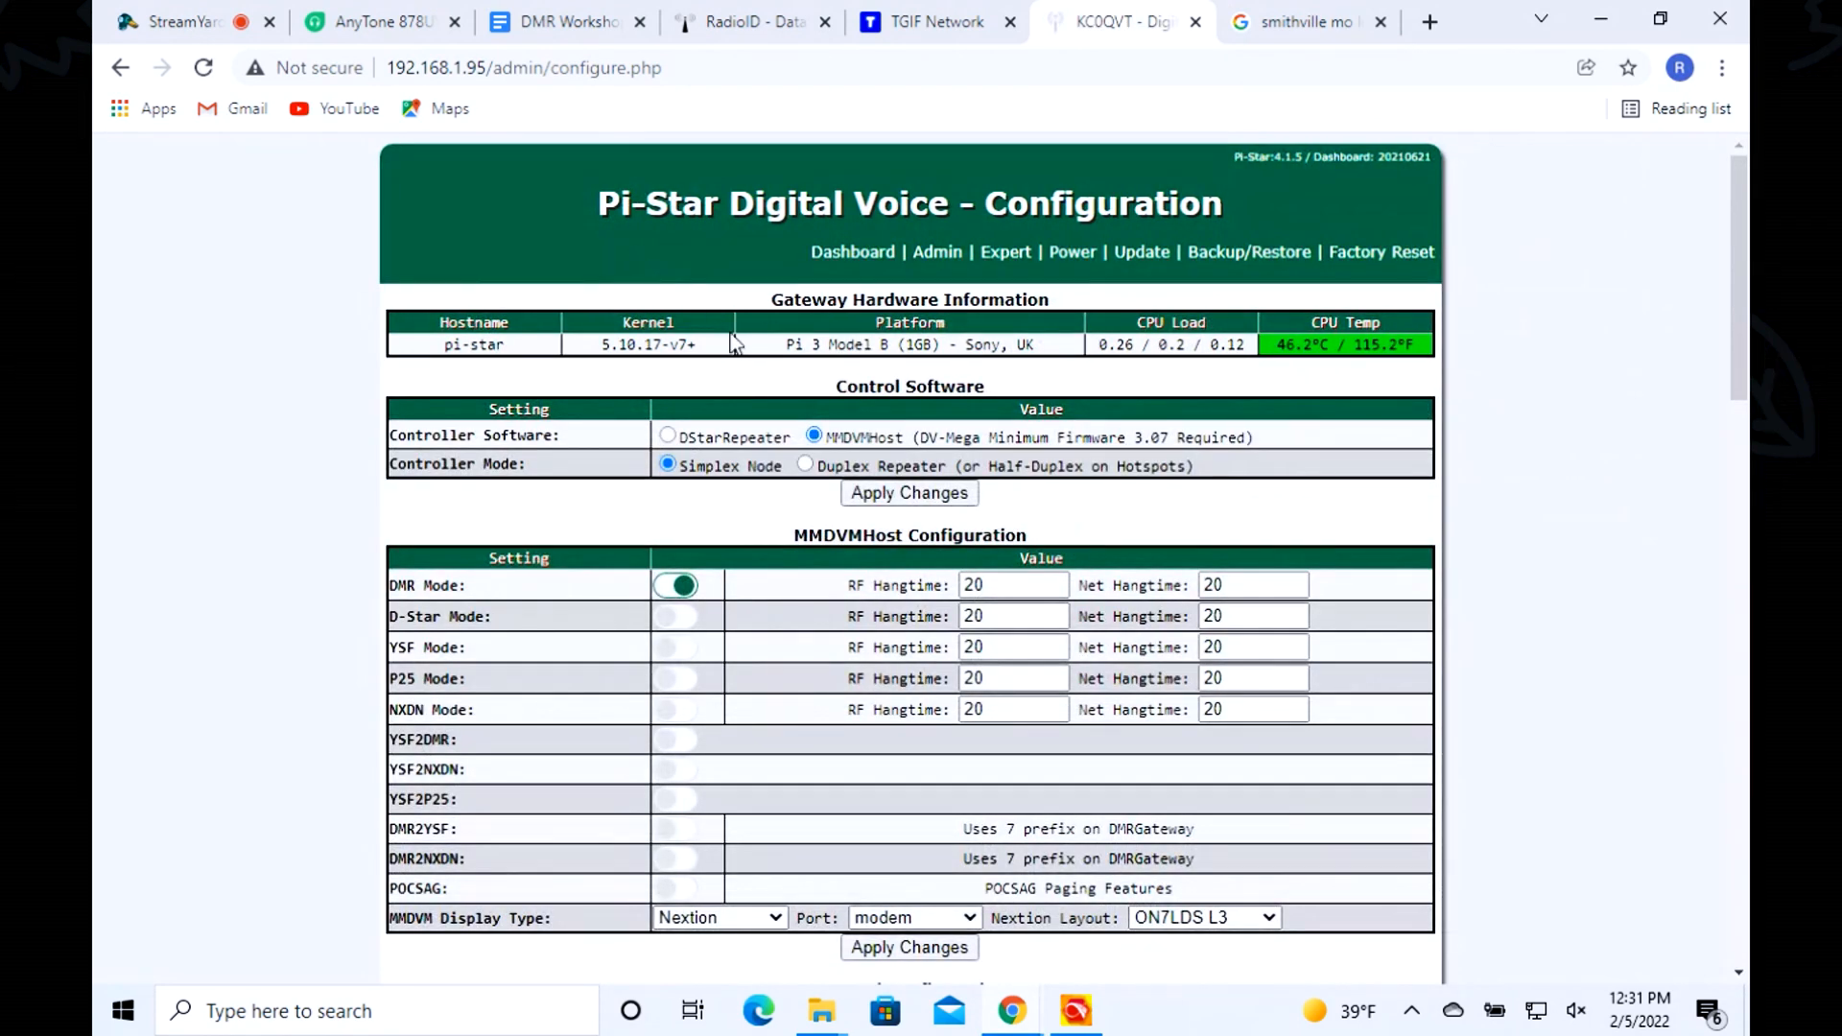
click(852, 251)
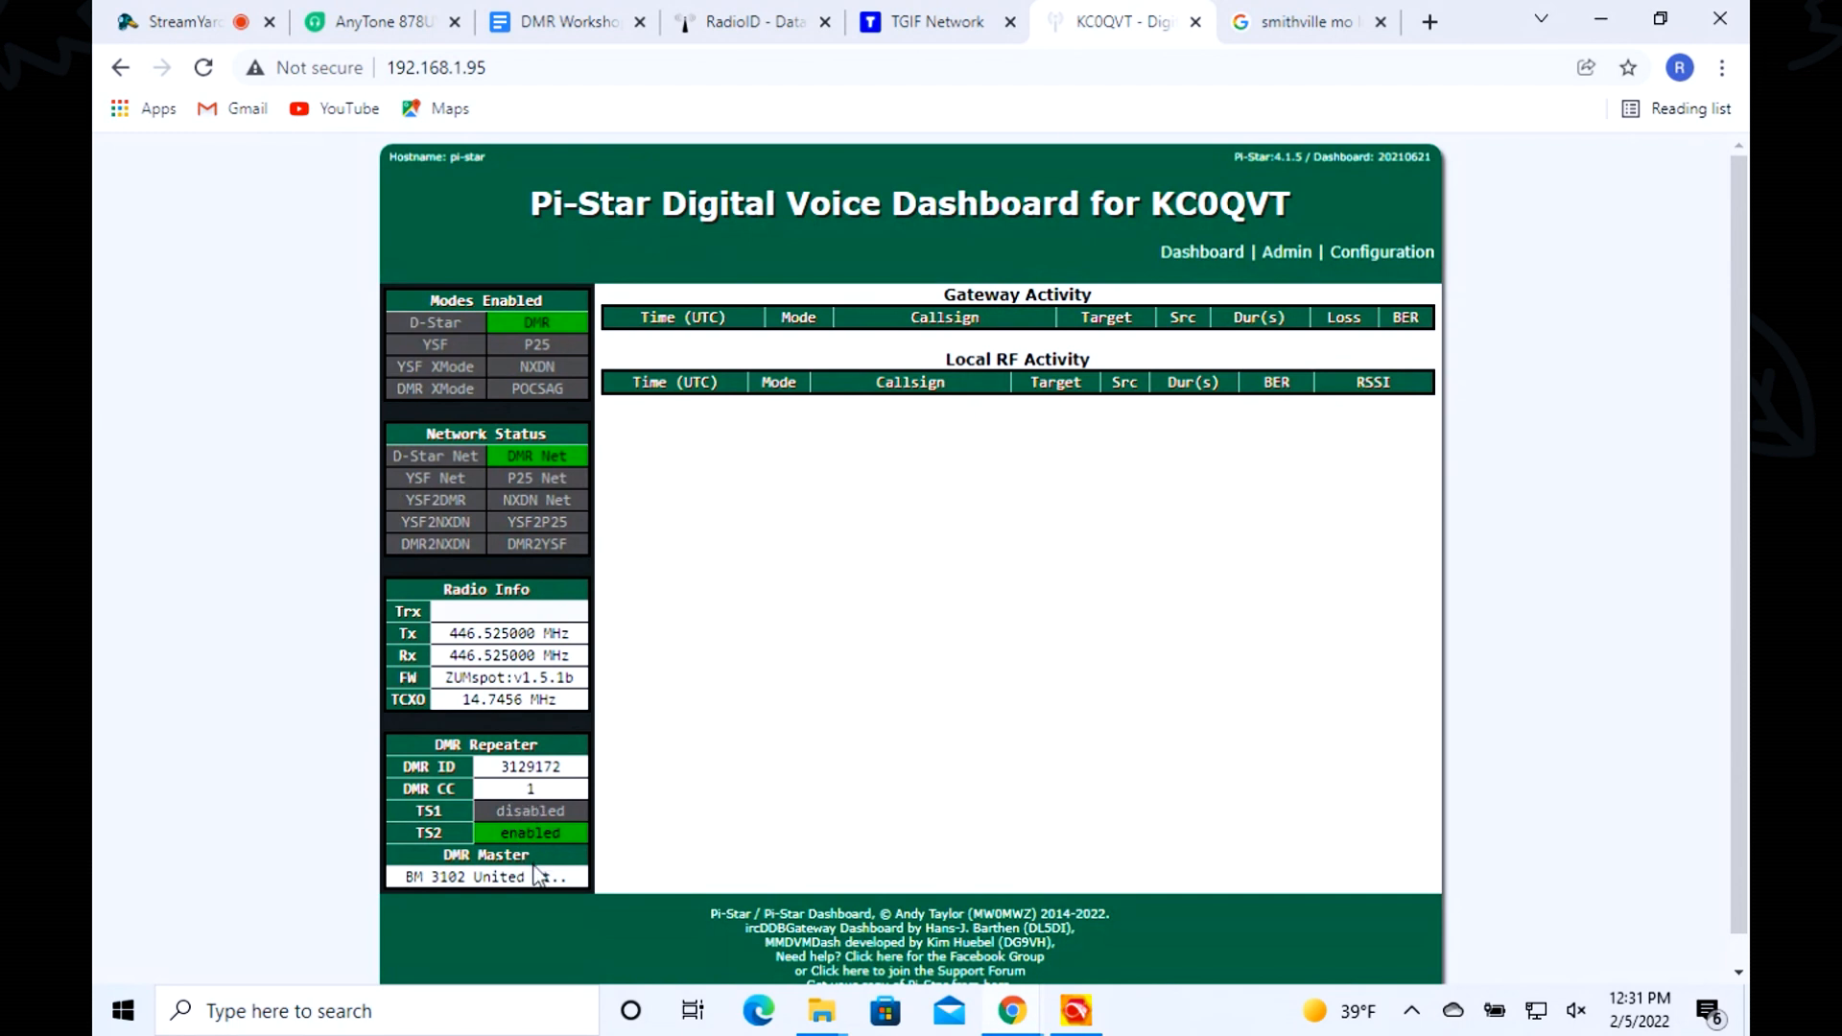
mouse_move(1364, 265)
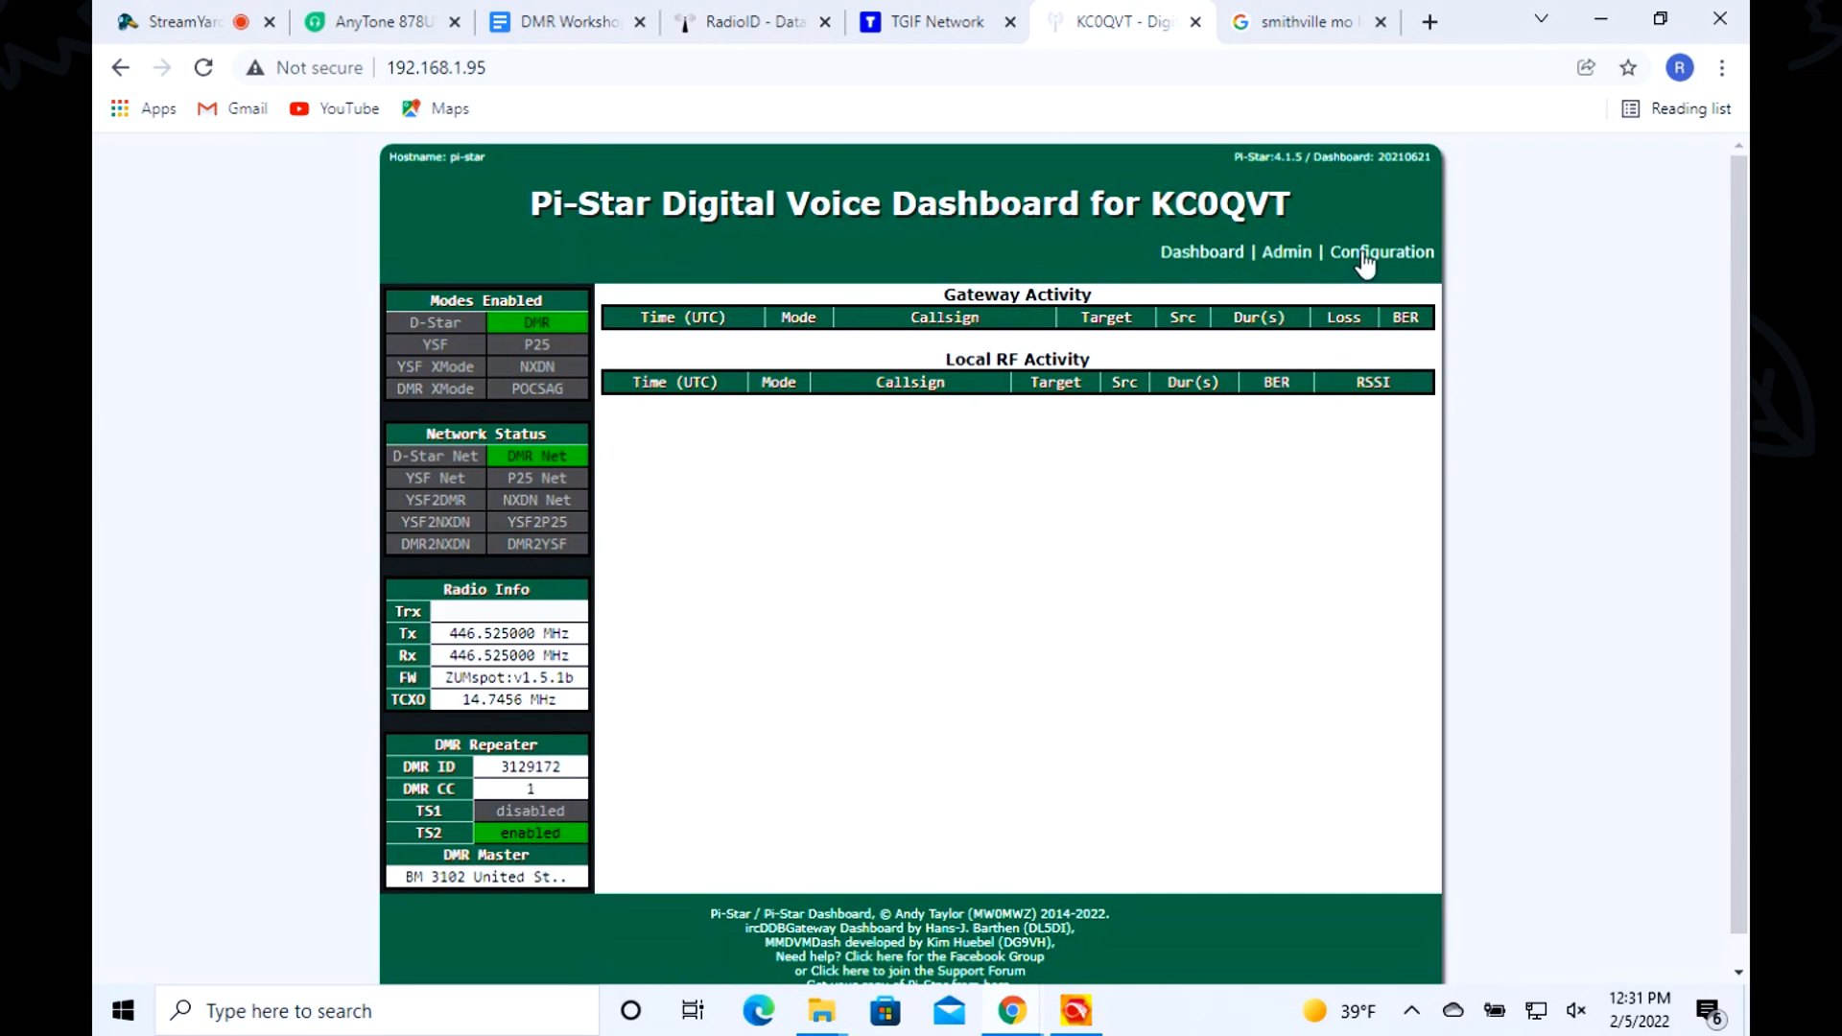